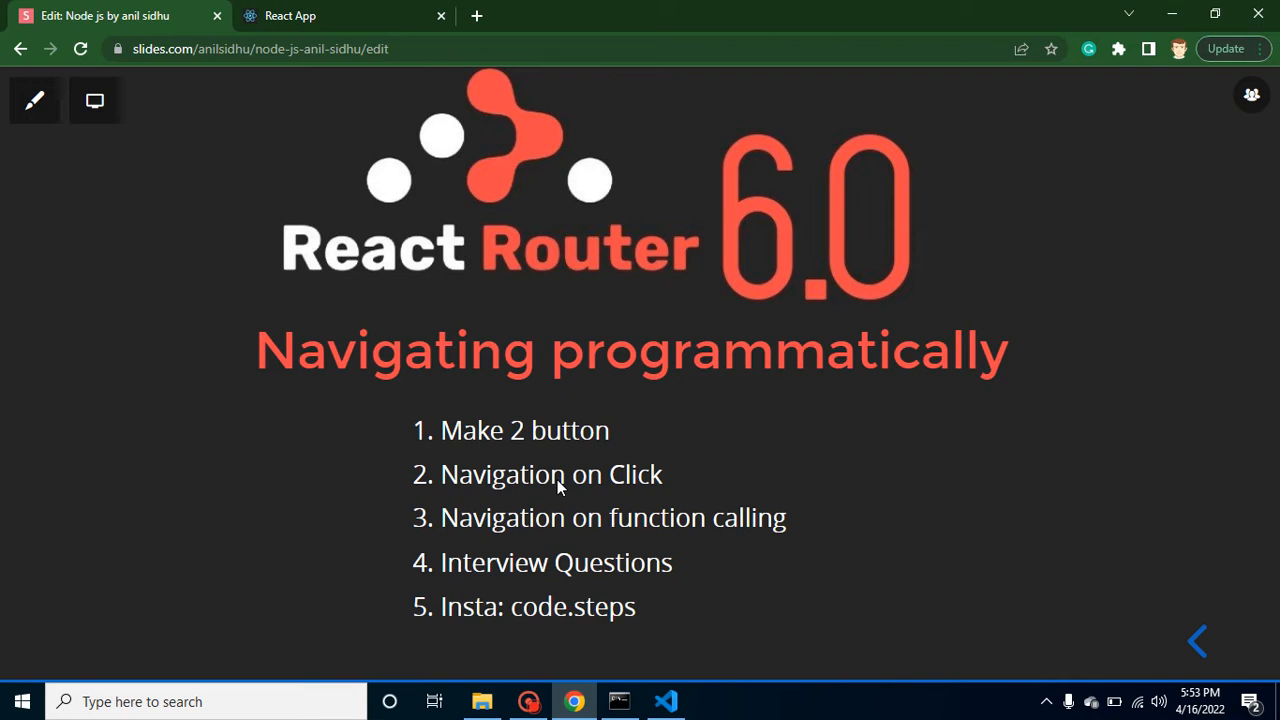
pyautogui.moveTo(420, 388)
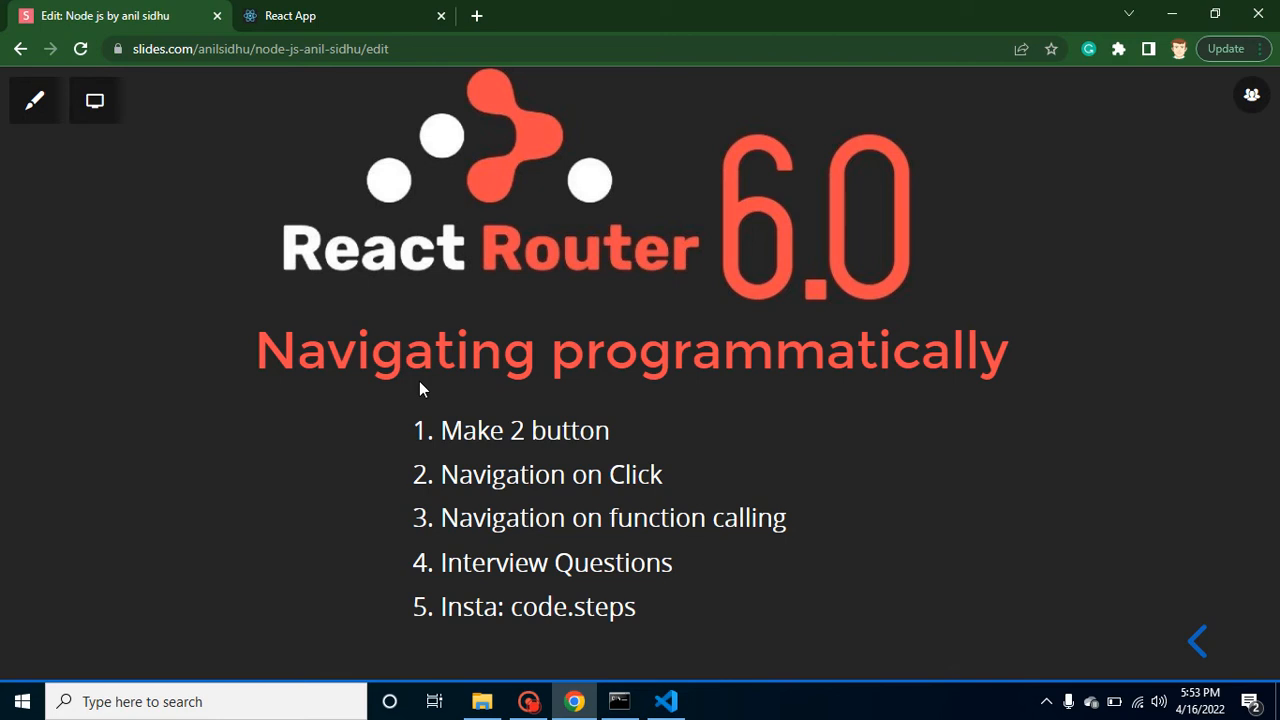
pyautogui.moveTo(538, 456)
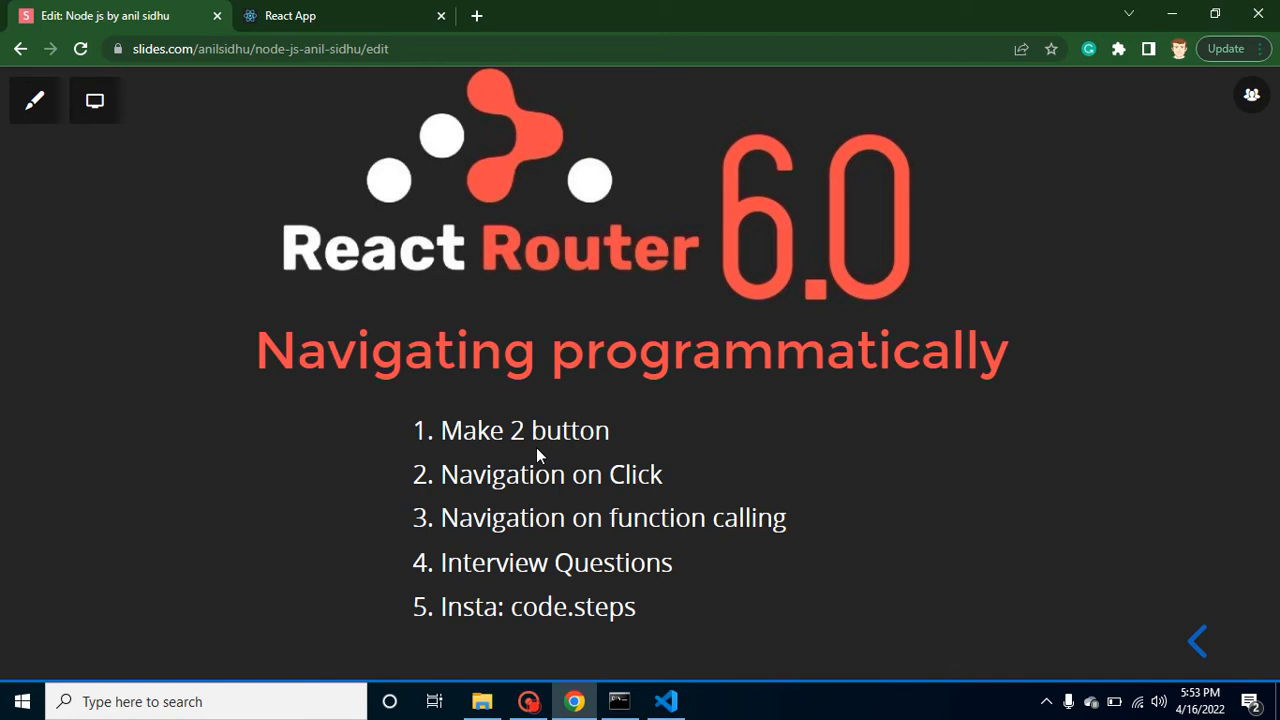
pyautogui.moveTo(464, 448)
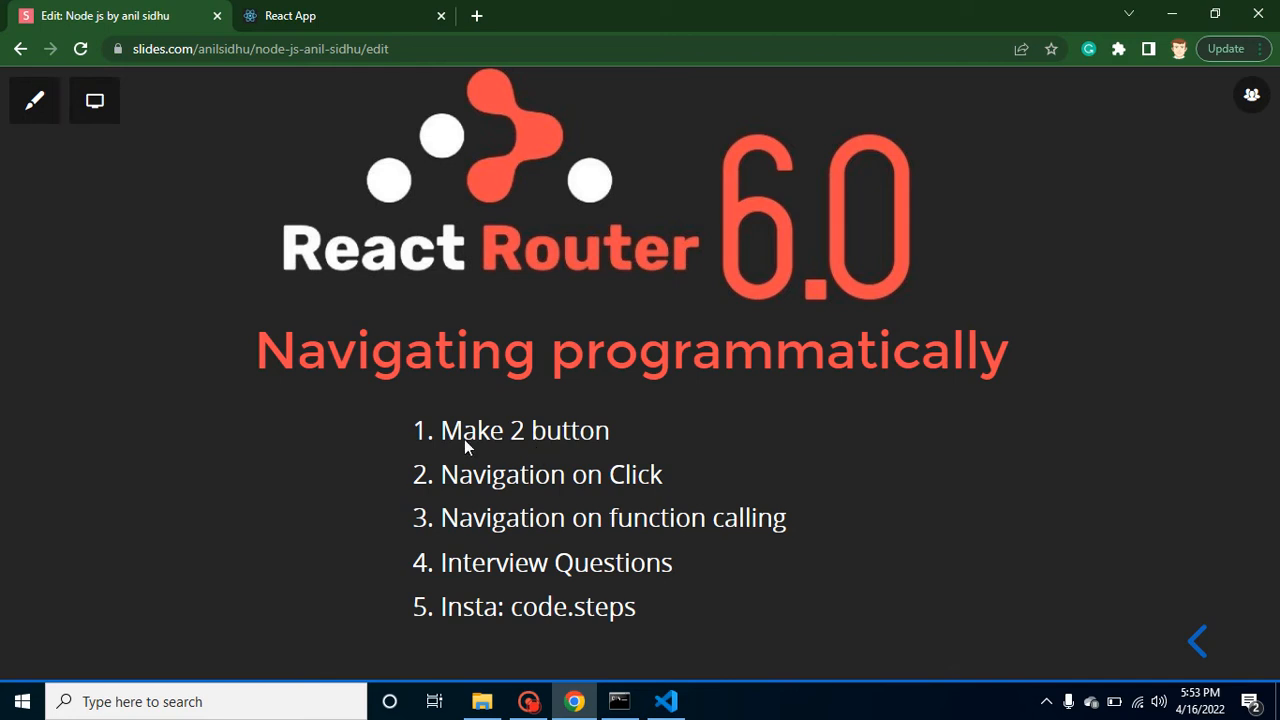
pyautogui.moveTo(544, 472)
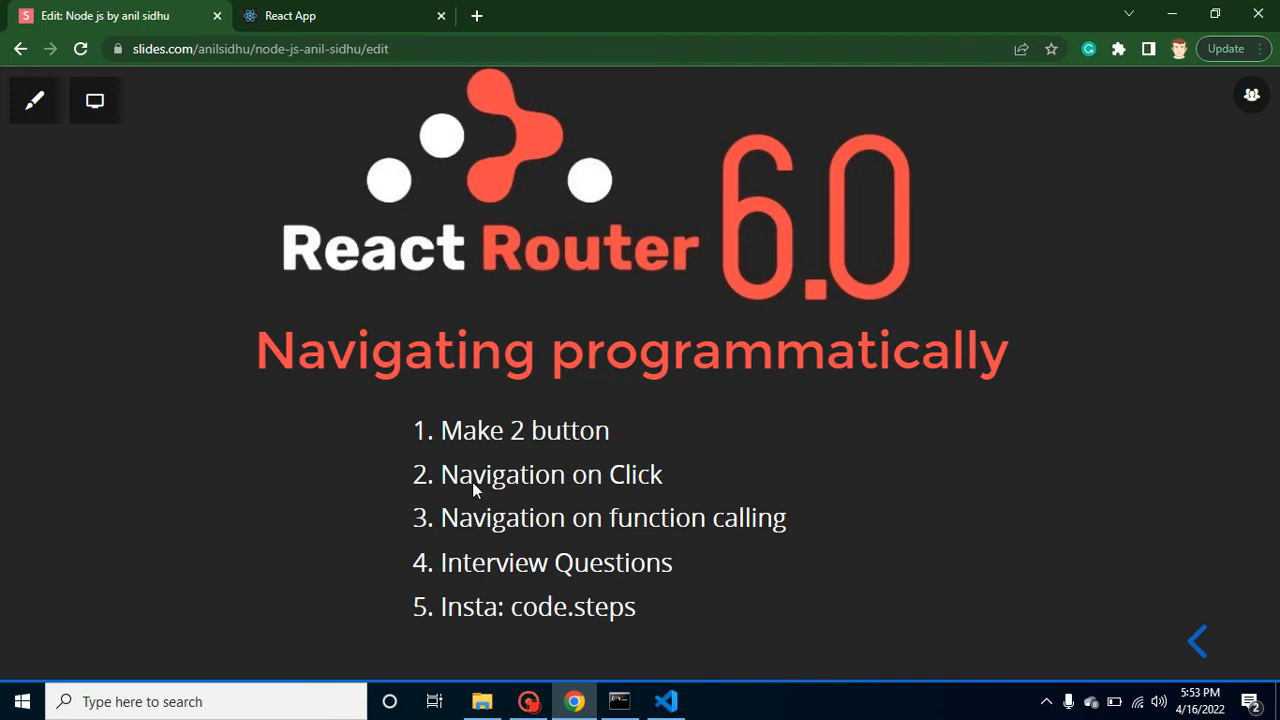
pyautogui.moveTo(616, 520)
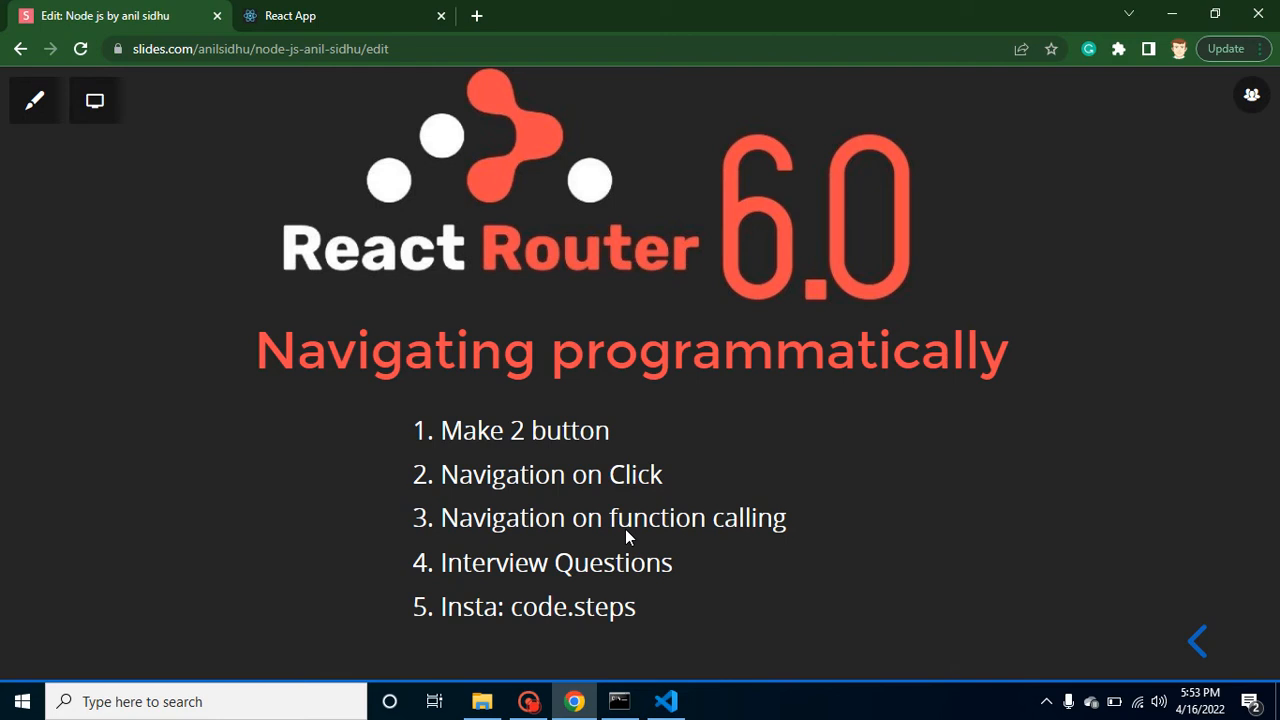
pyautogui.moveTo(680, 570)
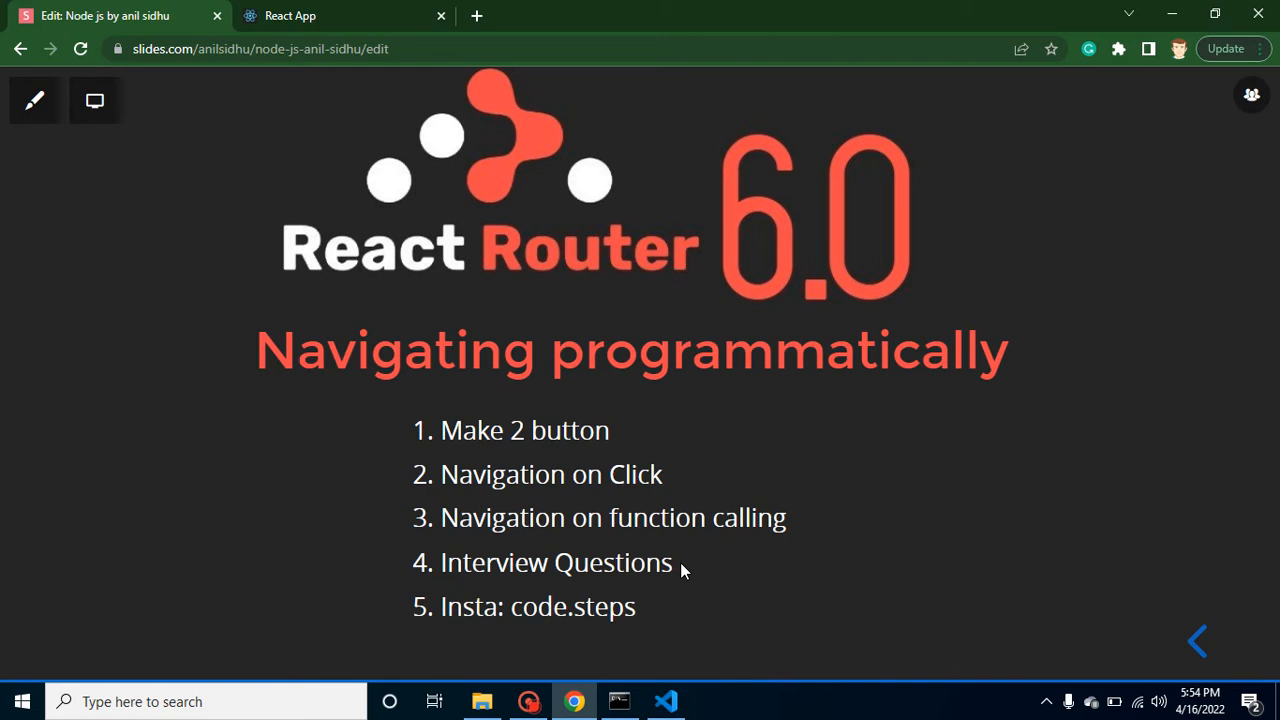
pyautogui.moveTo(616, 592)
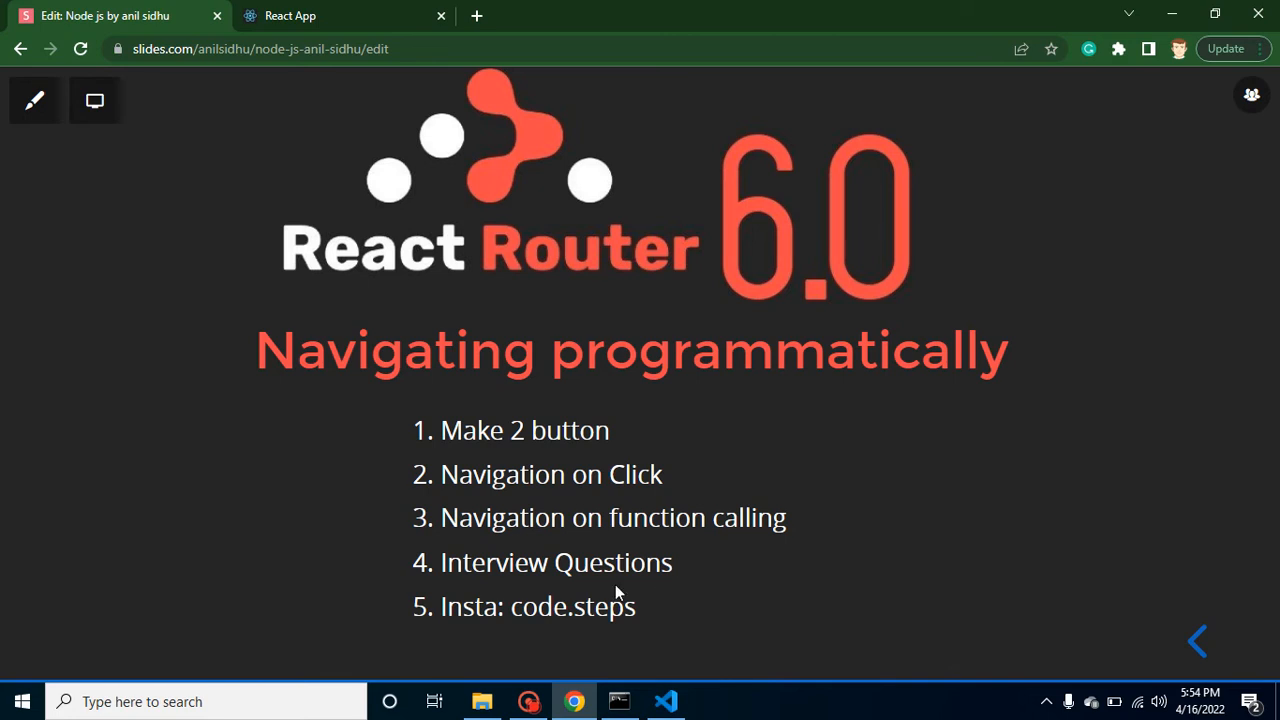
pyautogui.moveTo(538, 620)
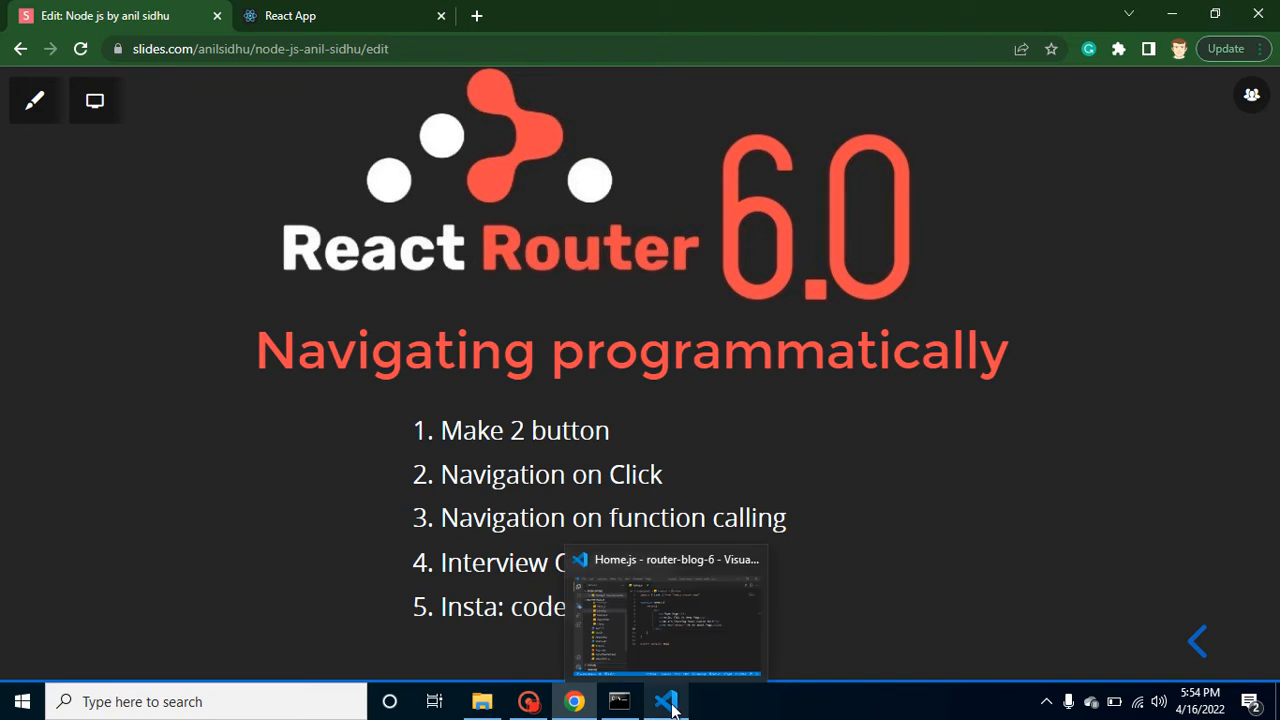
pyautogui.moveTo(504, 258)
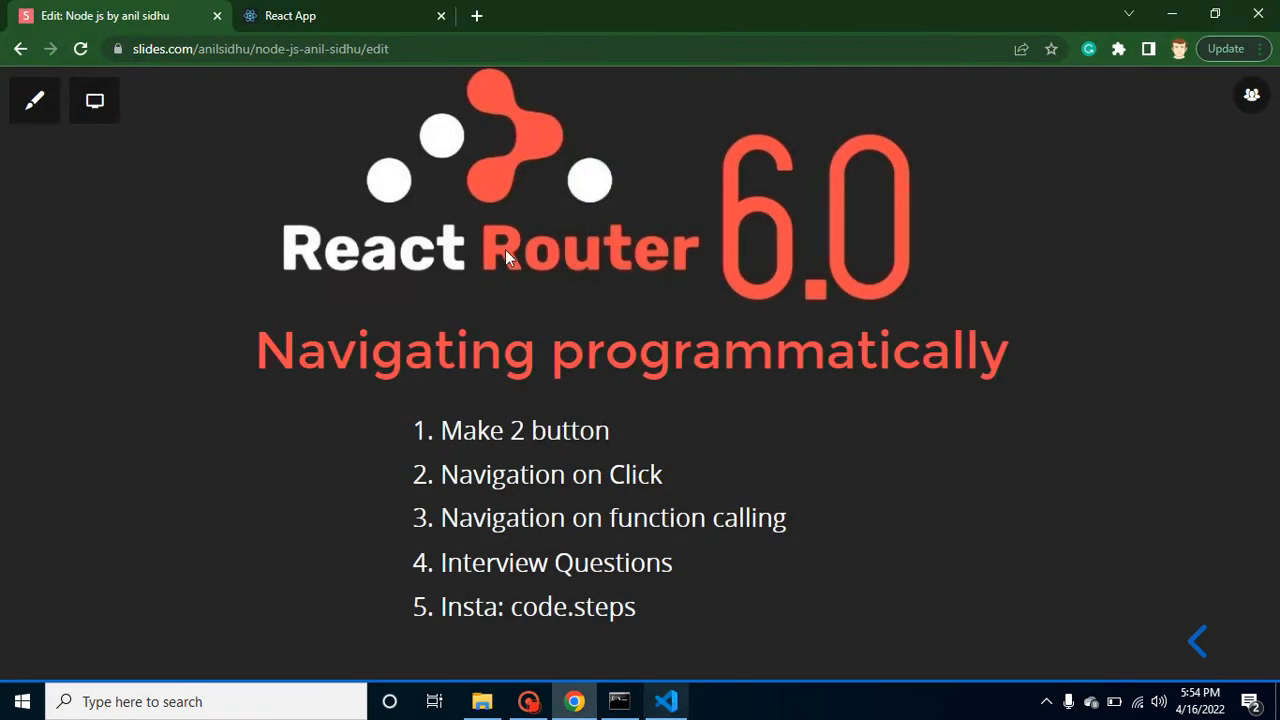
# - View the running React app's Home Page, then bring Home.js into the editor
pyautogui.click(290, 16)
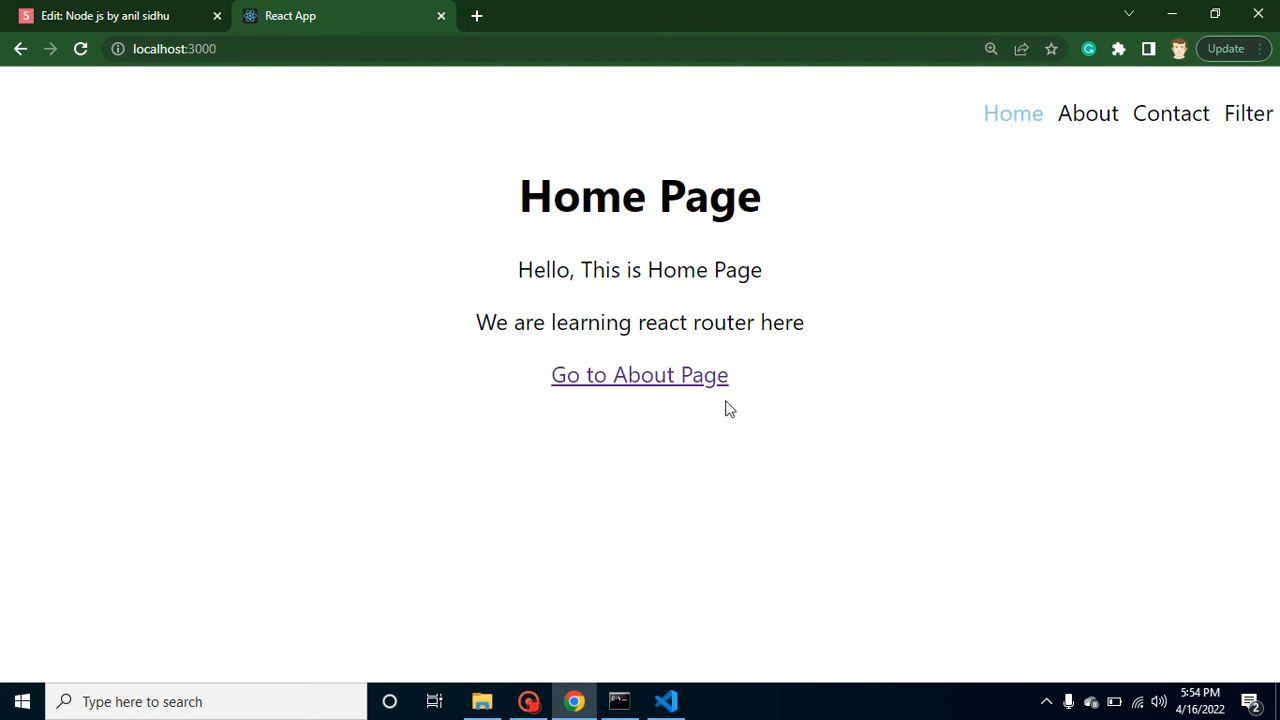
pyautogui.moveTo(724, 520)
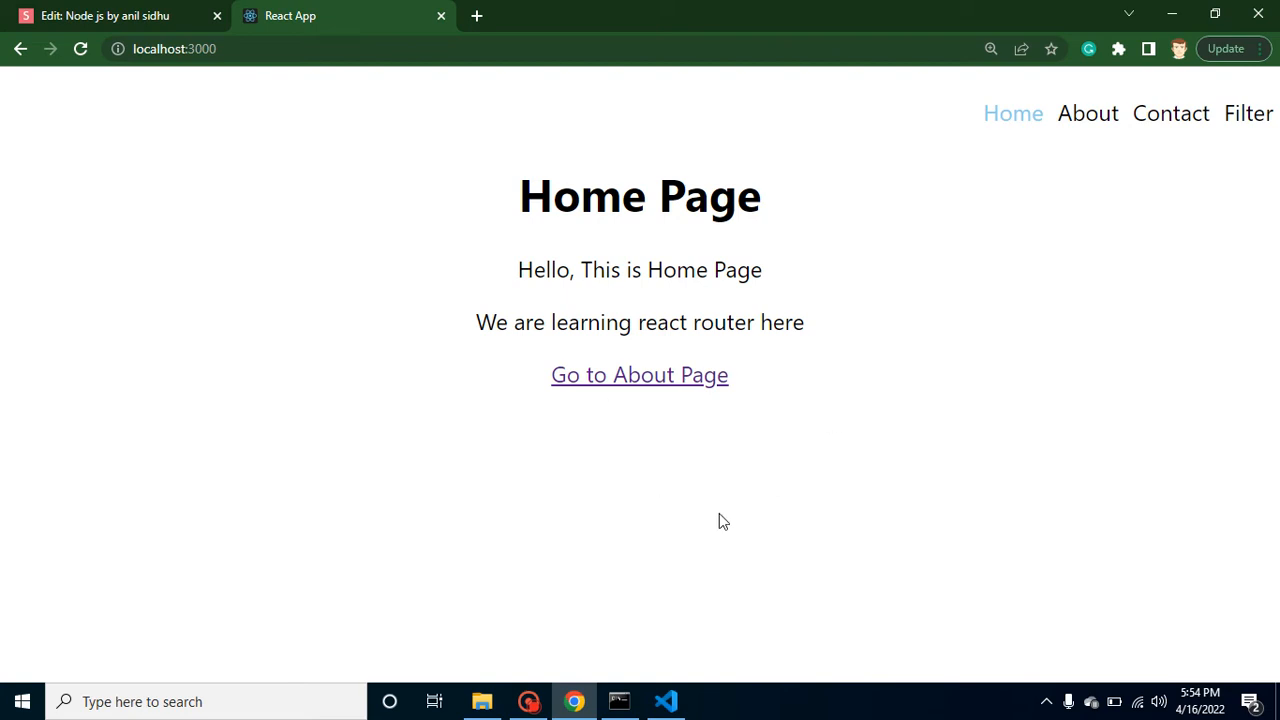
pyautogui.click(664, 700)
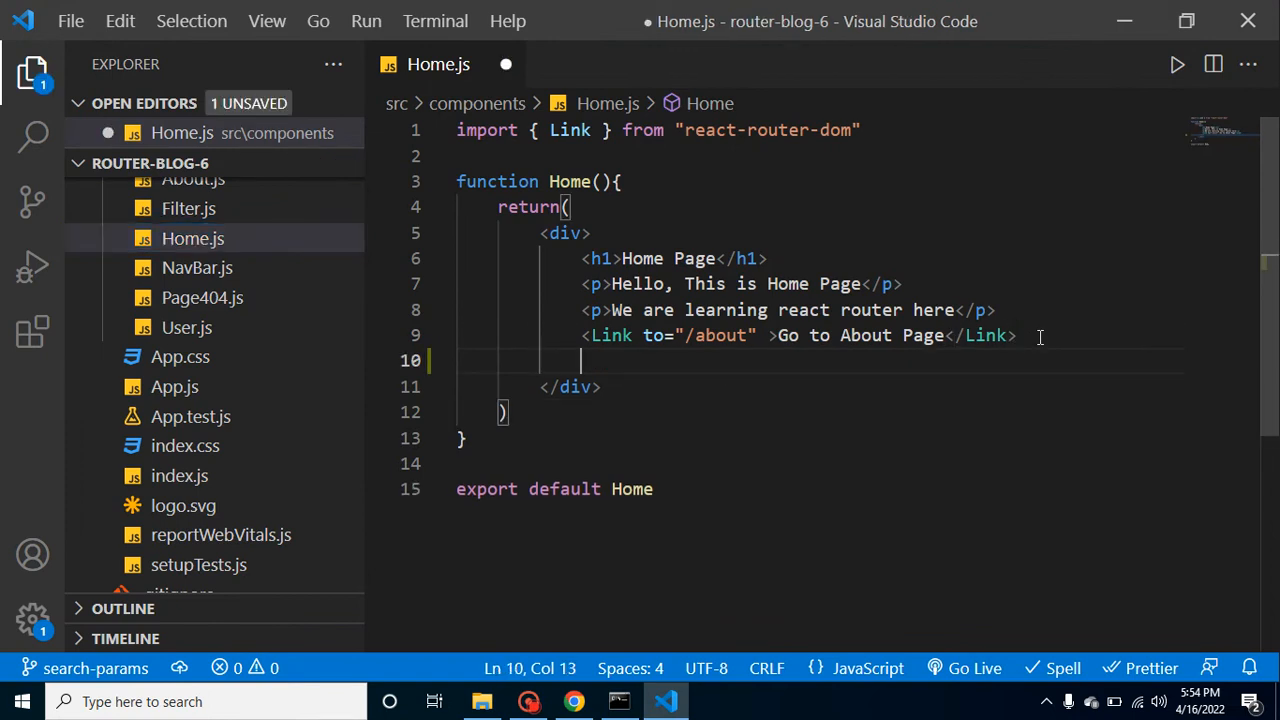
# - Add a <br /> and a 'Go to About Page' button below the About link
pyautogui.write('<br />')
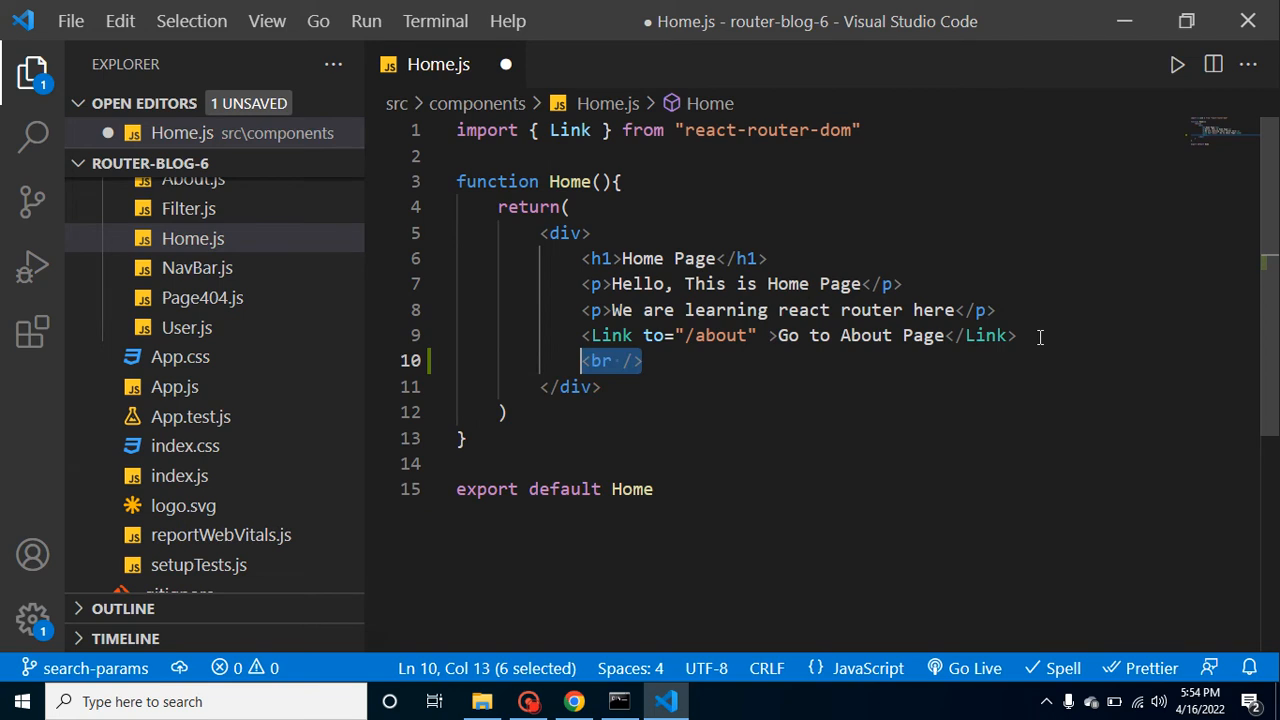
pyautogui.write('bu')
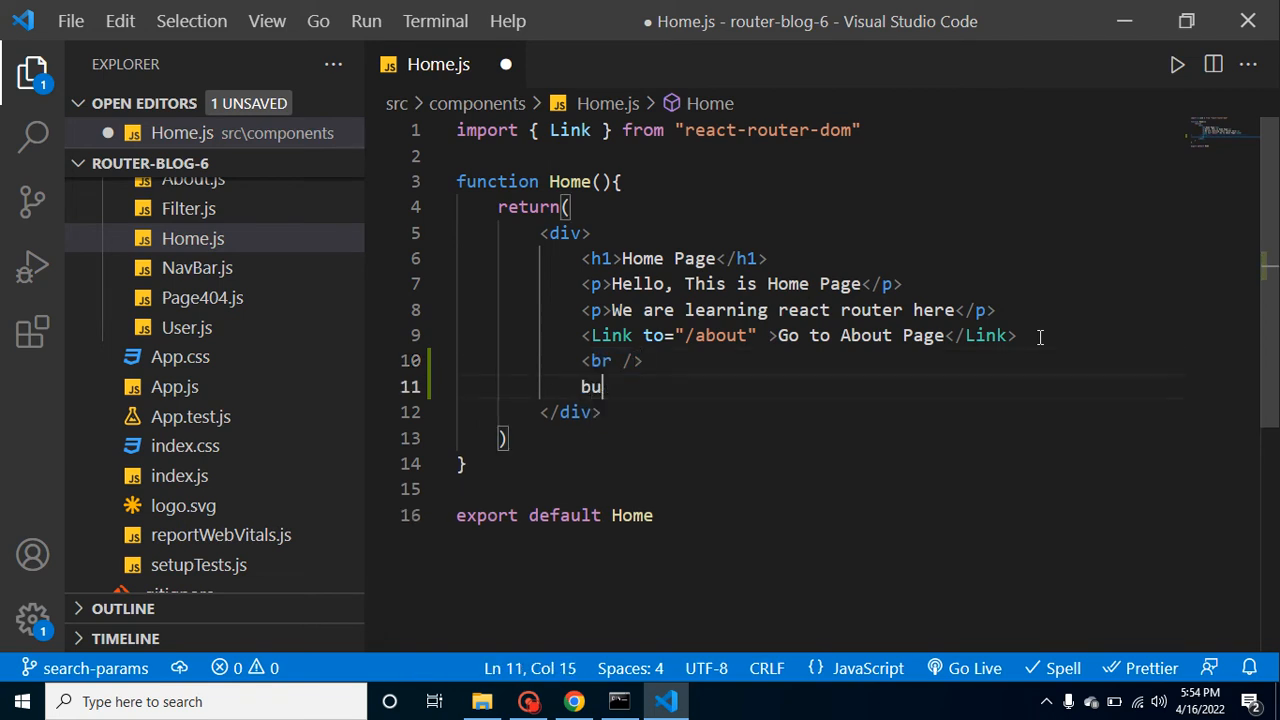
pyautogui.write('<t')
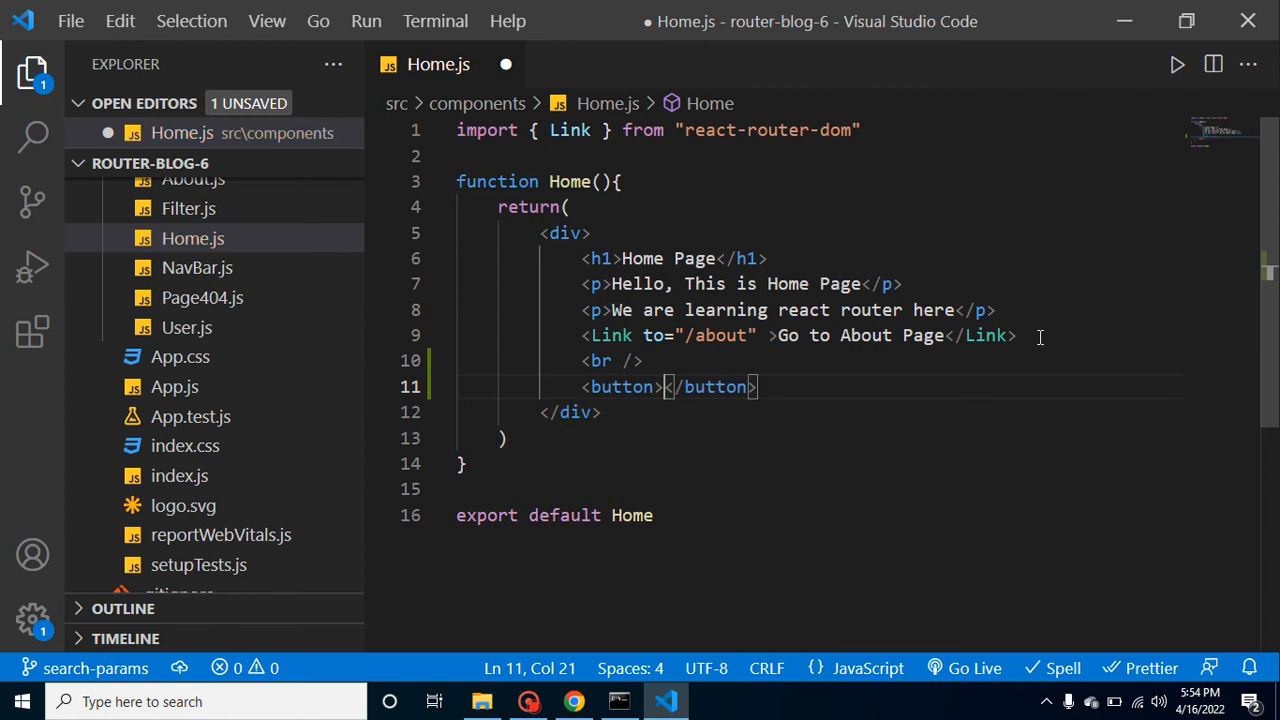
pyautogui.write('Go to About')
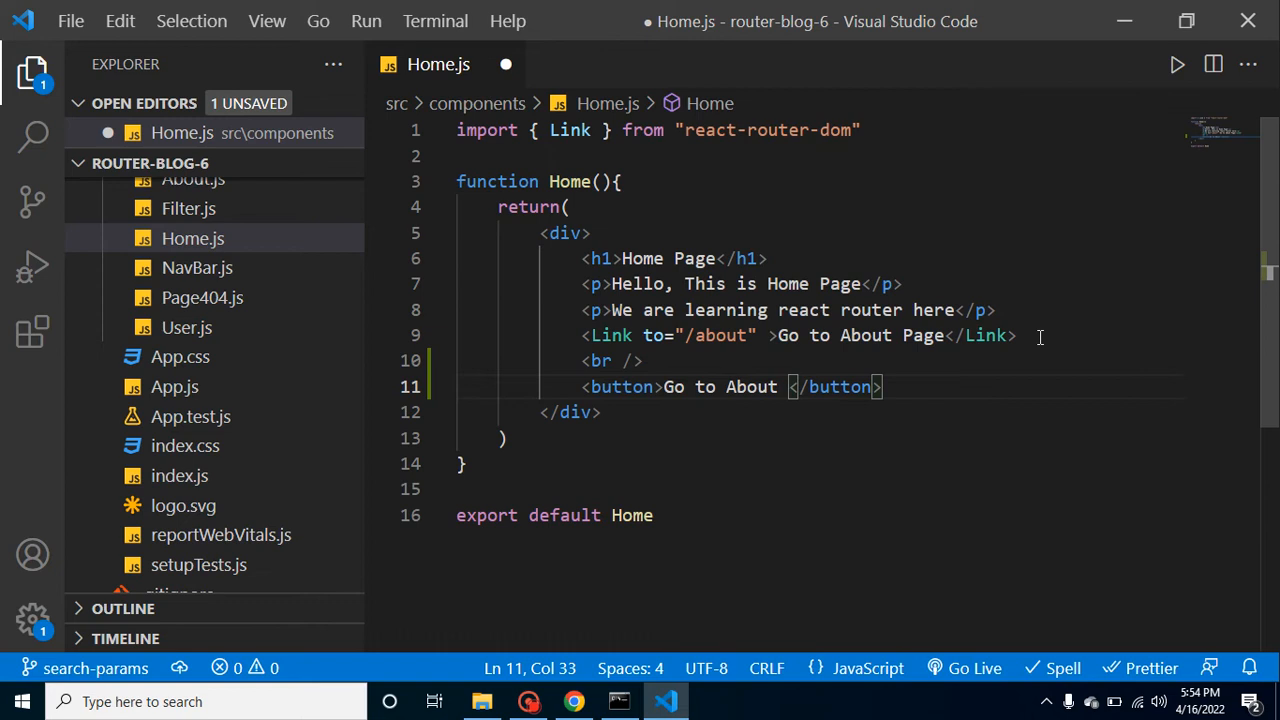
pyautogui.write('Page')
pyautogui.write('<')
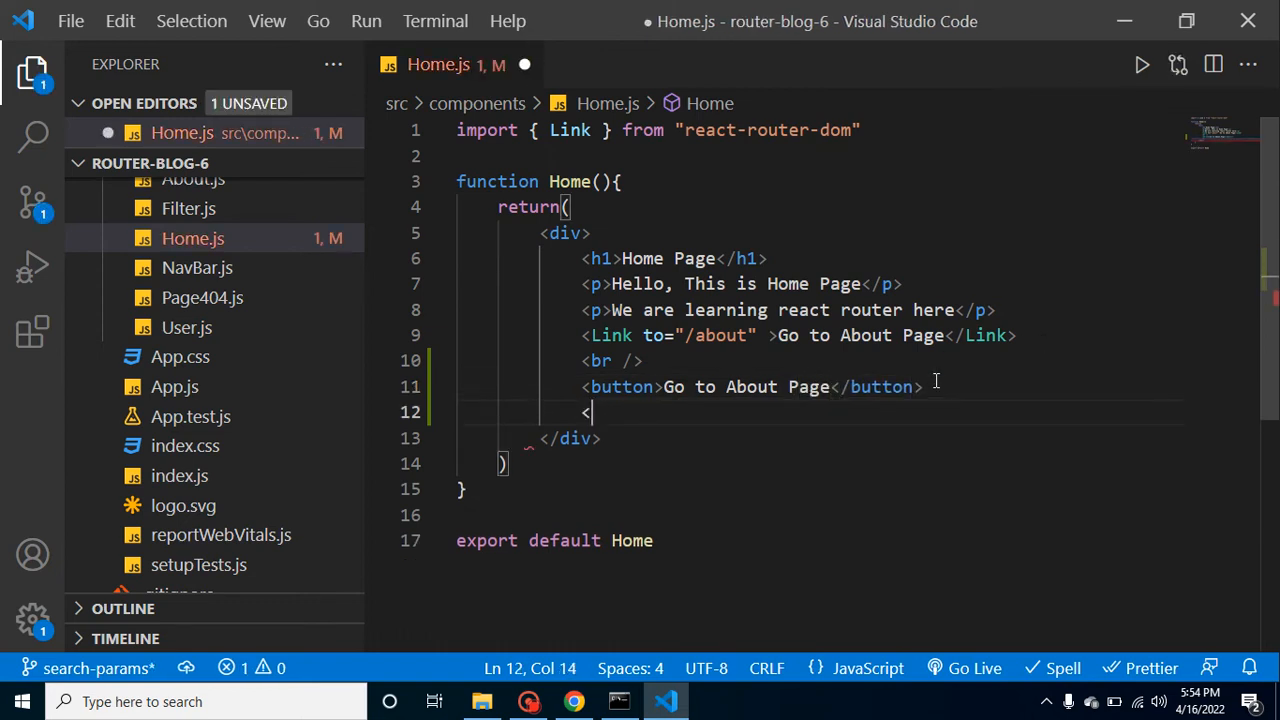
# - Add a second line break and a 'Go to Filter Page' button, starting its onClick
pyautogui.write('br />')
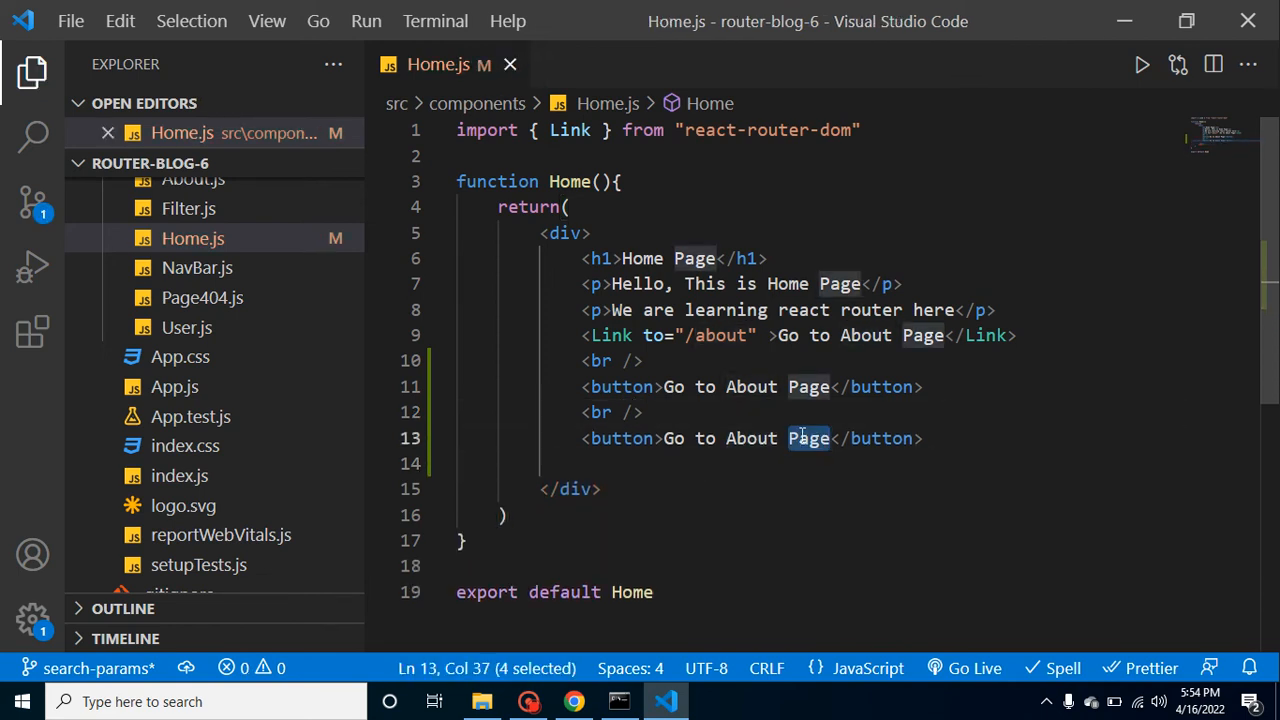
pyautogui.write('F')
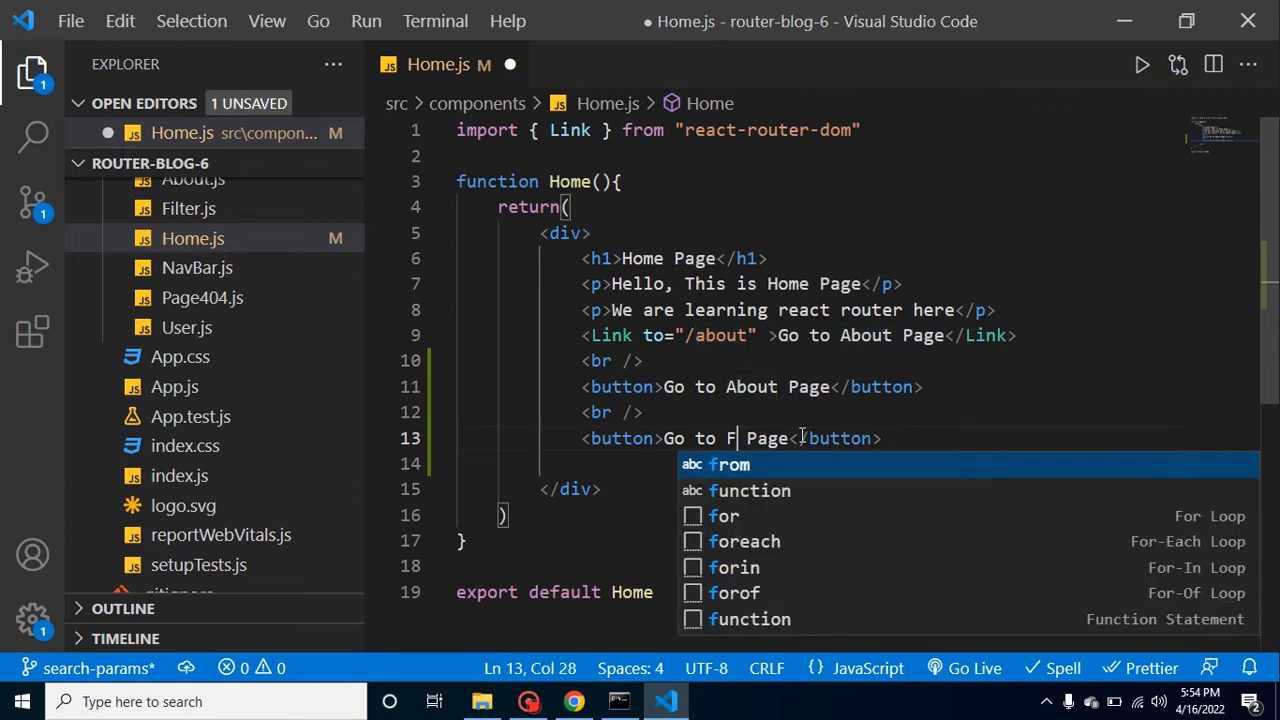
pyautogui.write('ilter')
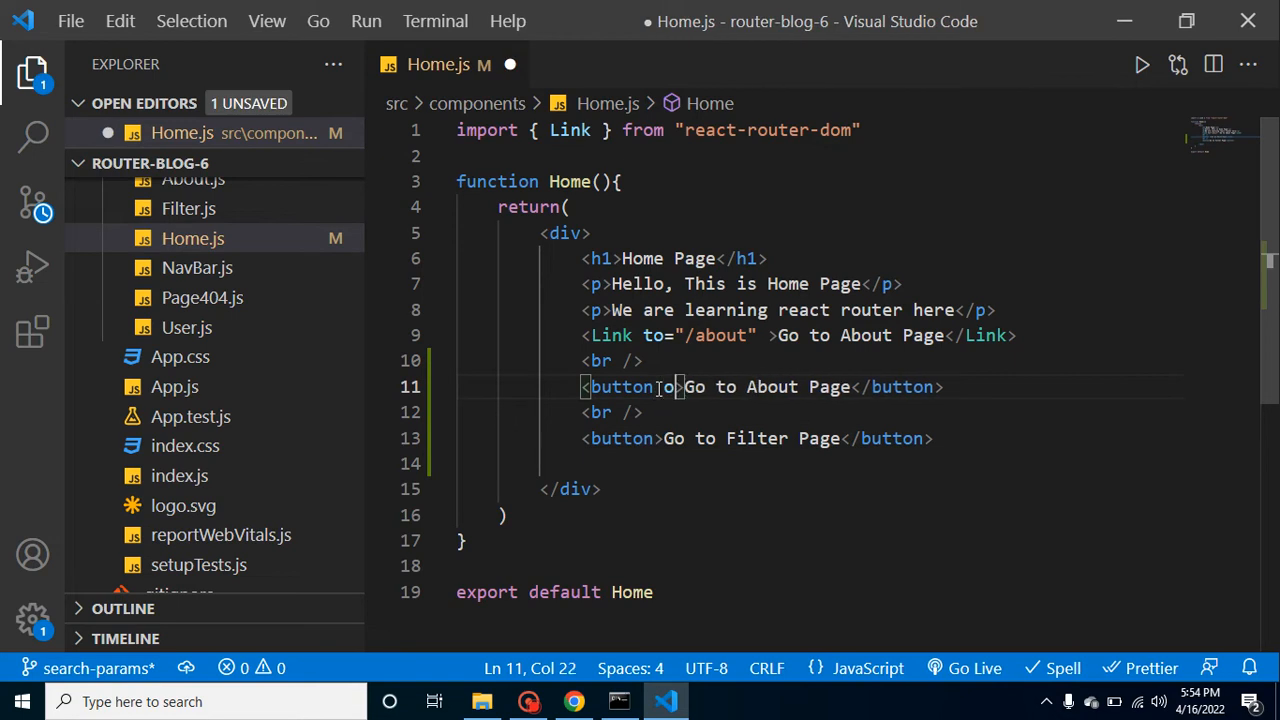
pyautogui.write('onClci')
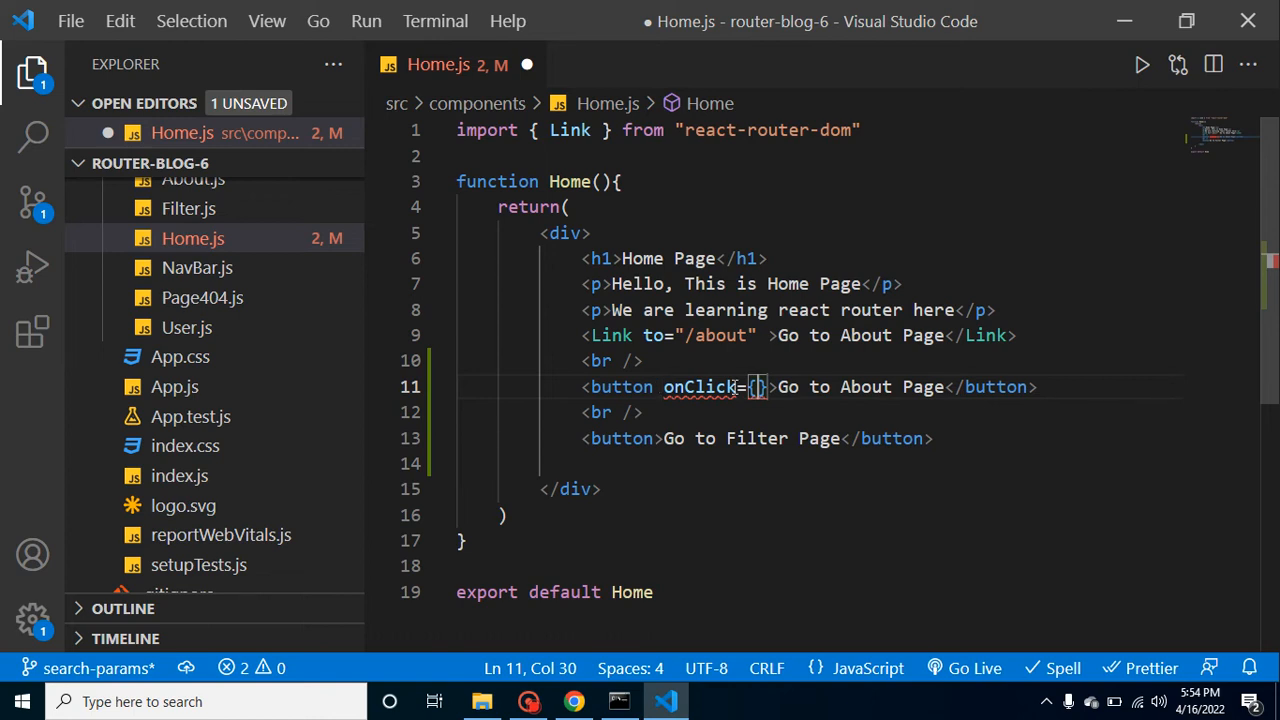
pyautogui.moveTo(624, 168)
pyautogui.write(', ')
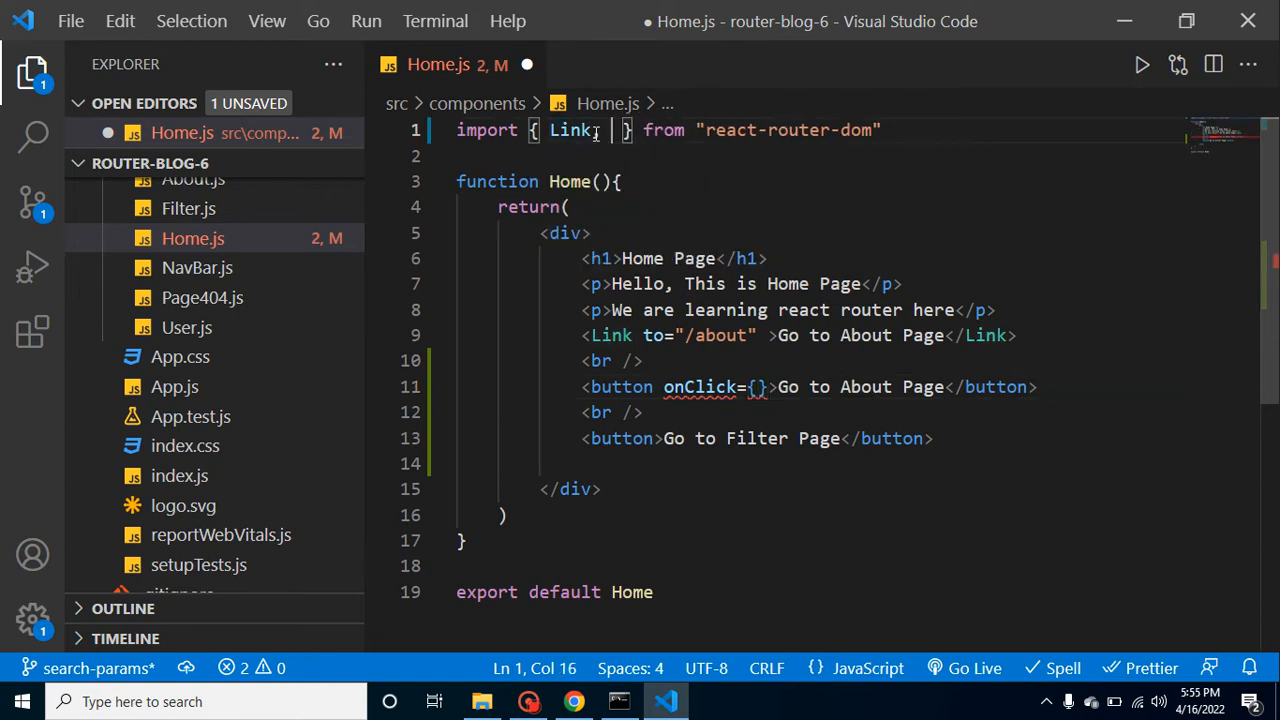
# - Import useNavigate and declare const navigate = useNavigate(); in Home
pyautogui.write('useNavigate')
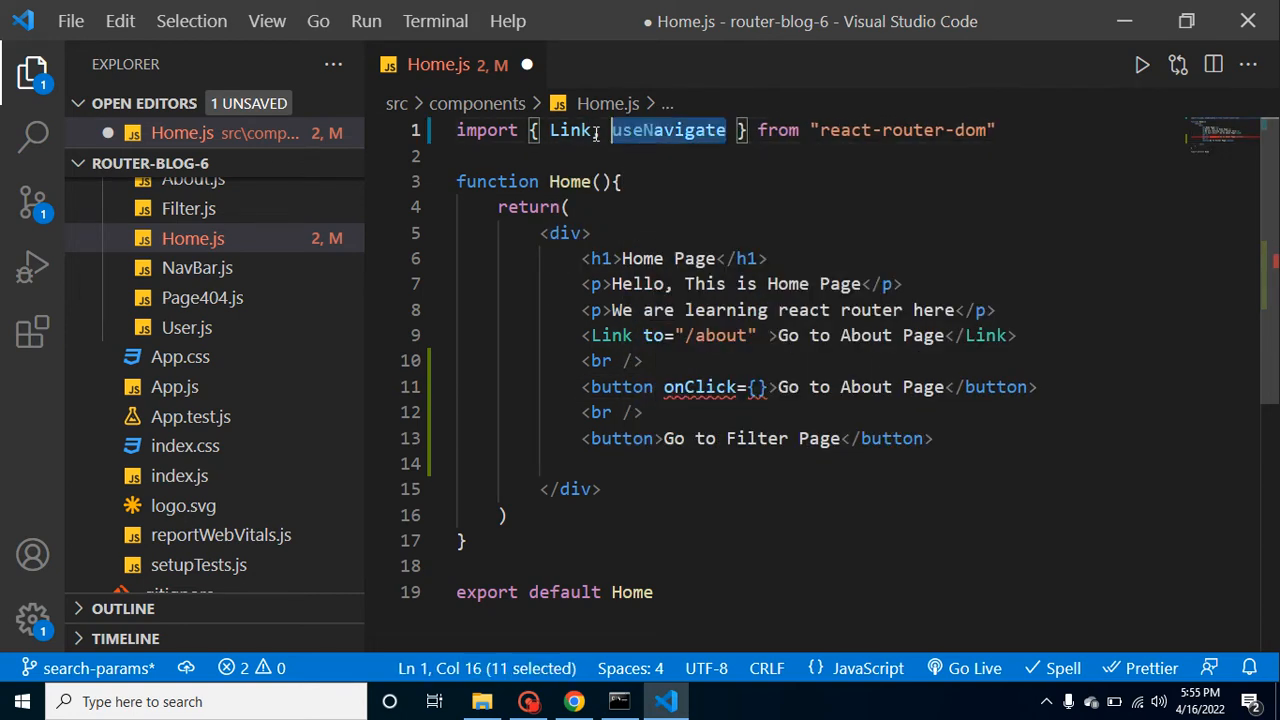
pyautogui.press('Enter')
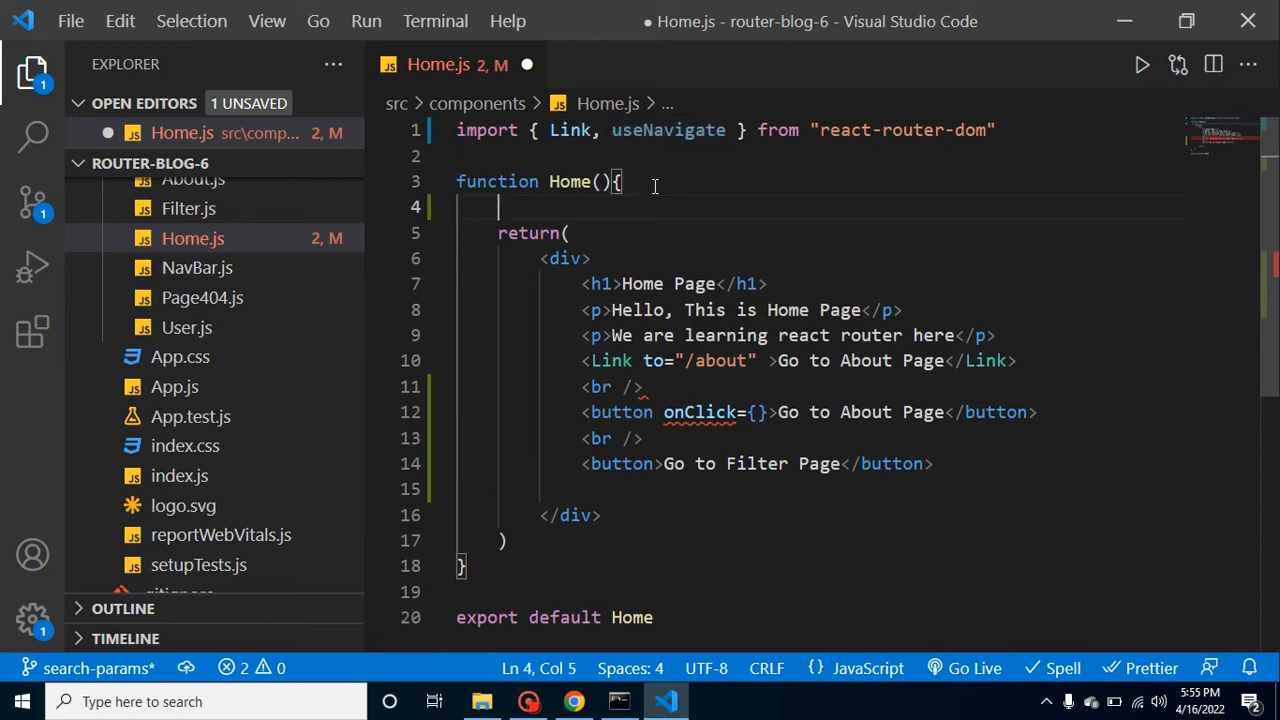
pyautogui.write('const')
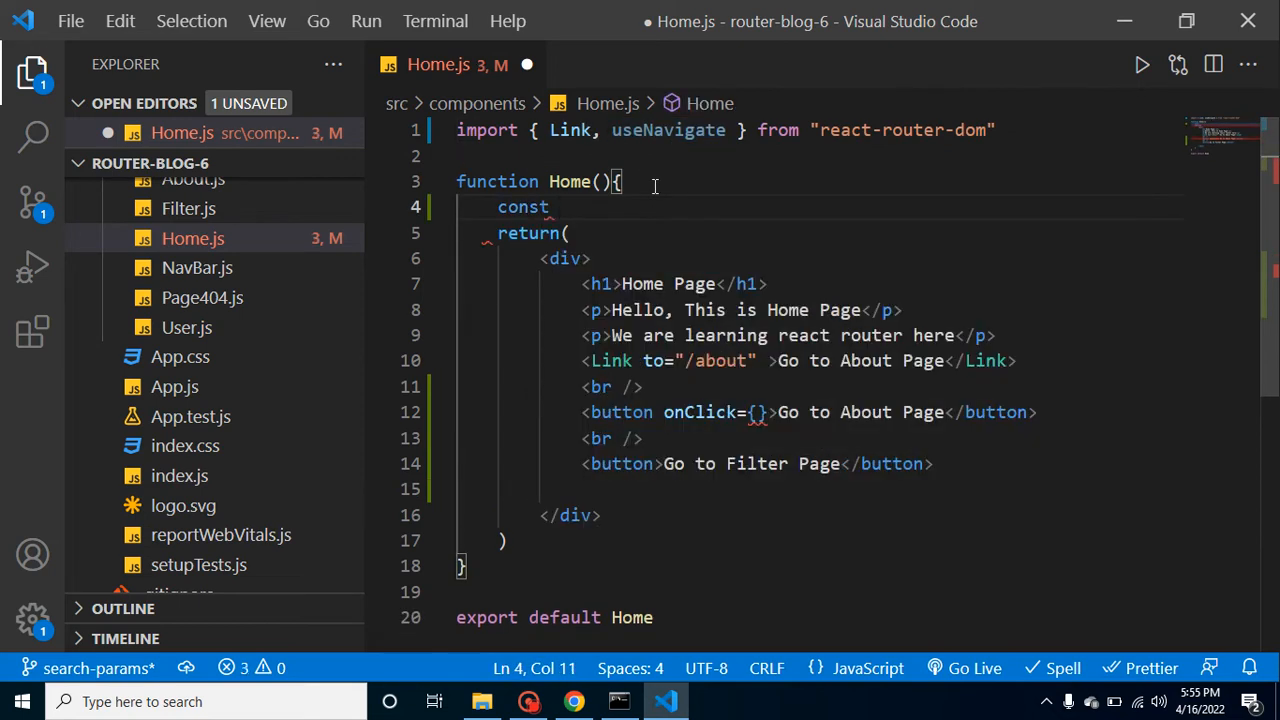
pyautogui.write('n')
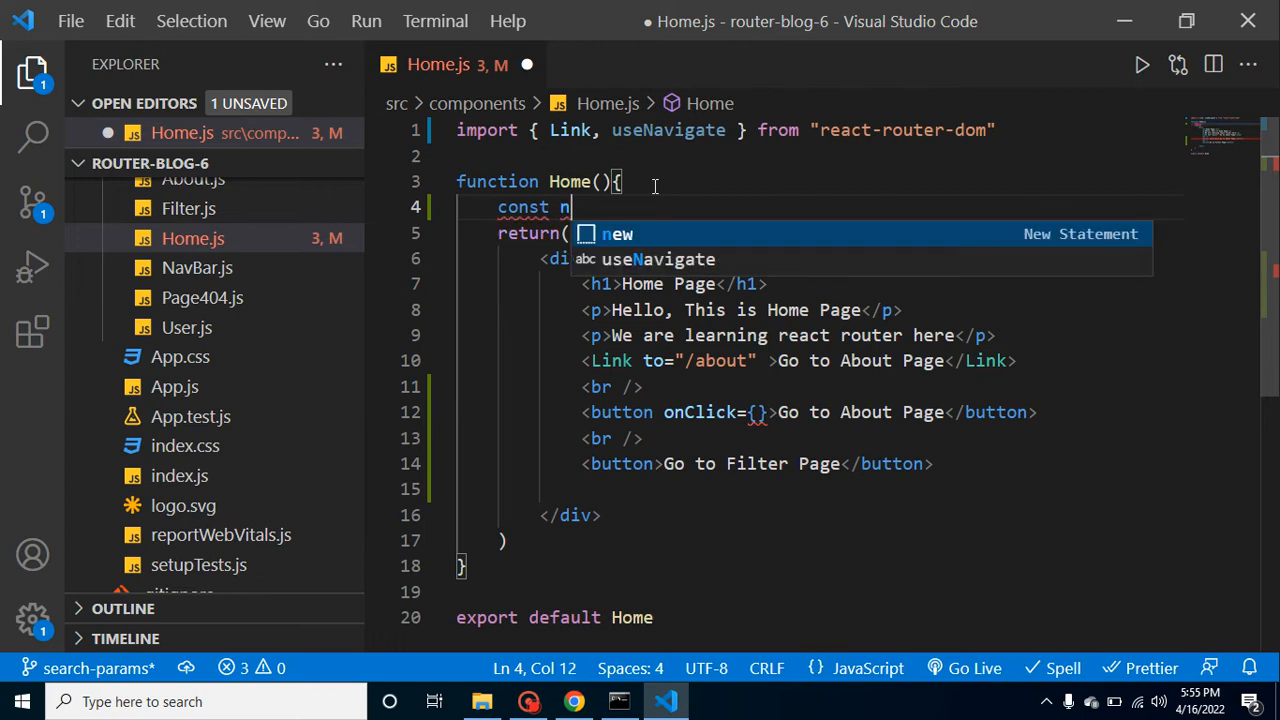
pyautogui.write('avitae')
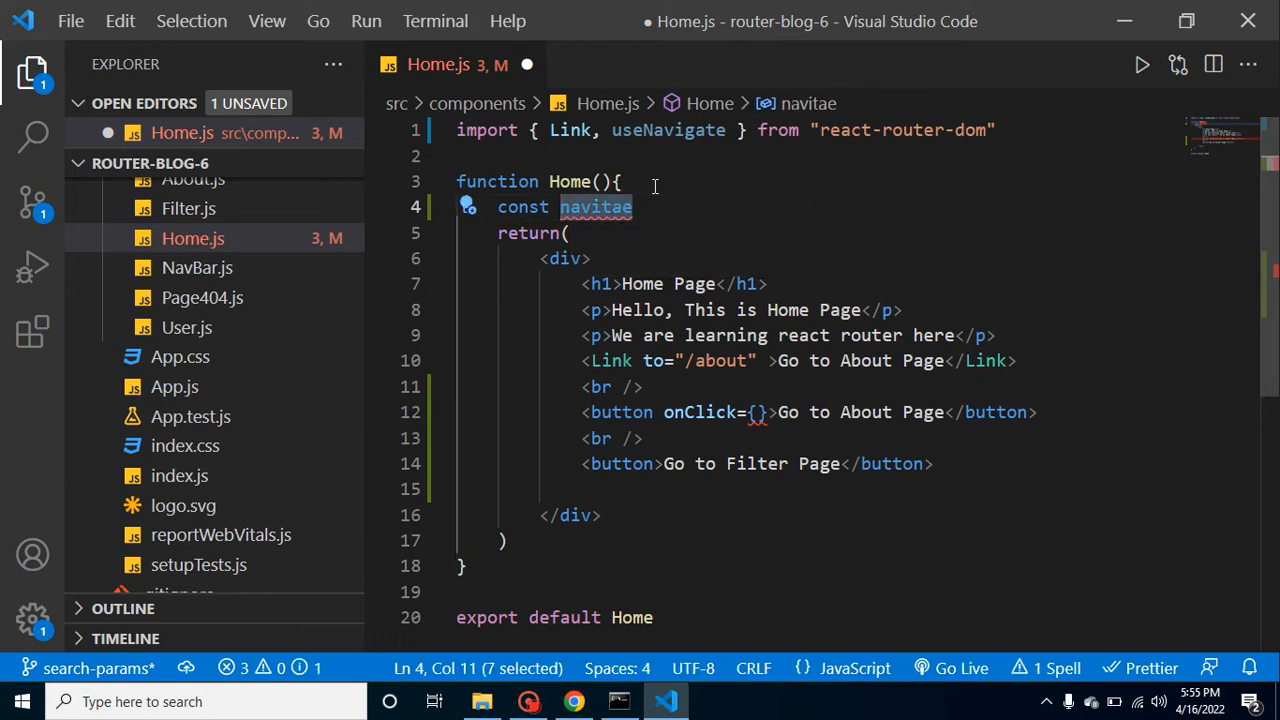
pyautogui.write('navigate')
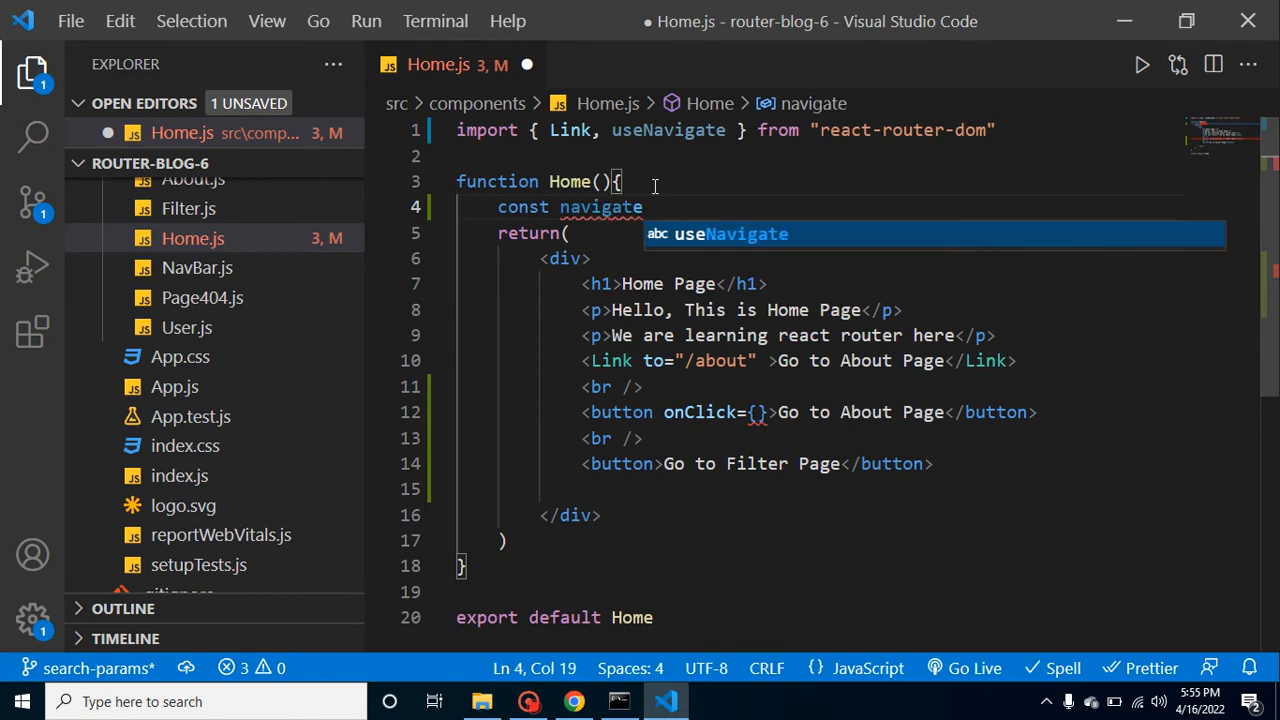
pyautogui.write('=useNavigate(')
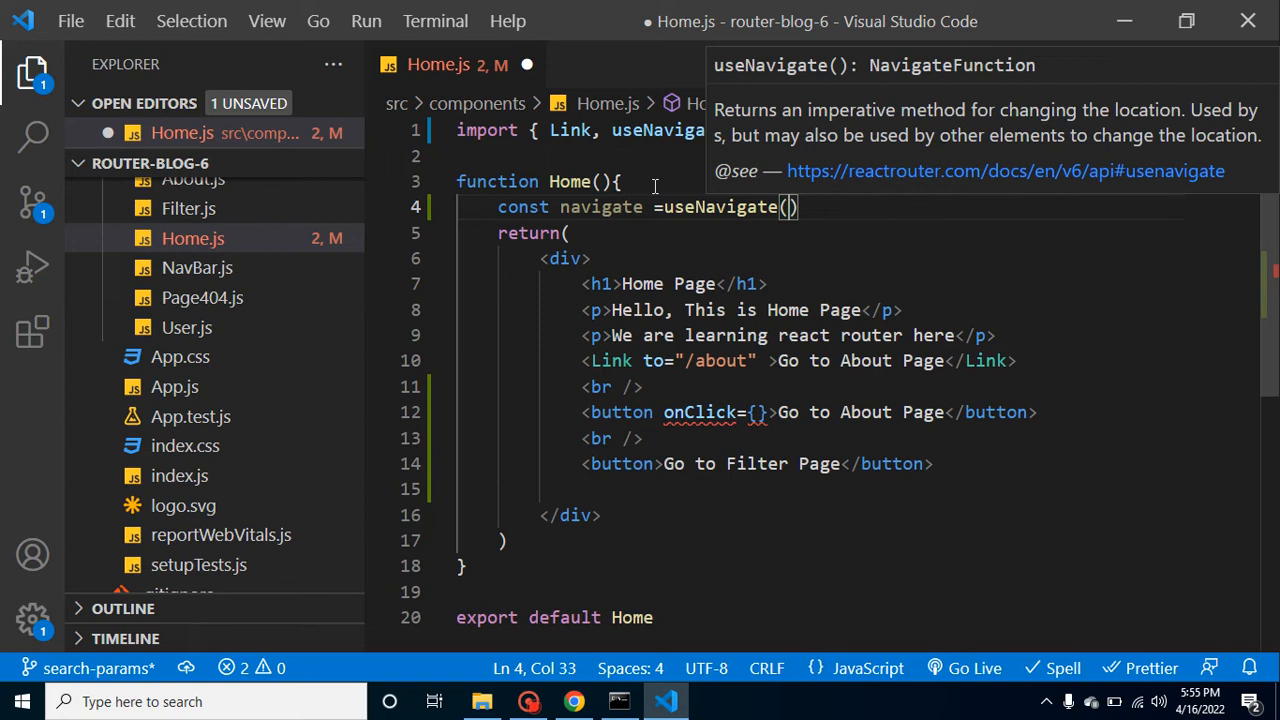
pyautogui.write(';')
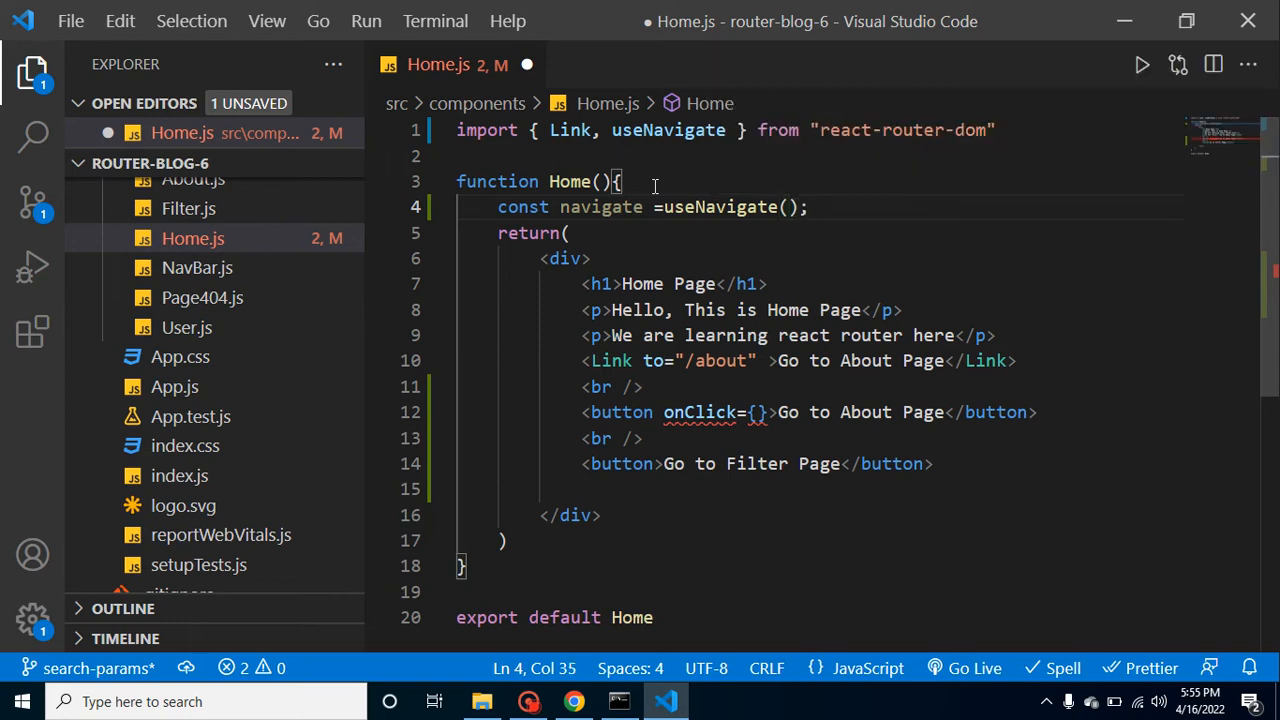
# - Set the About button's onClick to ()=>navigate('/about')
pyautogui.doubleClick(600, 206)
pyautogui.write('()=>{')
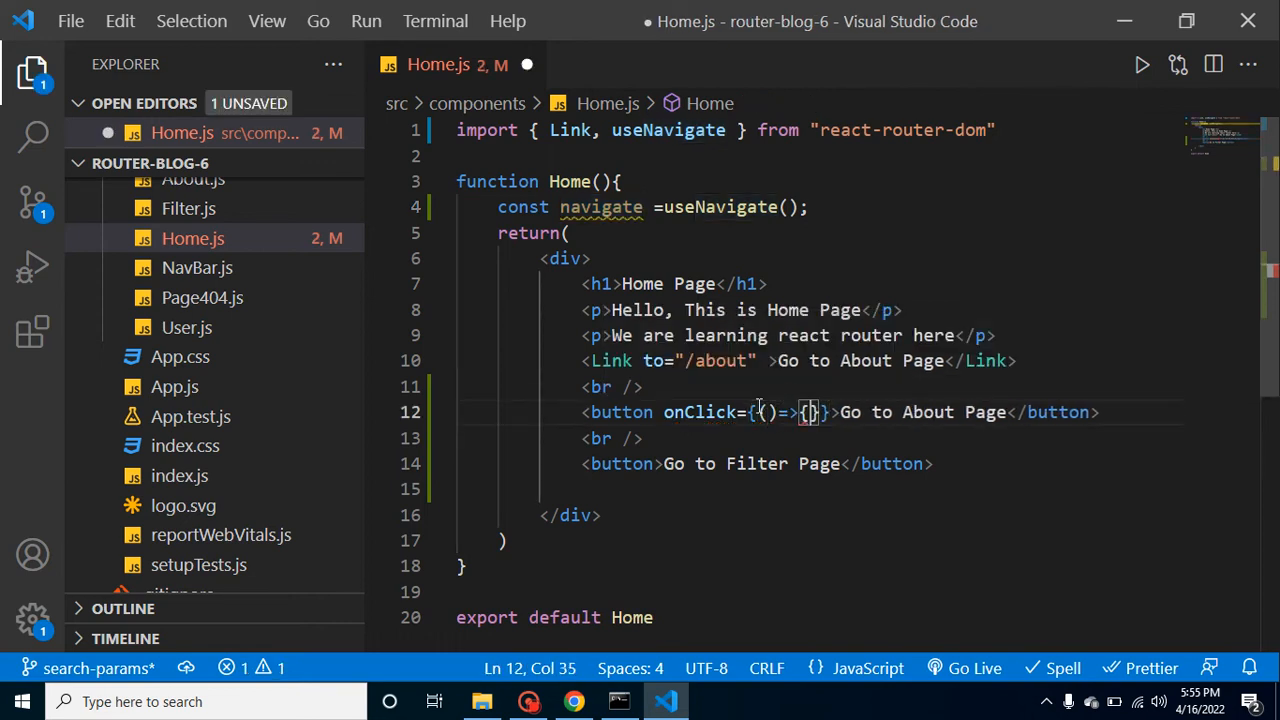
pyautogui.write("navigate('")
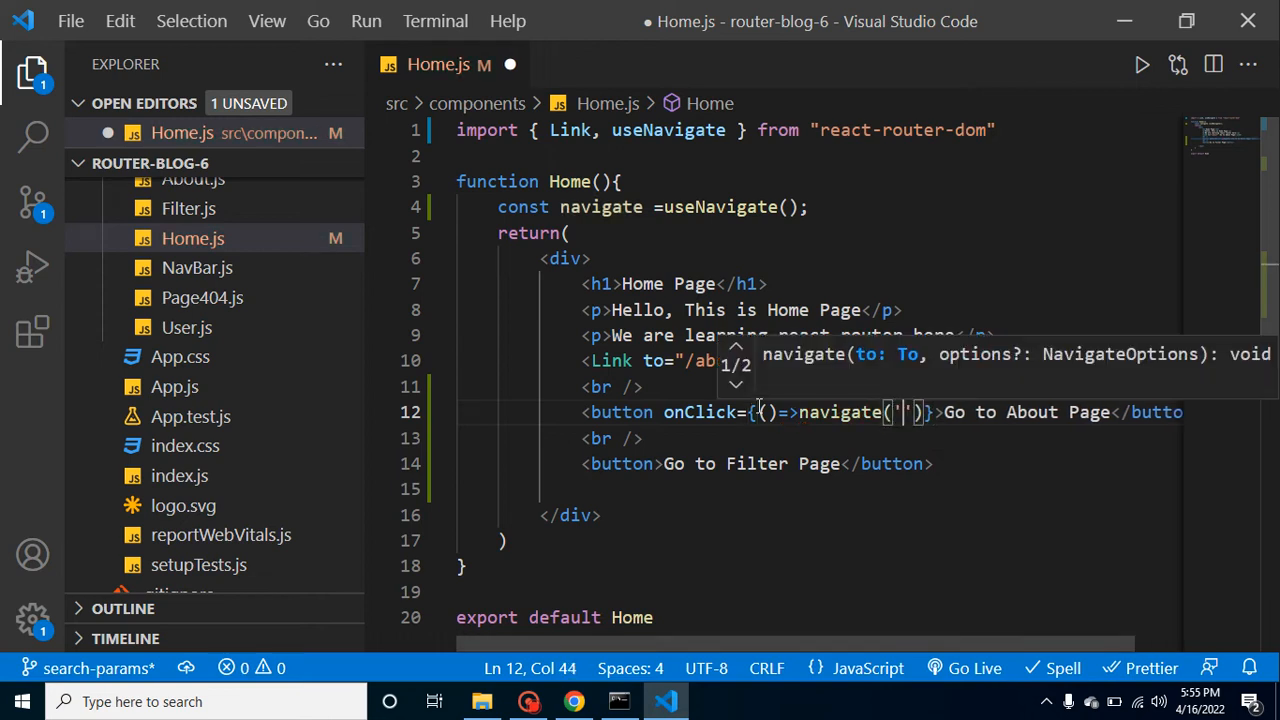
pyautogui.write('/about')
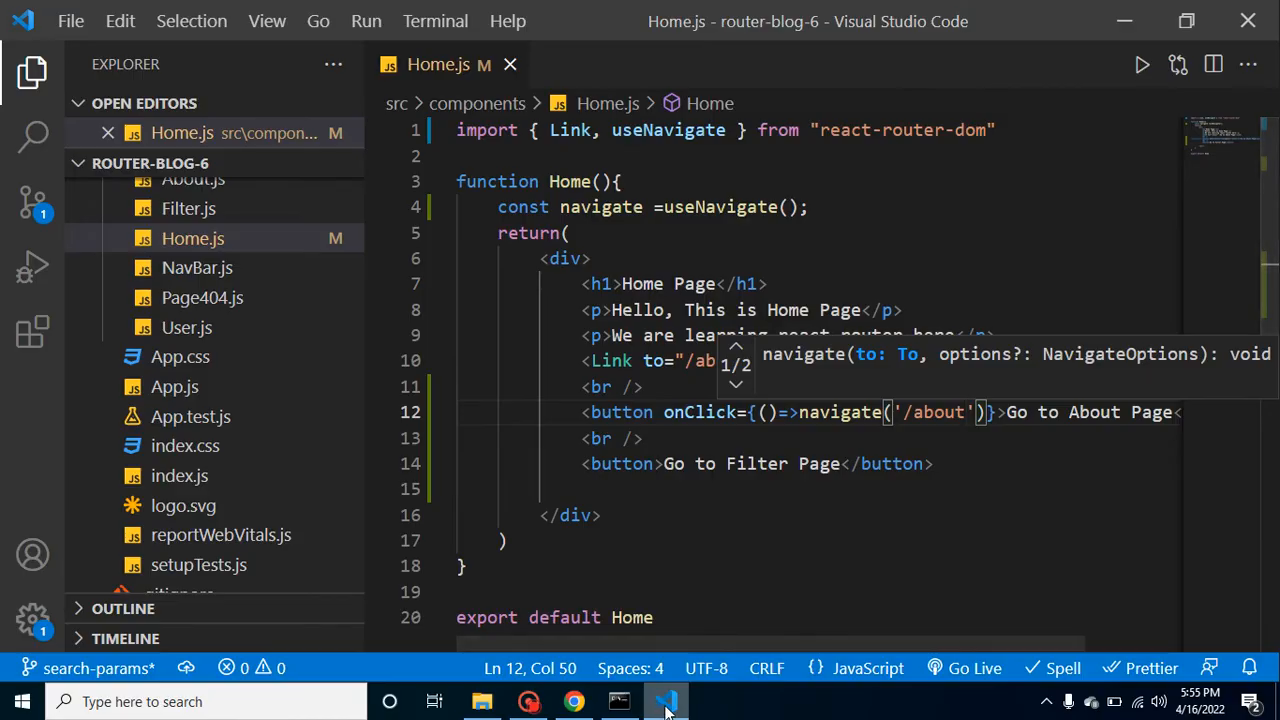
# - Test the 'Go to About Page' button in Chrome and return to the editor
pyautogui.click(572, 700)
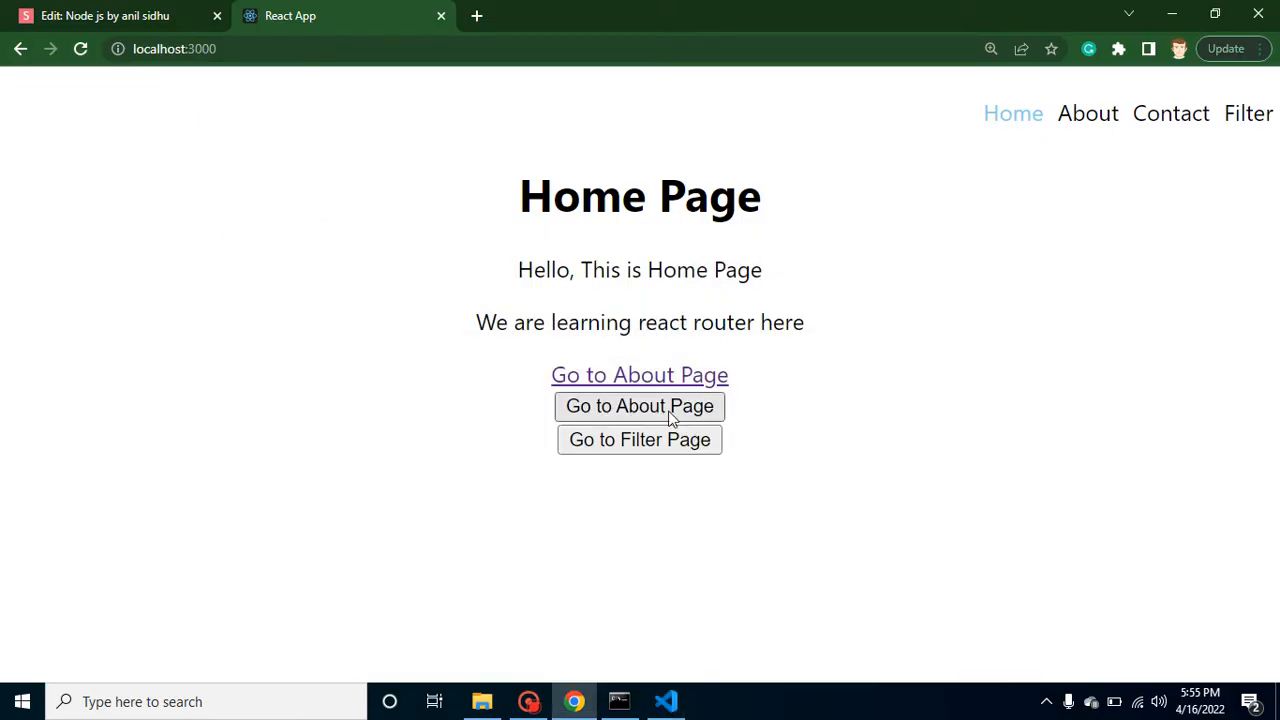
pyautogui.click(640, 404)
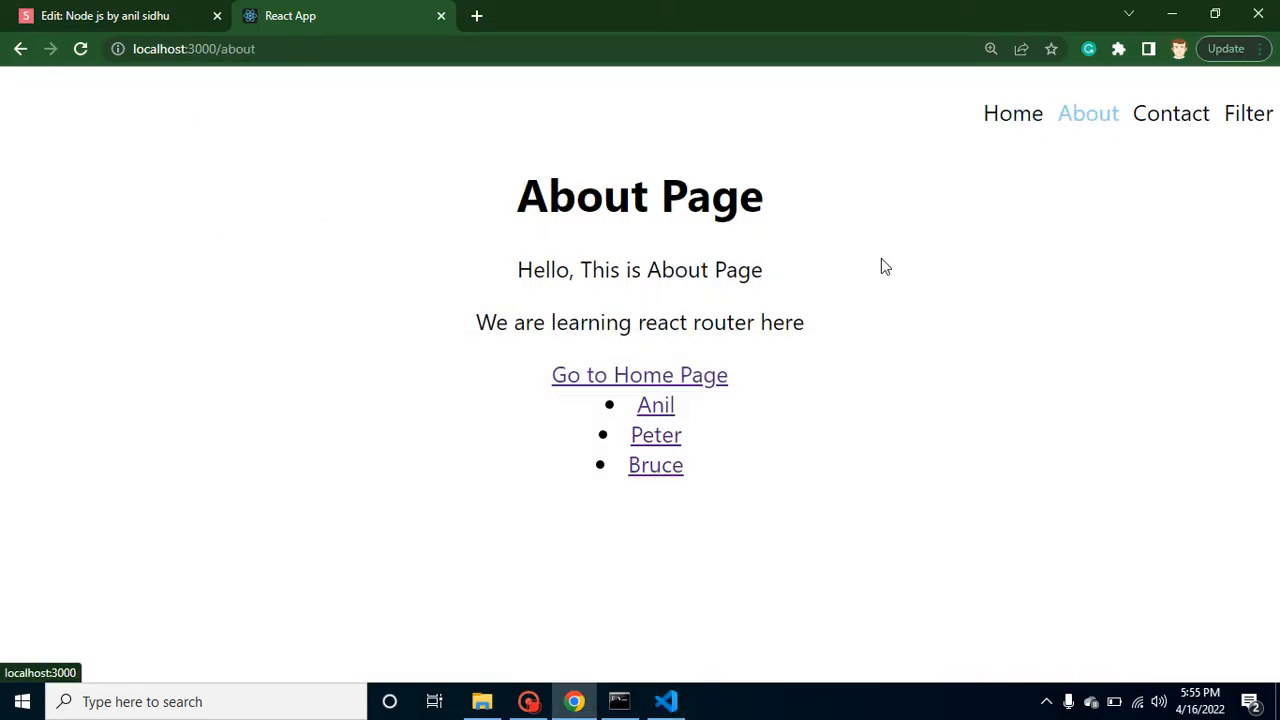
pyautogui.moveTo(848, 190)
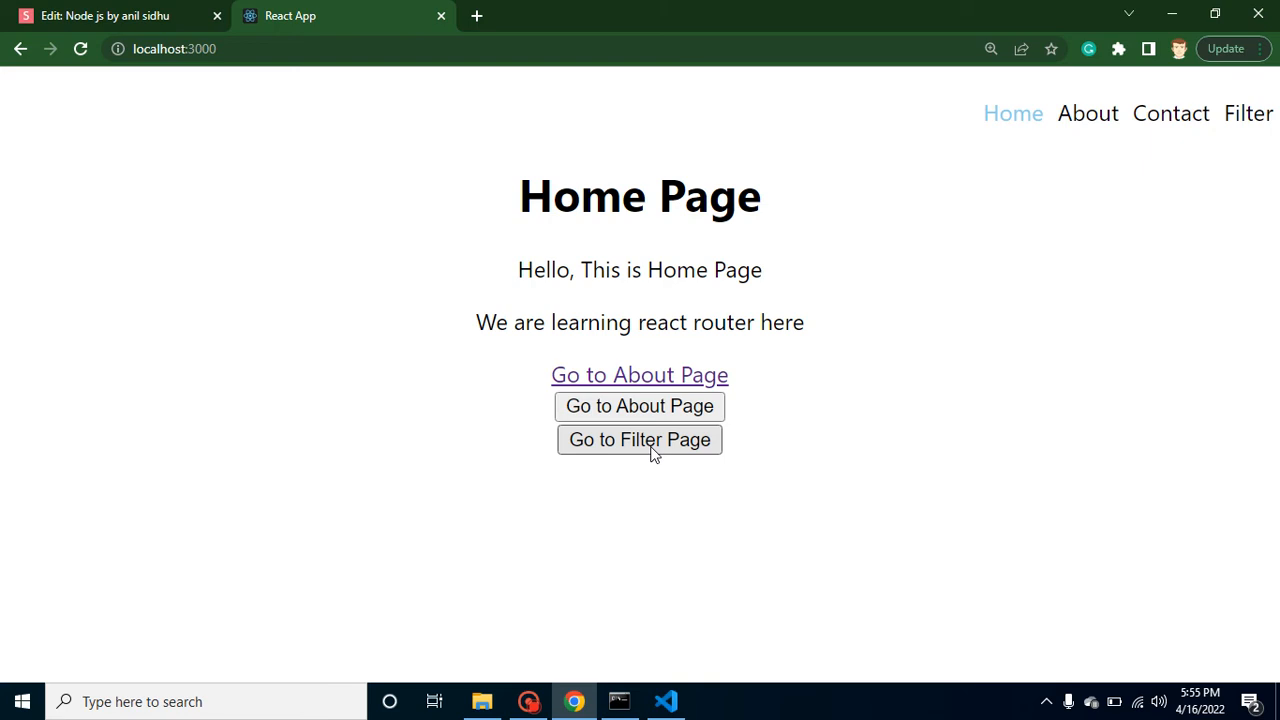
pyautogui.click(664, 700)
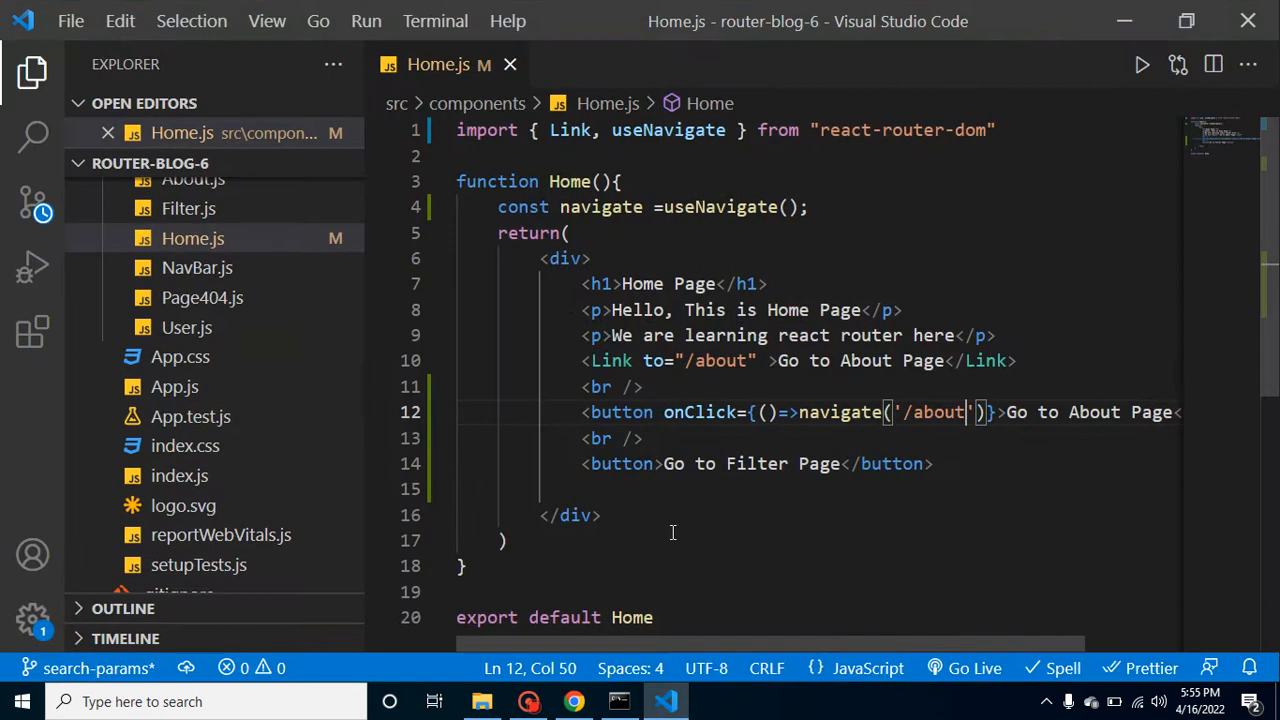
# - Copy the onClick handler to the Filter button with the path changed to '/filter'
pyautogui.moveTo(664, 412); pyautogui.dragTo(996, 412)
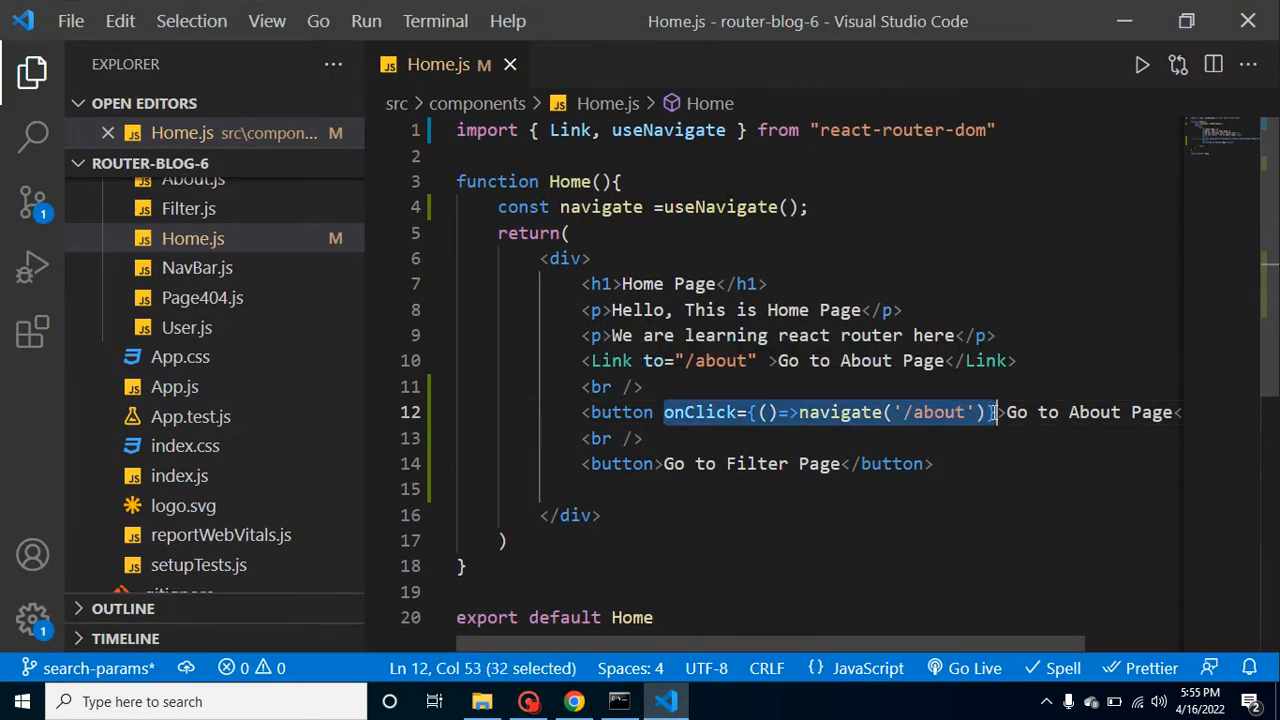
pyautogui.click(654, 464)
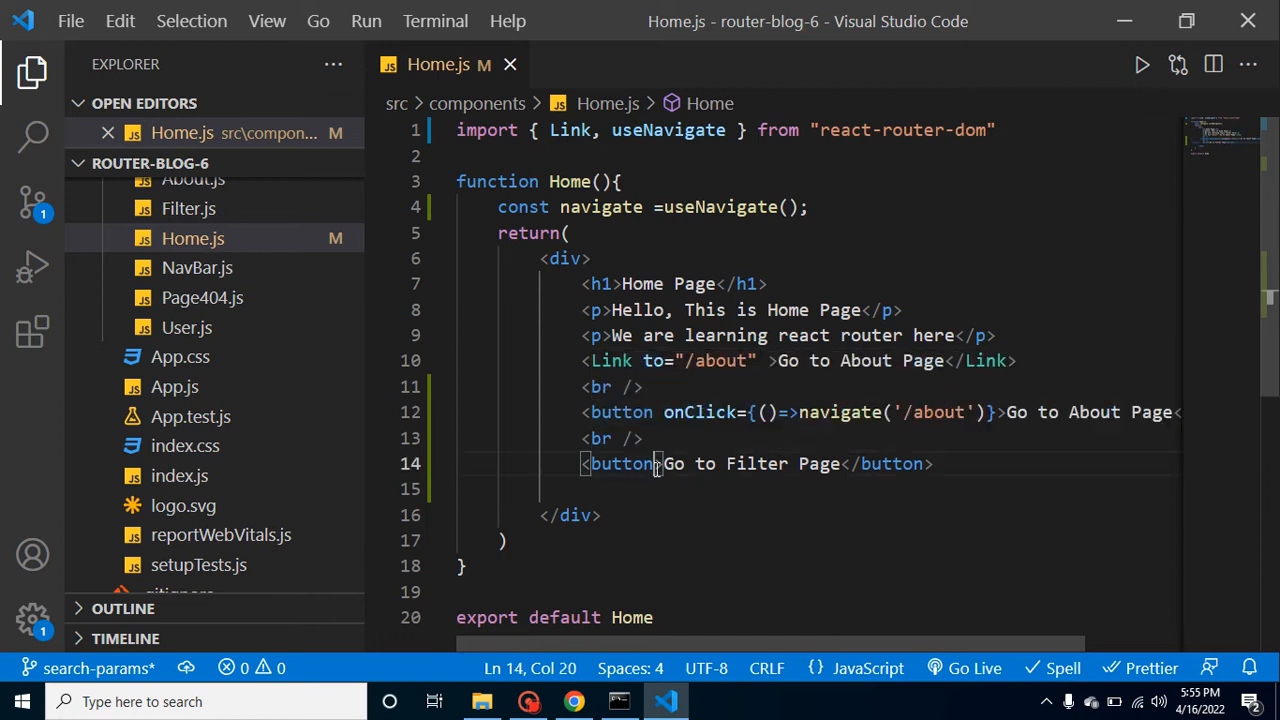
pyautogui.write("onClick={()=>navigate('/about')}")
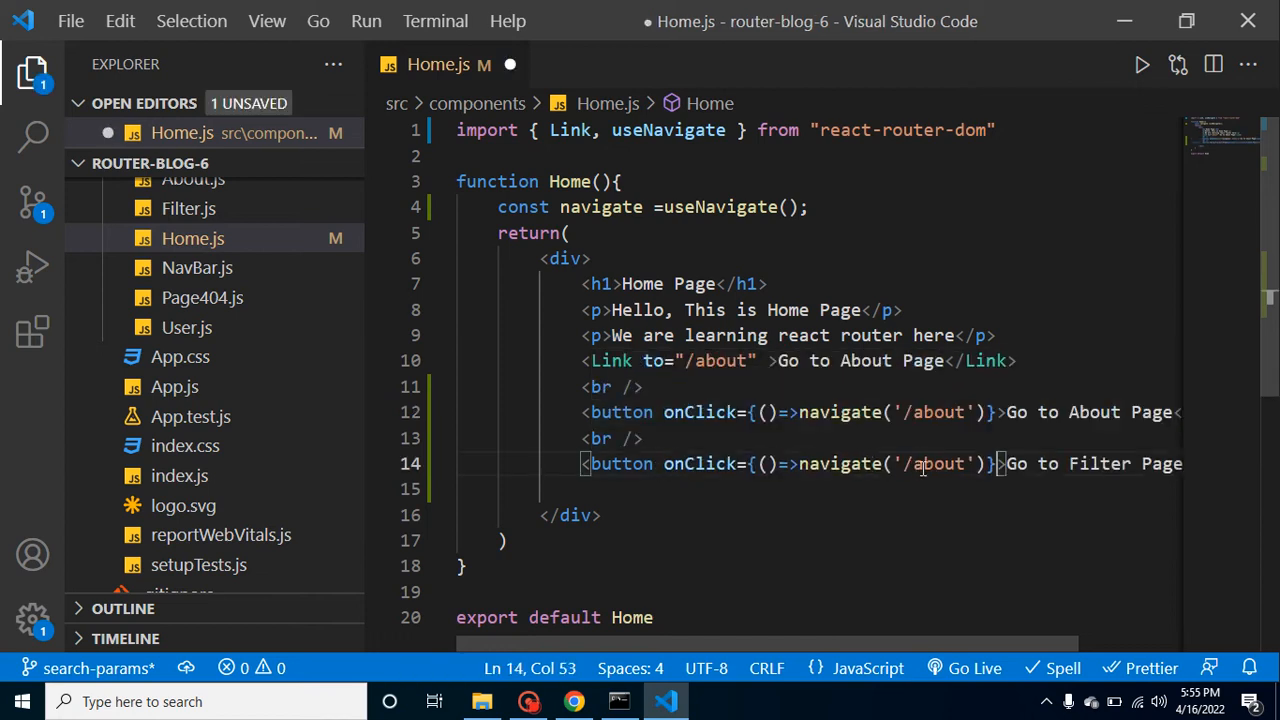
pyautogui.write('filter')
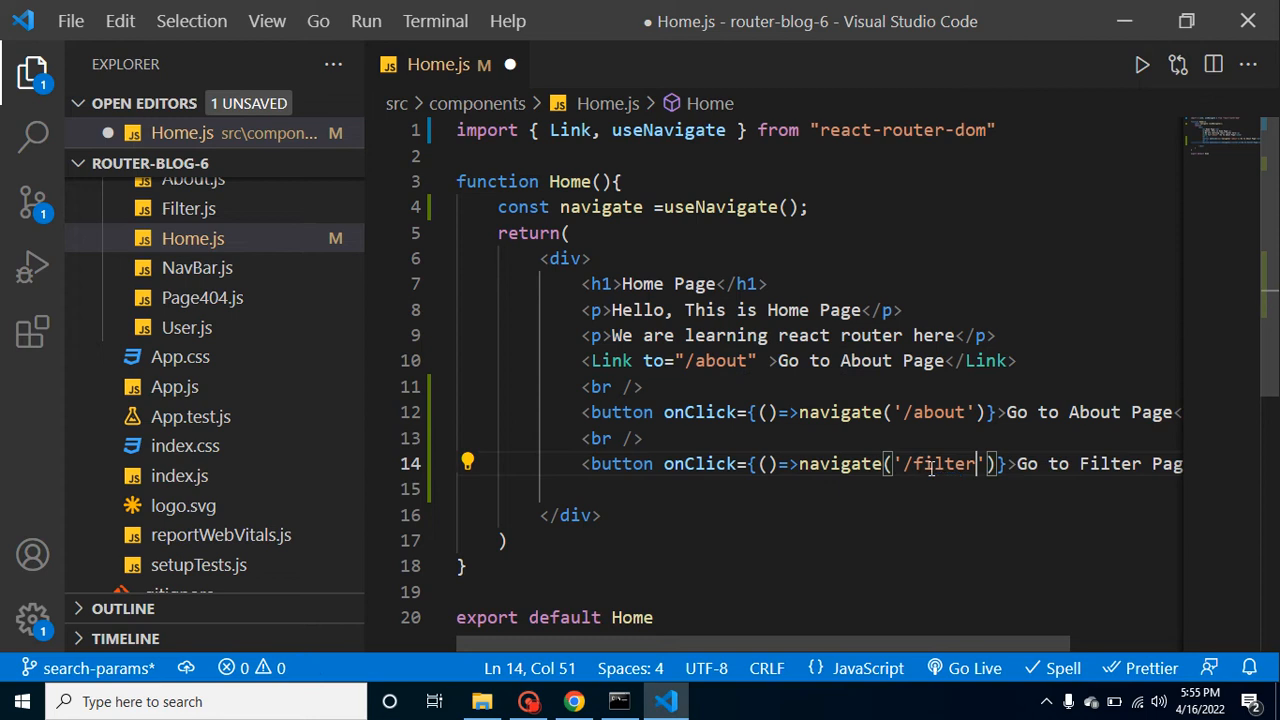
# - Check both buttons in Chrome and return to the editor
pyautogui.click(572, 700)
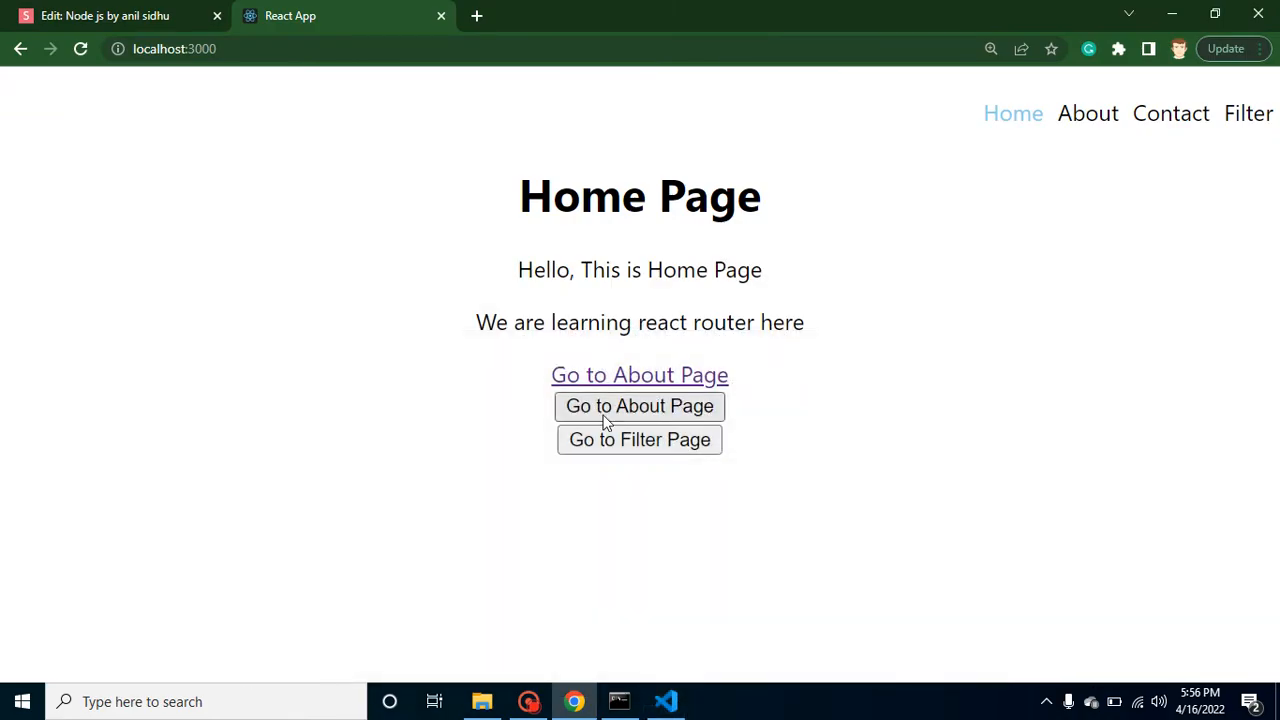
pyautogui.click(640, 440)
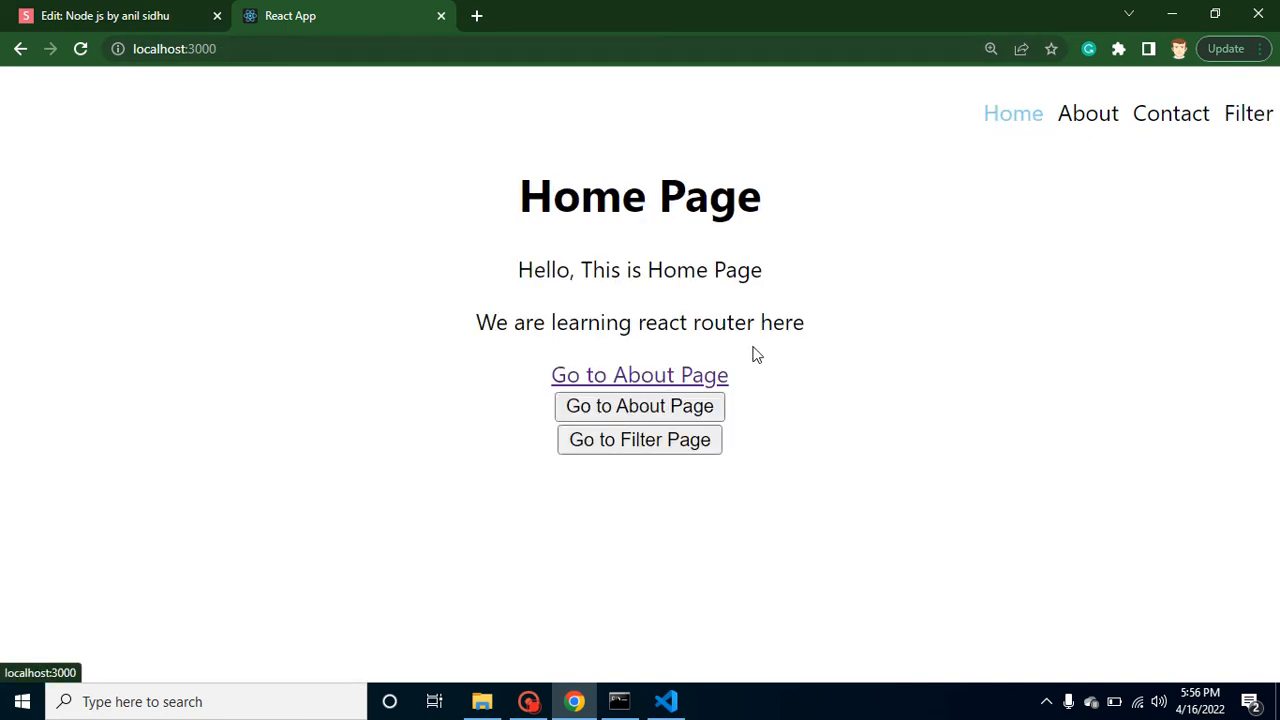
pyautogui.click(664, 700)
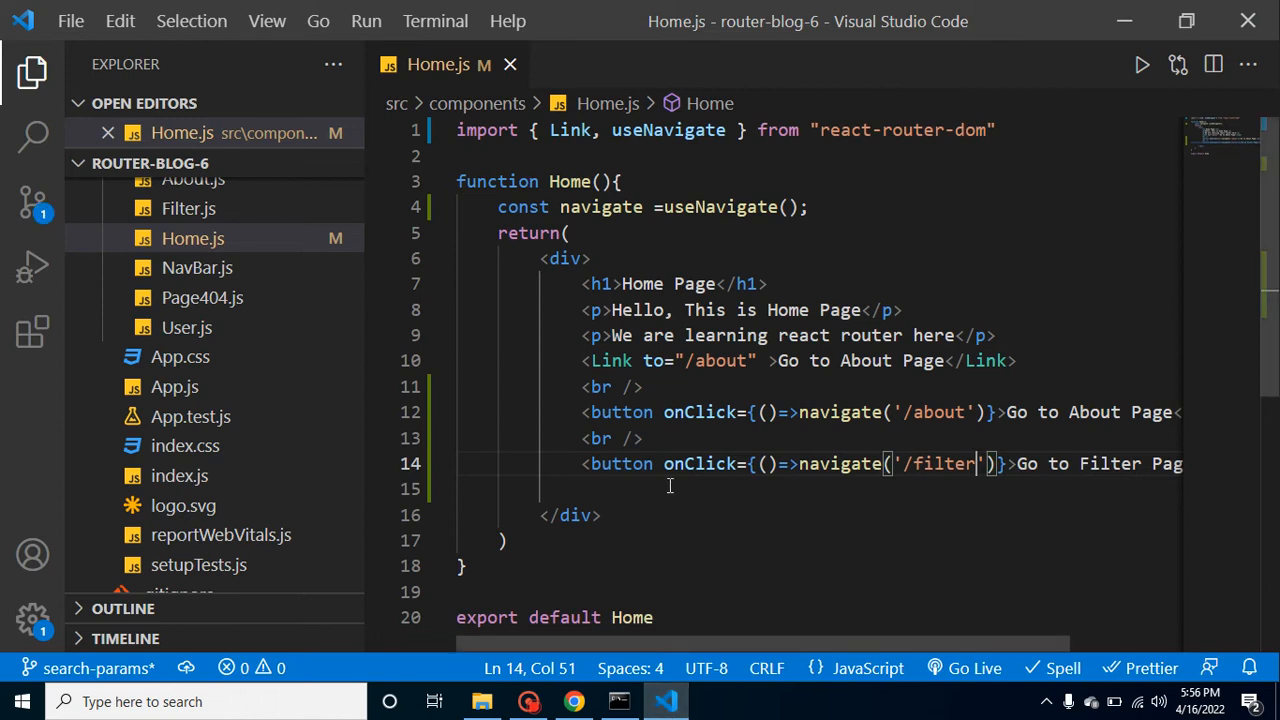
pyautogui.moveTo(620, 464)
pyautogui.write('c')
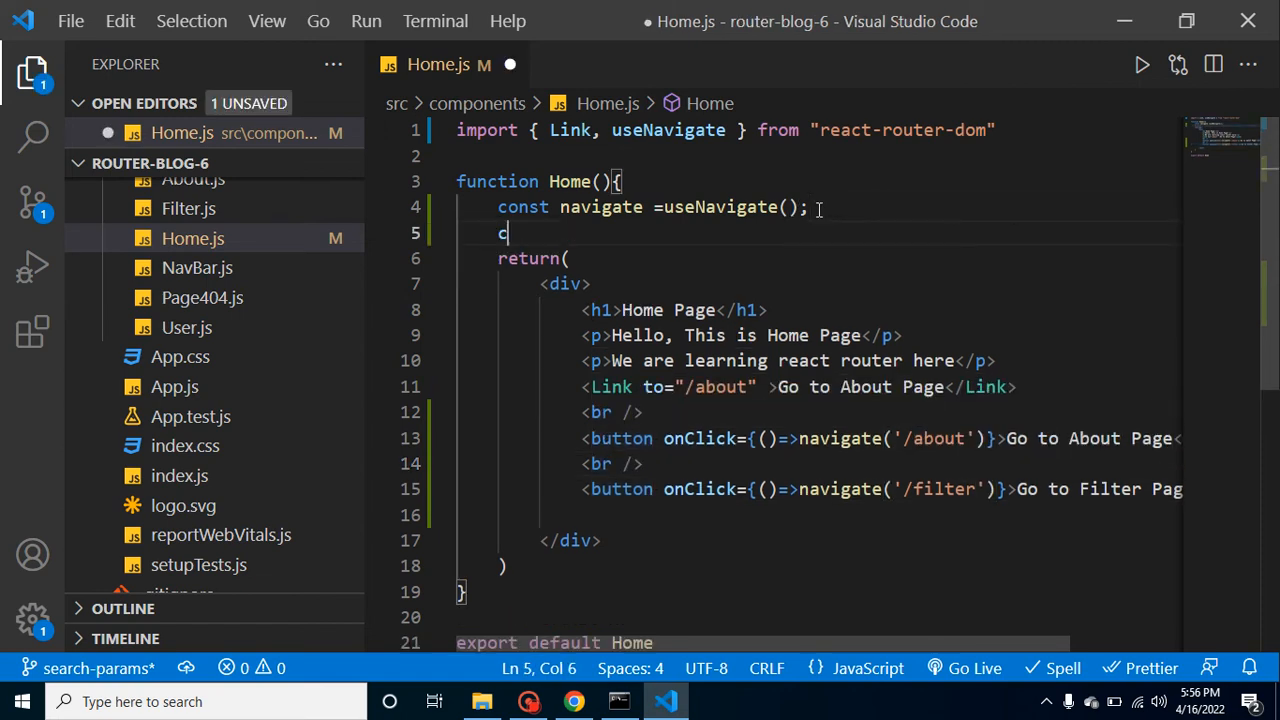
# - Define const navigateToPage = () => { navigate('/about') } in Home
pyautogui.write('onst nav')
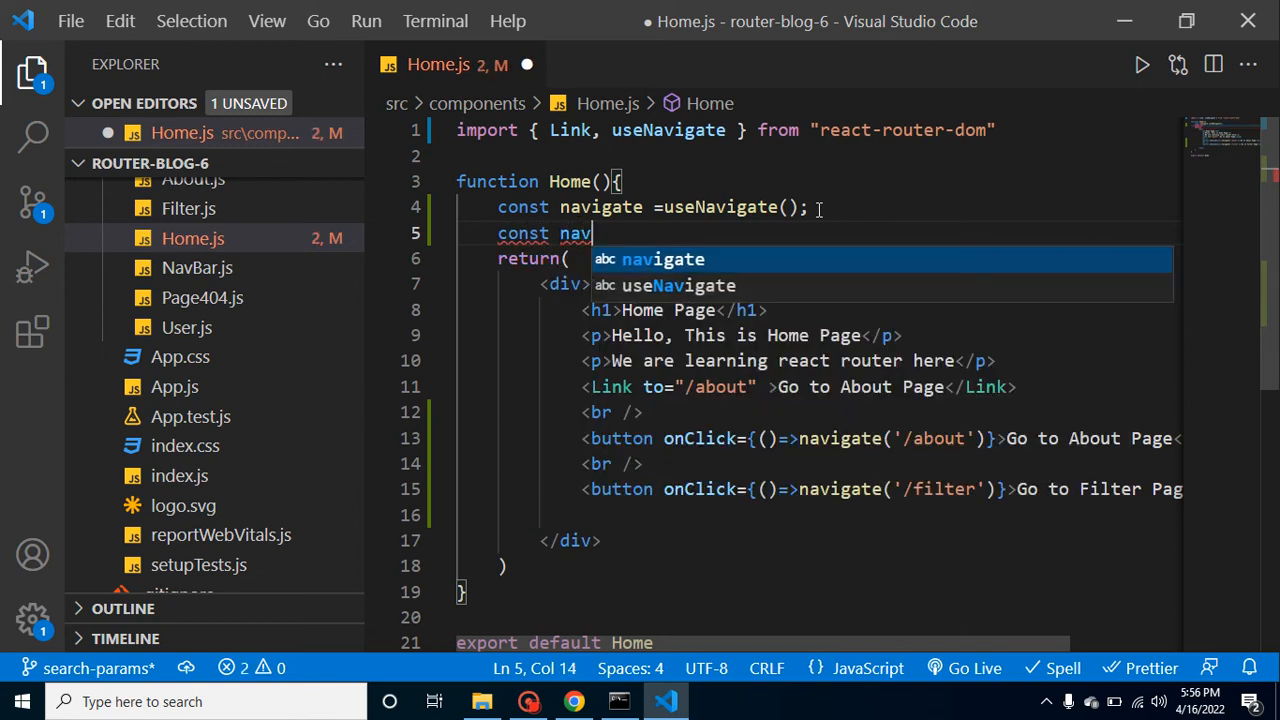
pyautogui.write('gate')
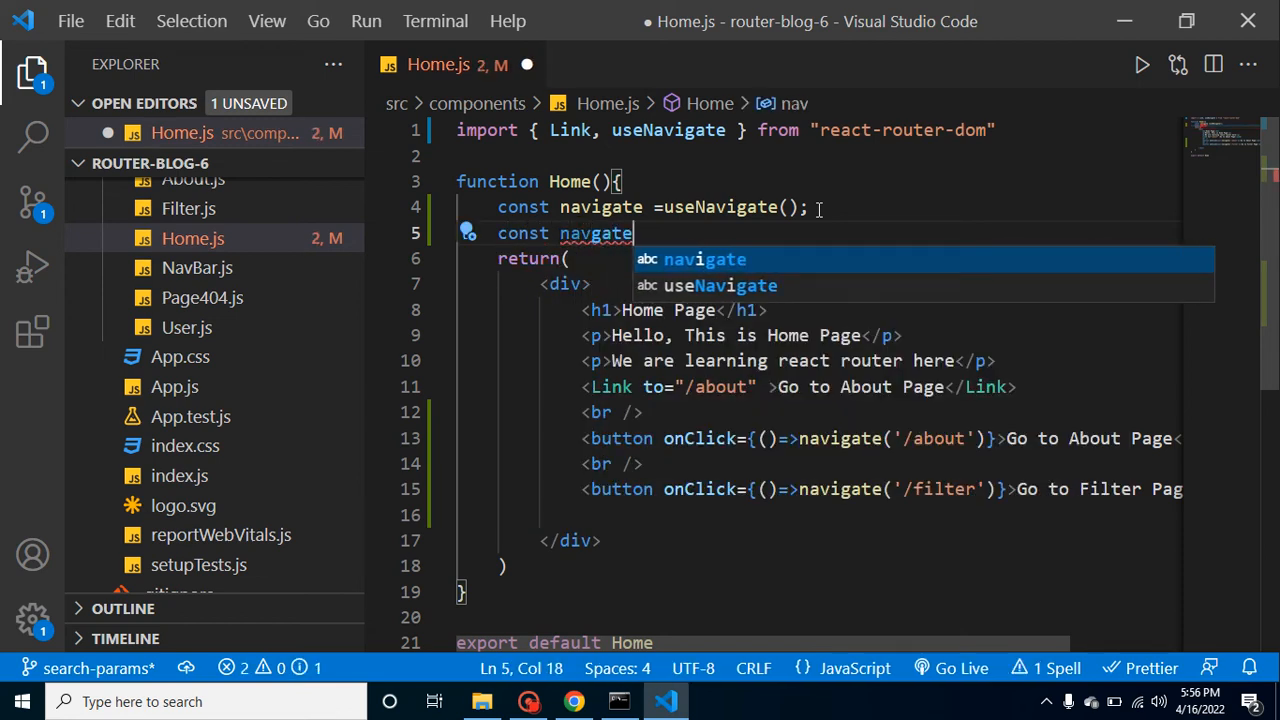
pyautogui.write('Y')
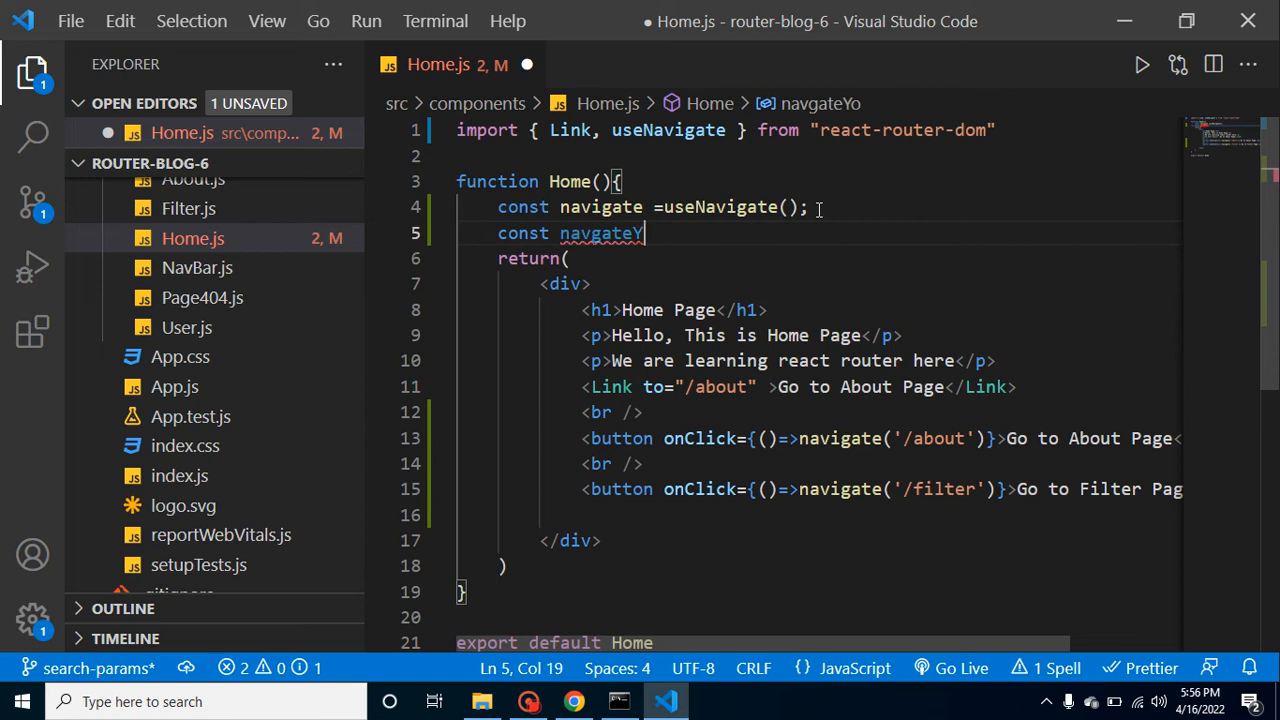
pyautogui.write('o')
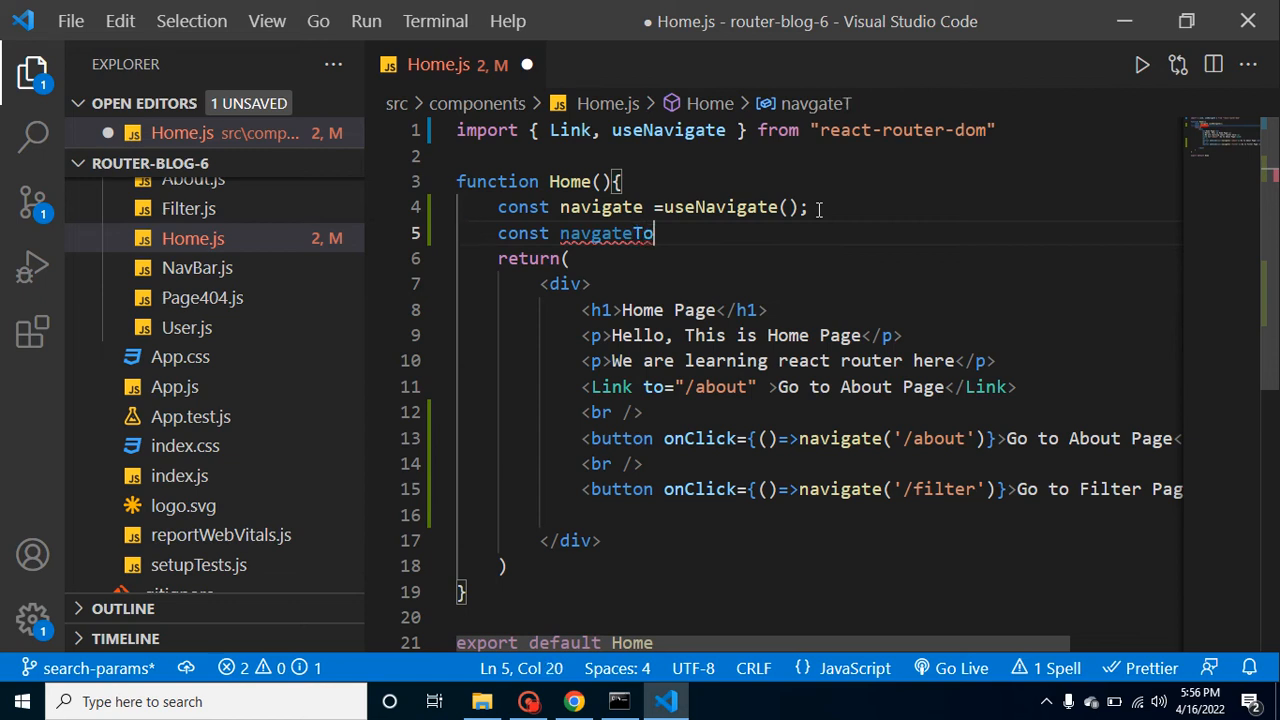
pyautogui.write('Page')
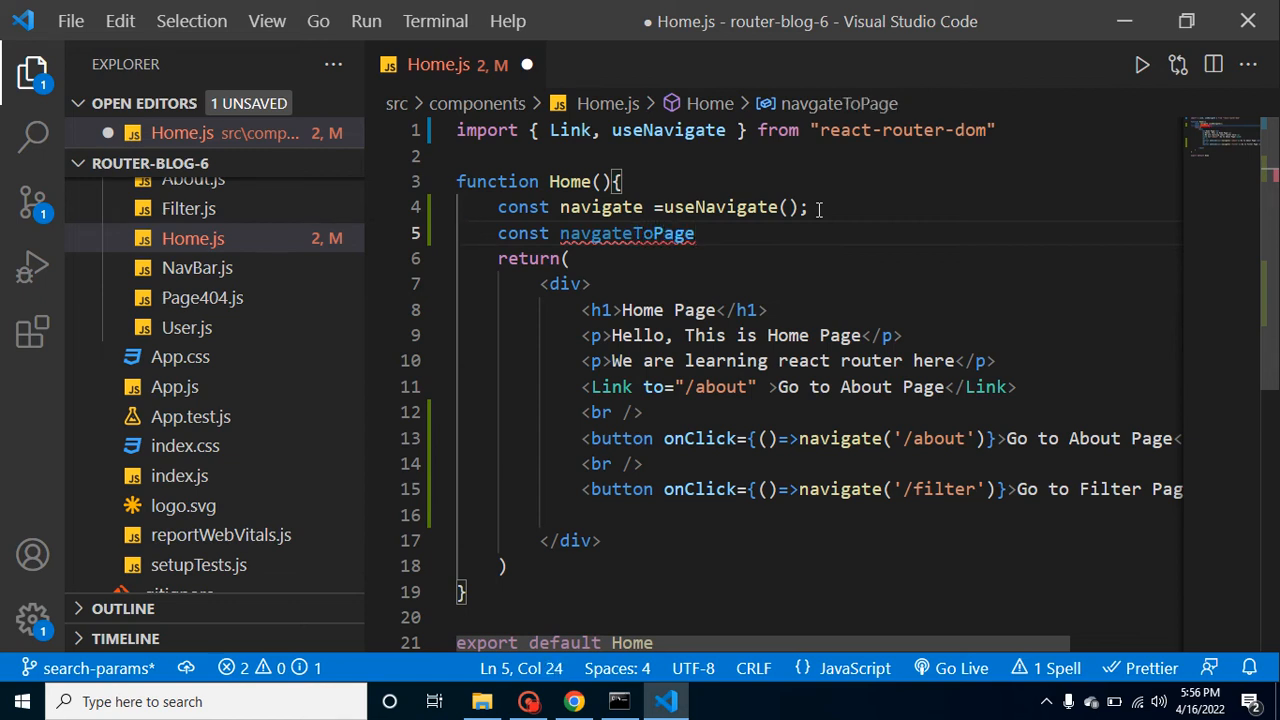
pyautogui.write('=()=>{')
pyautogui.write('w')
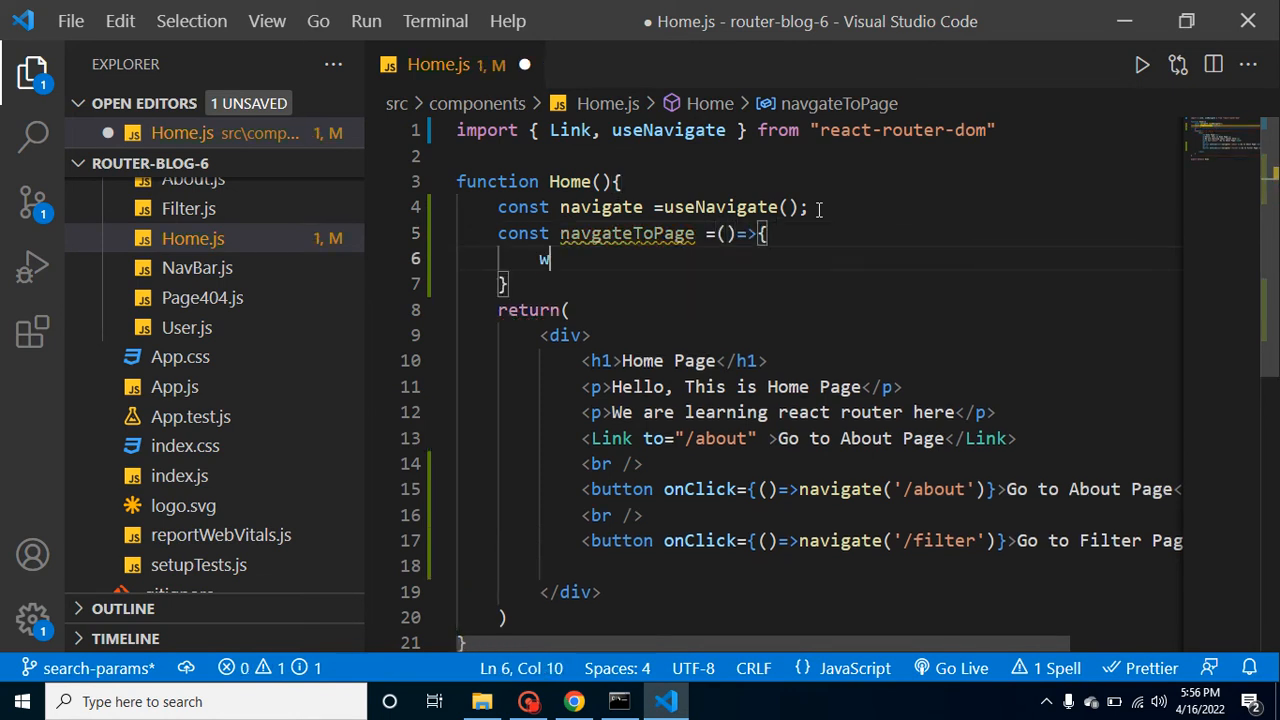
pyautogui.write('arn')
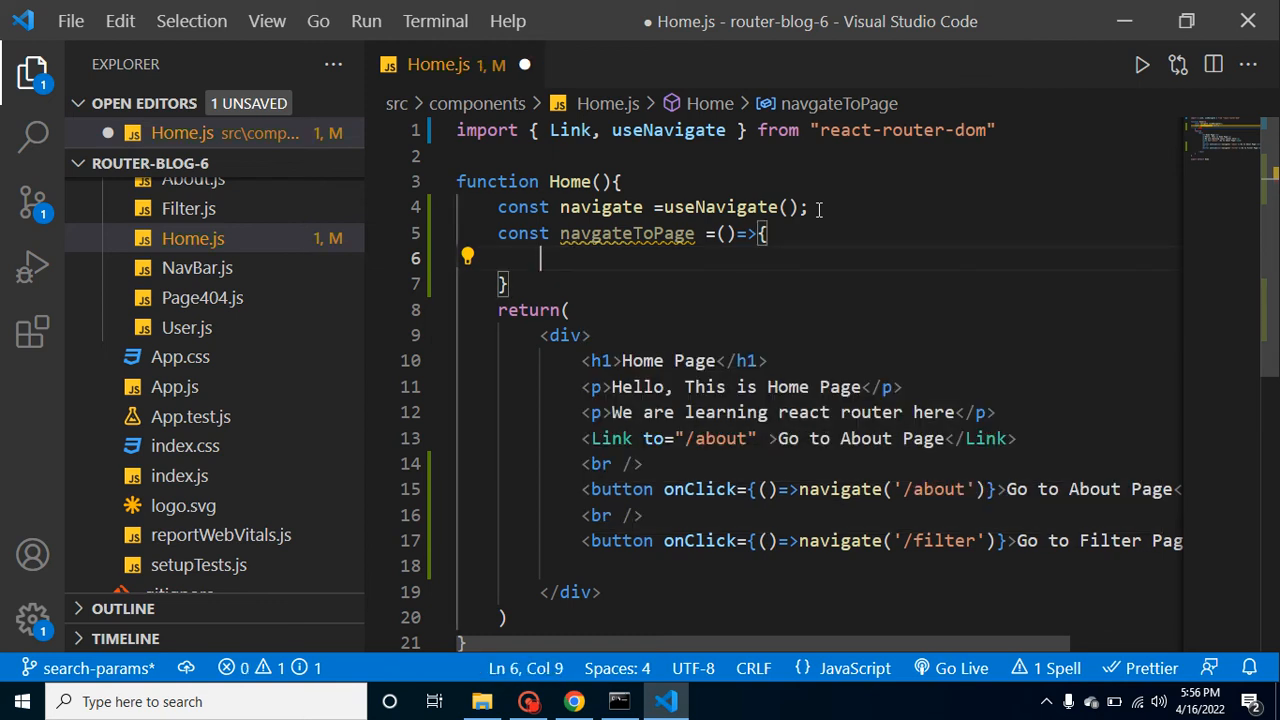
pyautogui.write("navigate('")
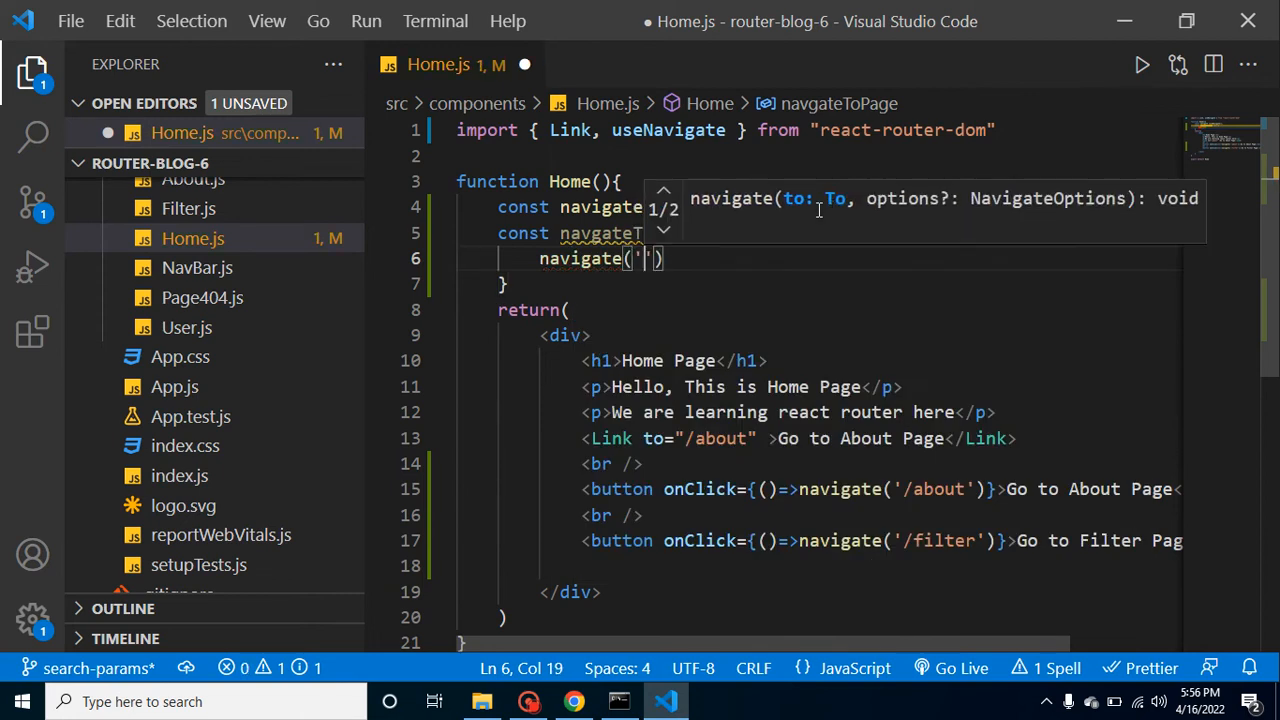
pyautogui.write('about')
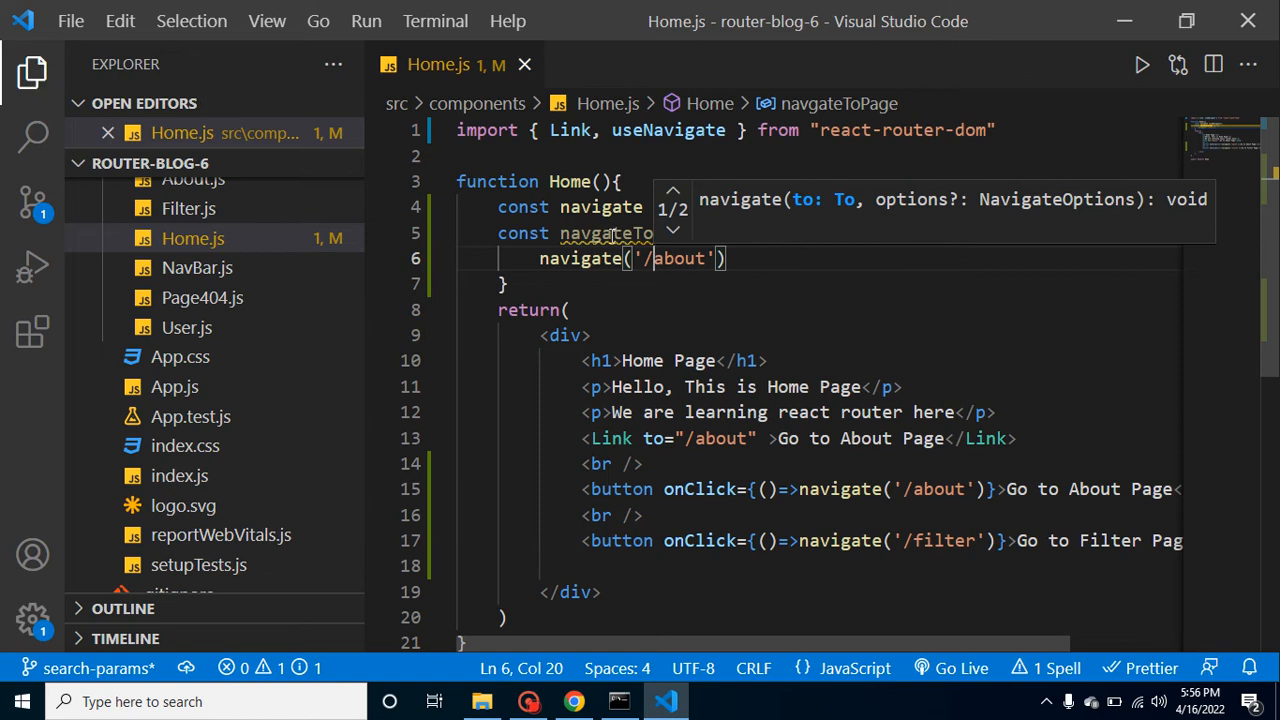
# - Point both buttons' onClick handlers to () => navigateToPage()
pyautogui.doubleClick(624, 232)
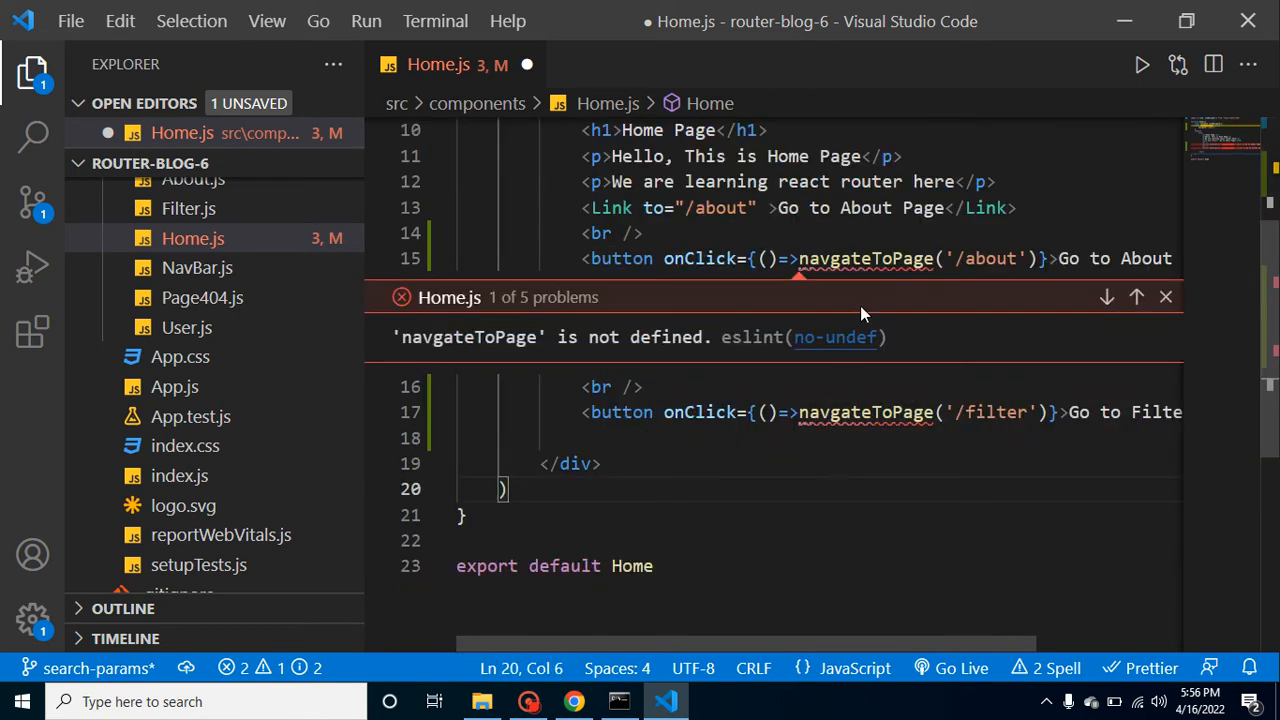
pyautogui.click(1164, 296)
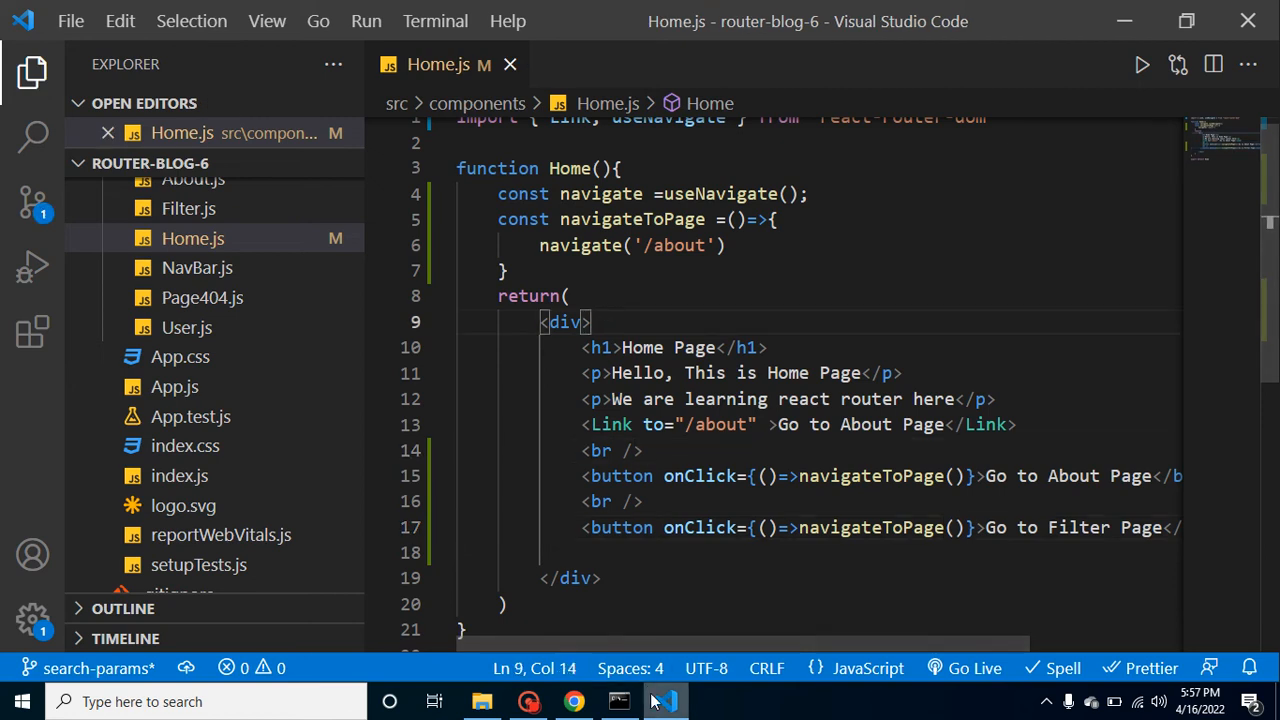
# - From the Home page, see 'Go to Filter Page' open the About page, then return to the code
pyautogui.click(572, 700)
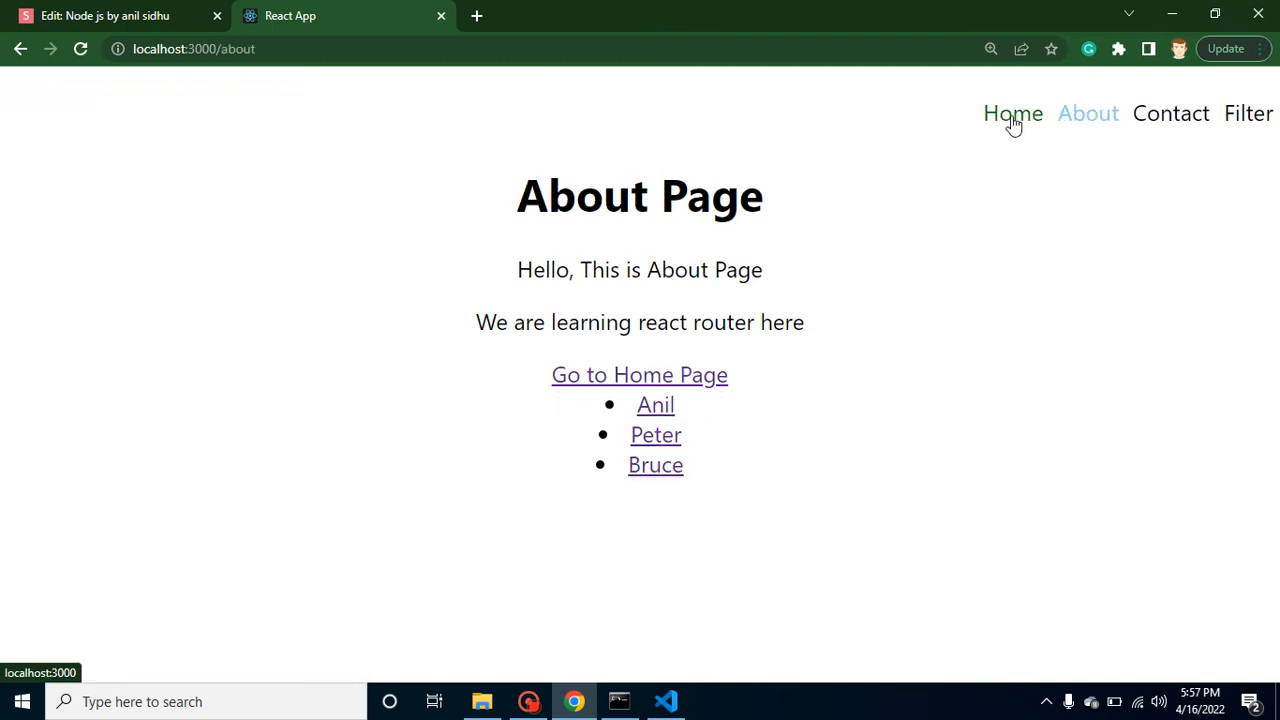
pyautogui.click(1012, 112)
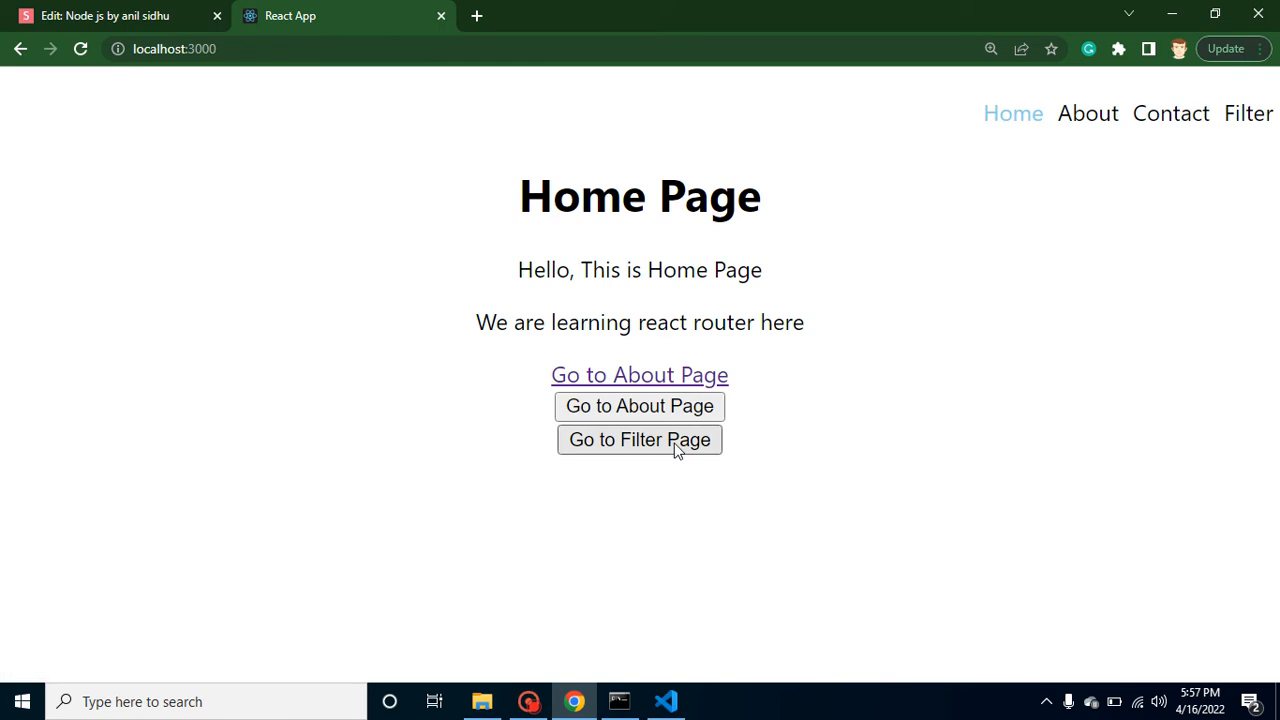
pyautogui.click(640, 406)
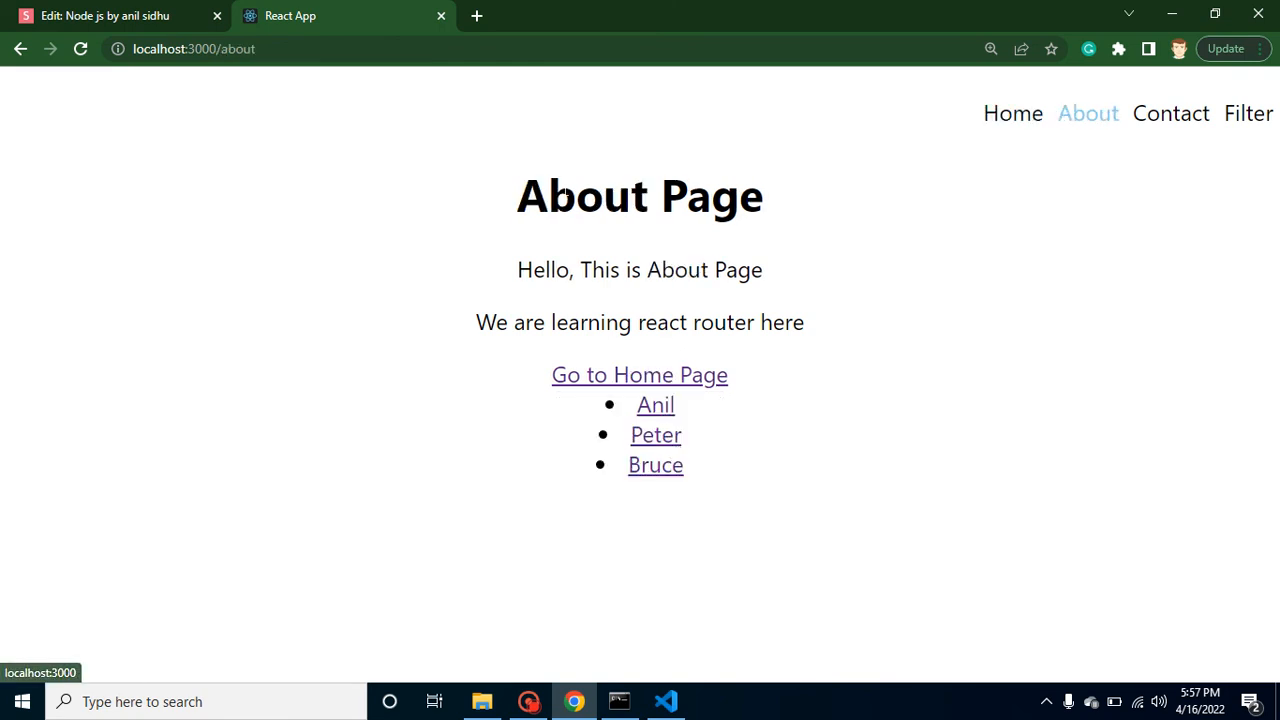
pyautogui.click(664, 700)
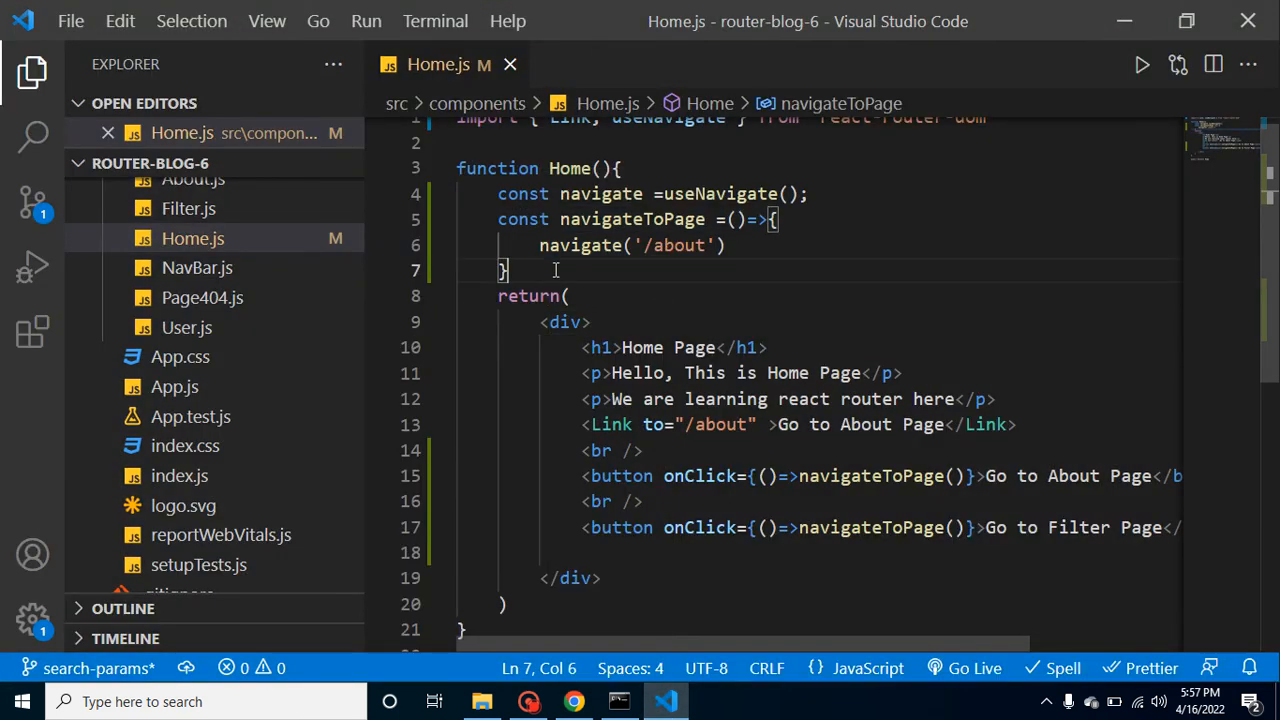
pyautogui.moveTo(870, 476)
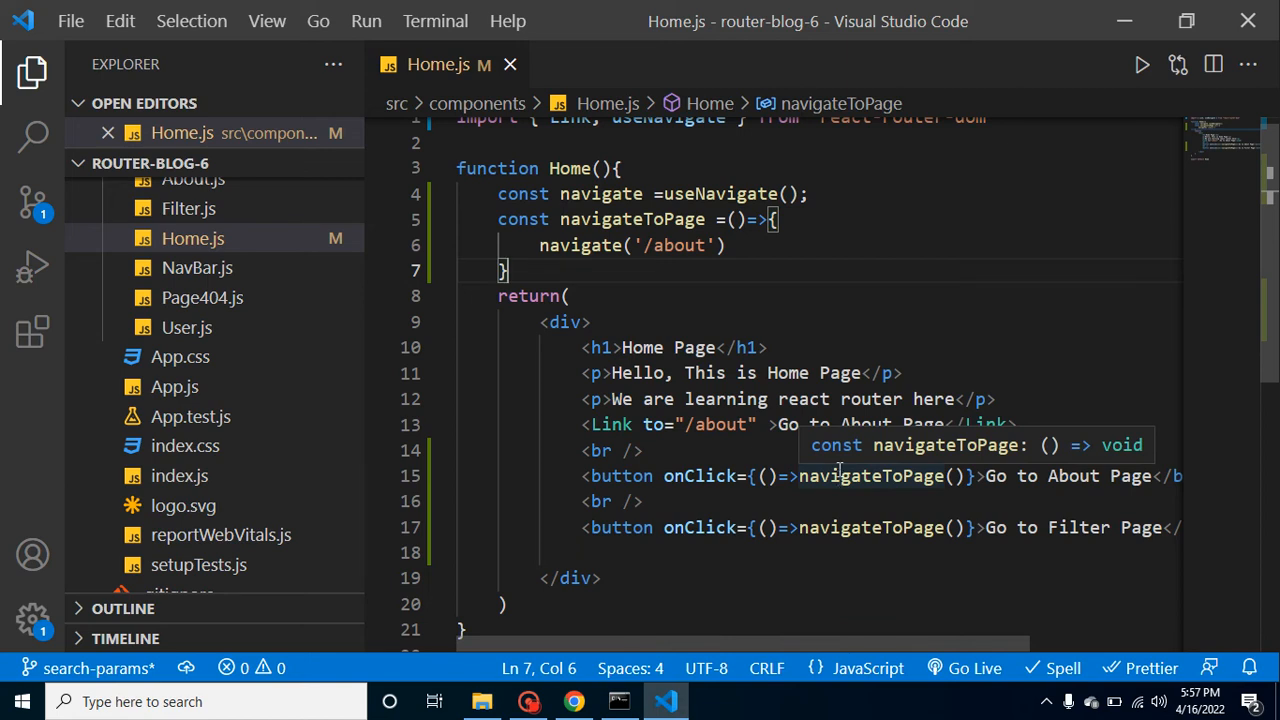
# - Add const x=true and branch: if(x) navigate('/about') else navigate('filter')
pyautogui.click(776, 218)
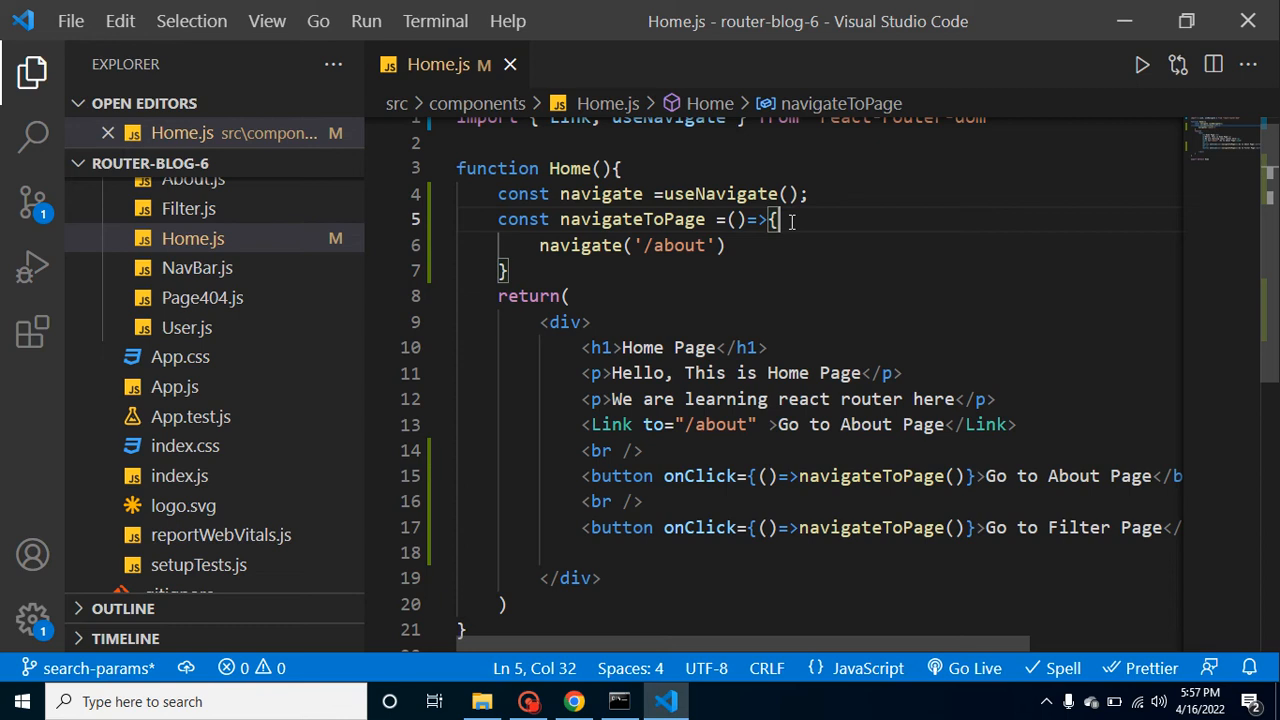
pyautogui.press('Enter')
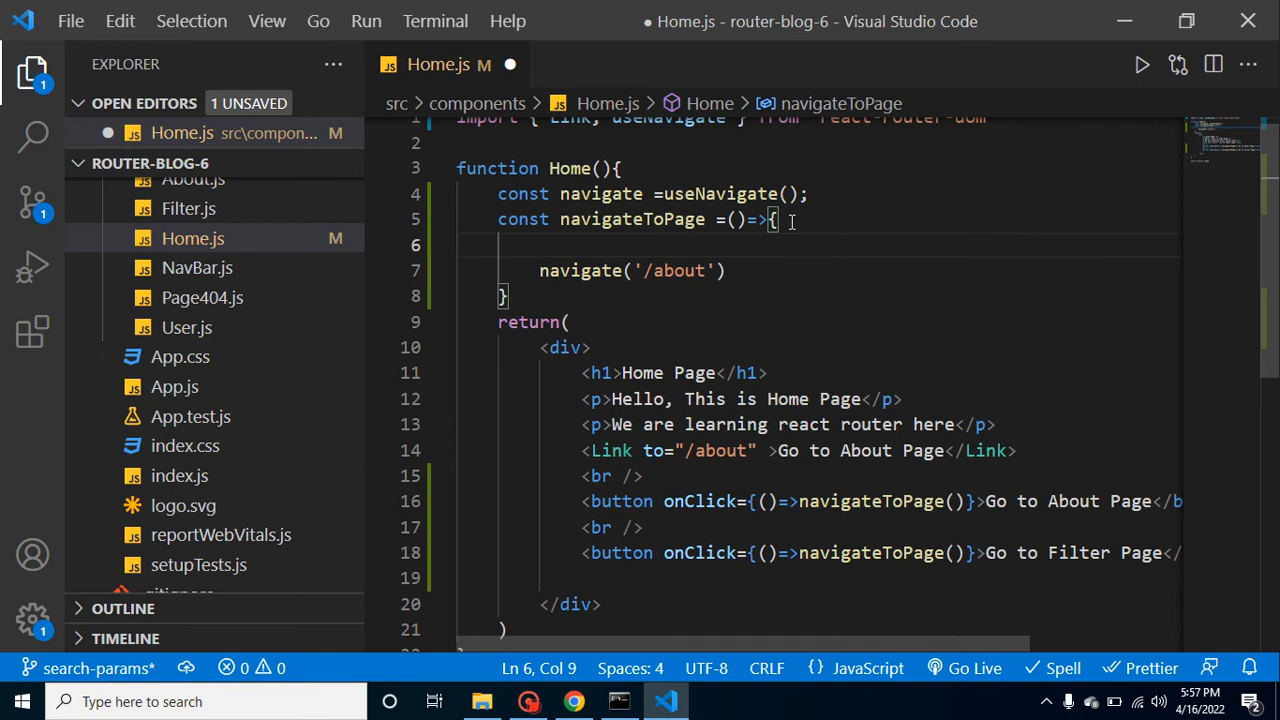
pyautogui.write('const x=')
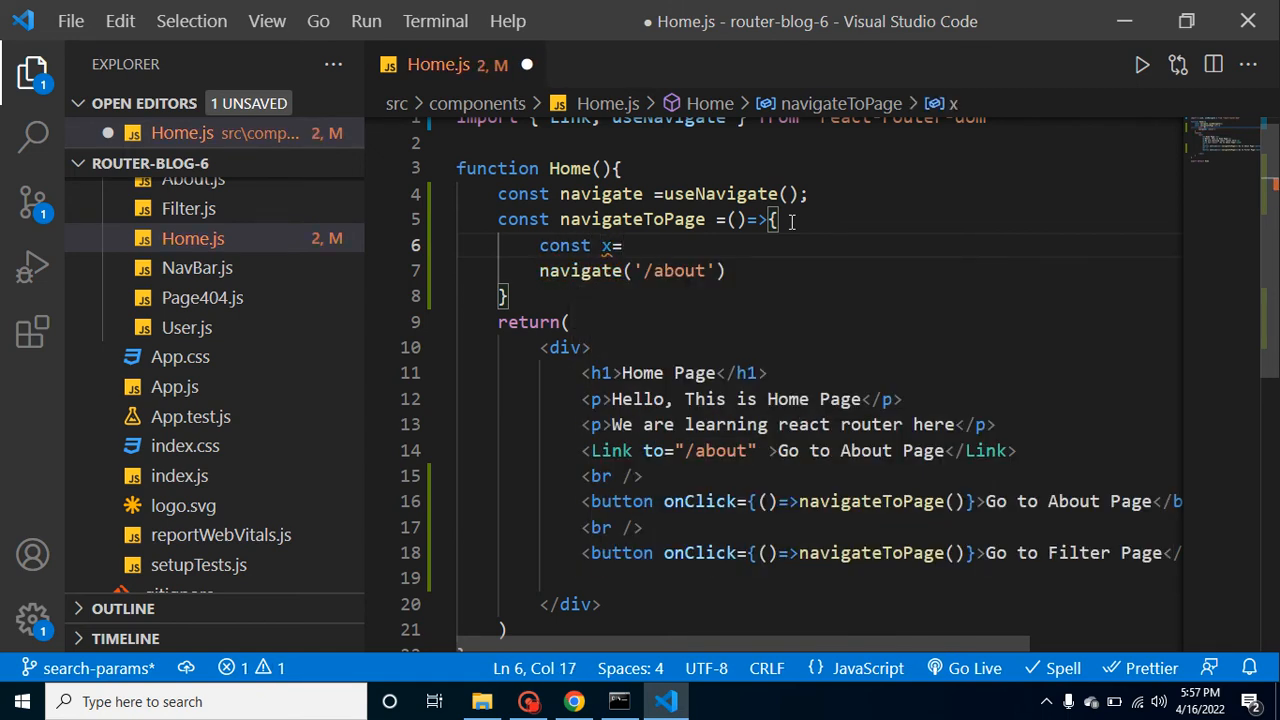
pyautogui.write('true;')
pyautogui.write('if')
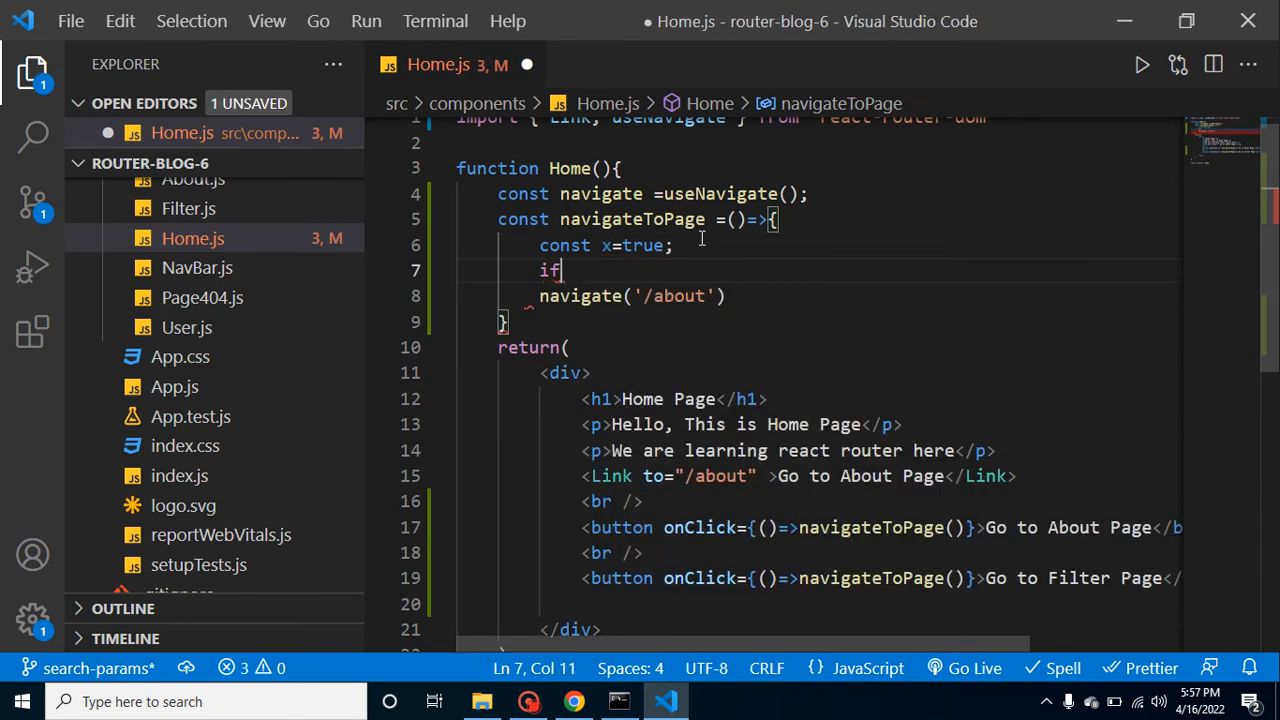
pyautogui.write('(x){')
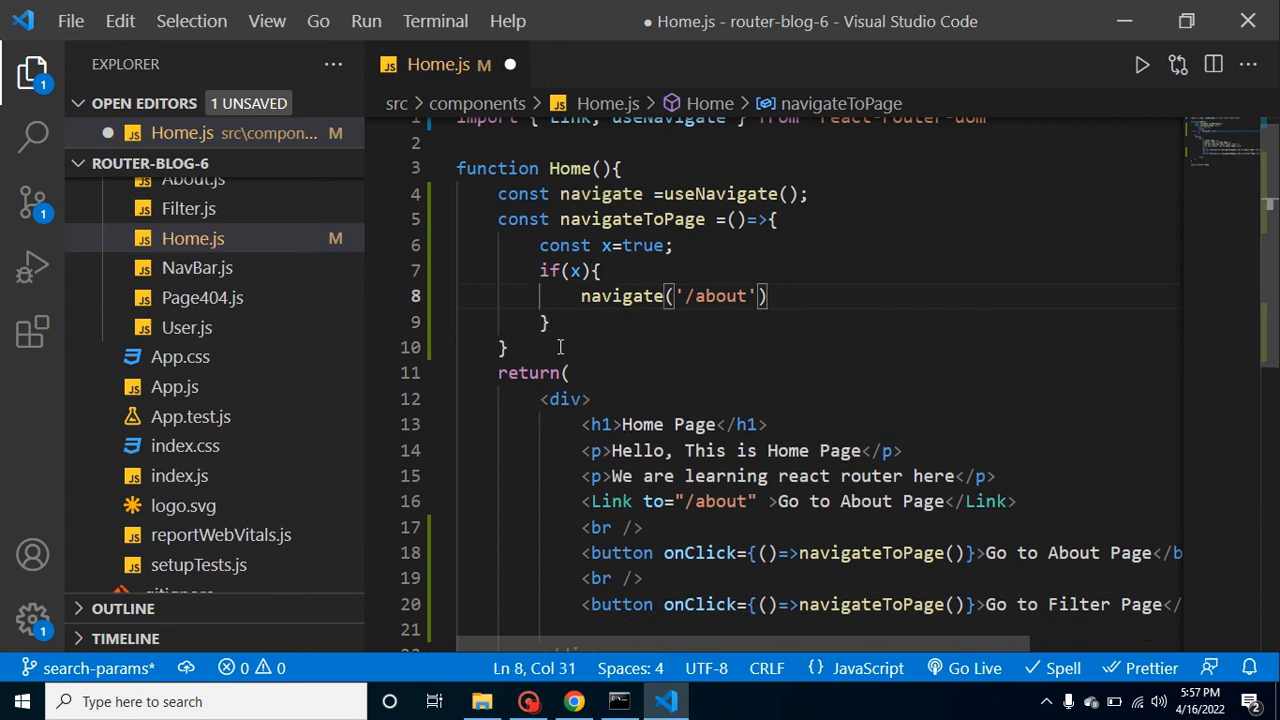
pyautogui.write('else{')
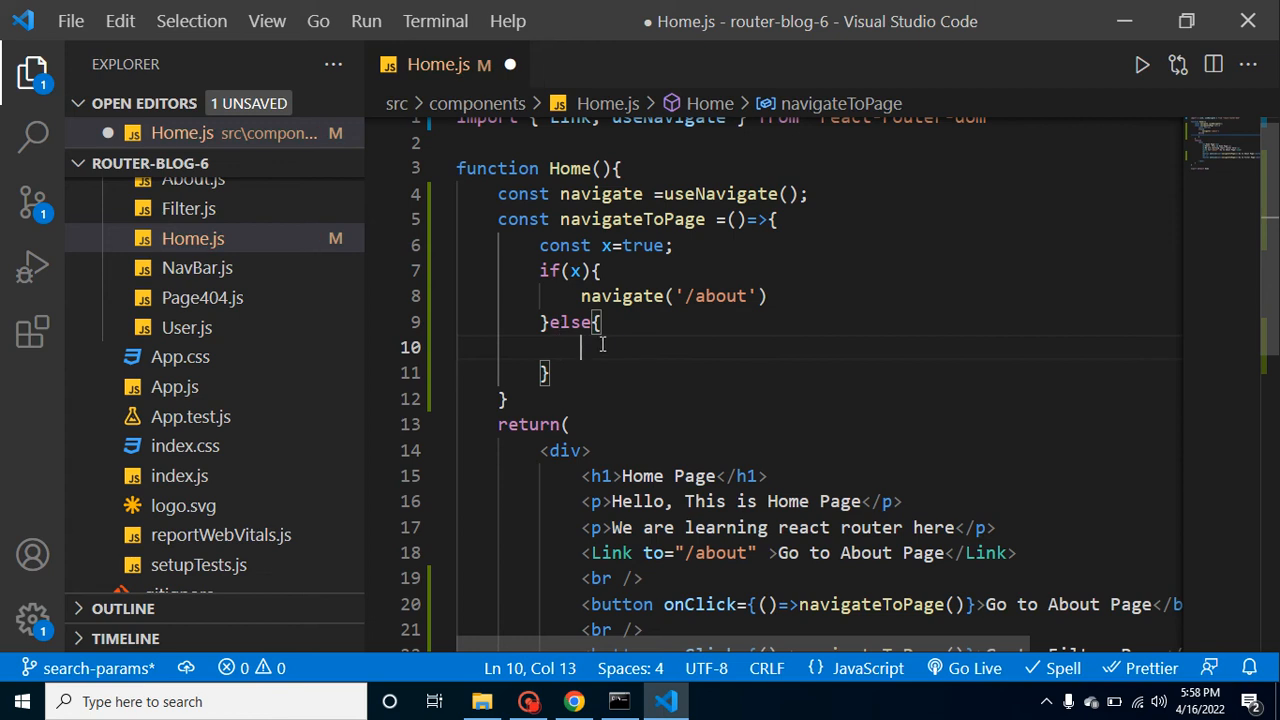
pyautogui.write('navigate')
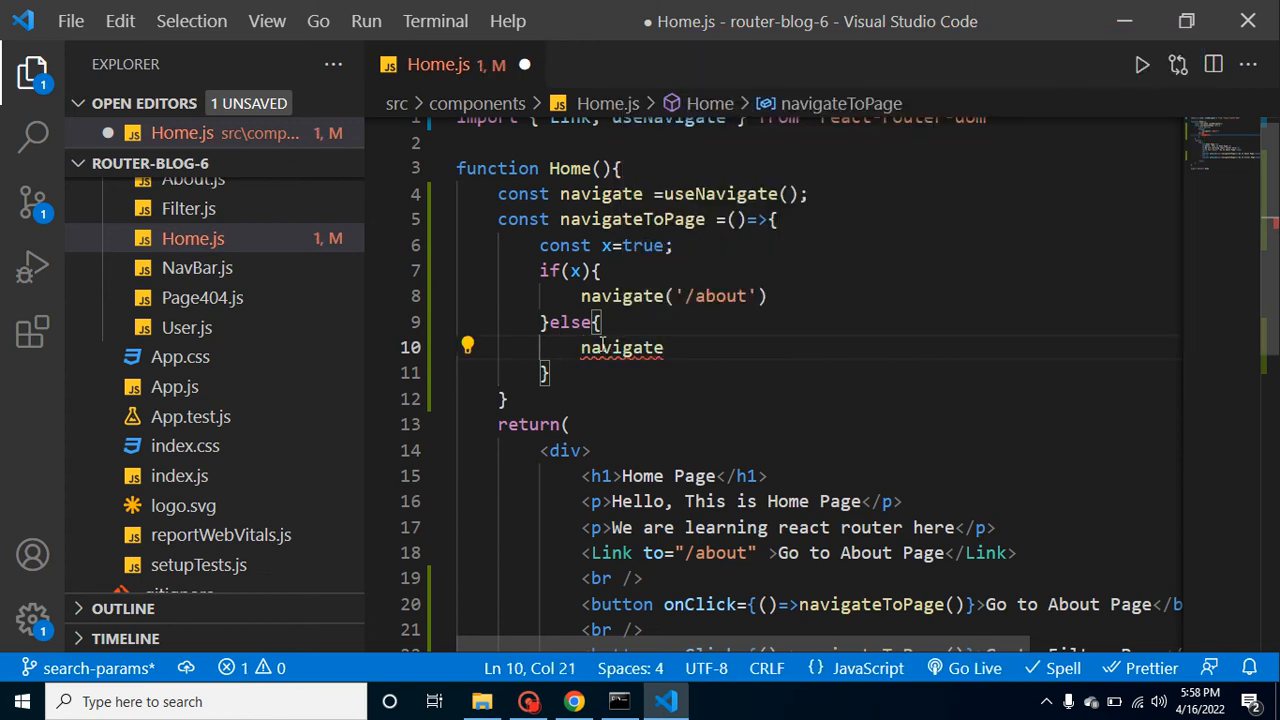
pyautogui.write("('')")
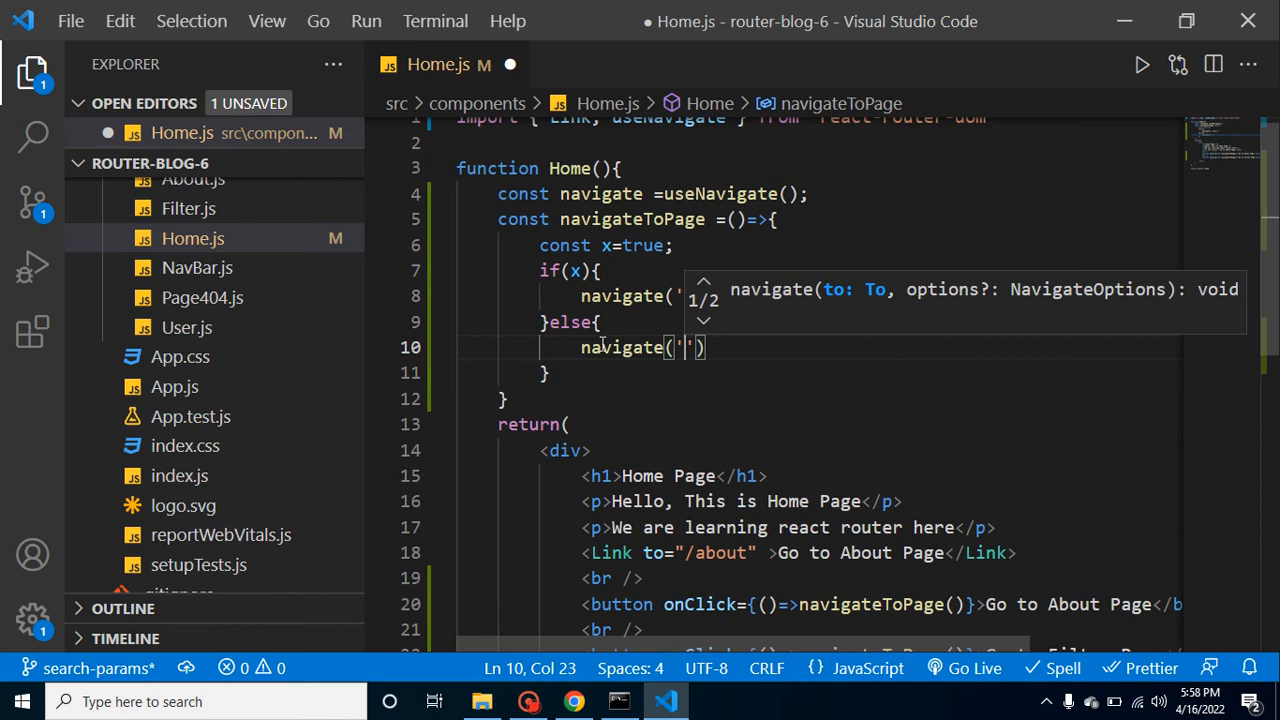
pyautogui.write('fil')
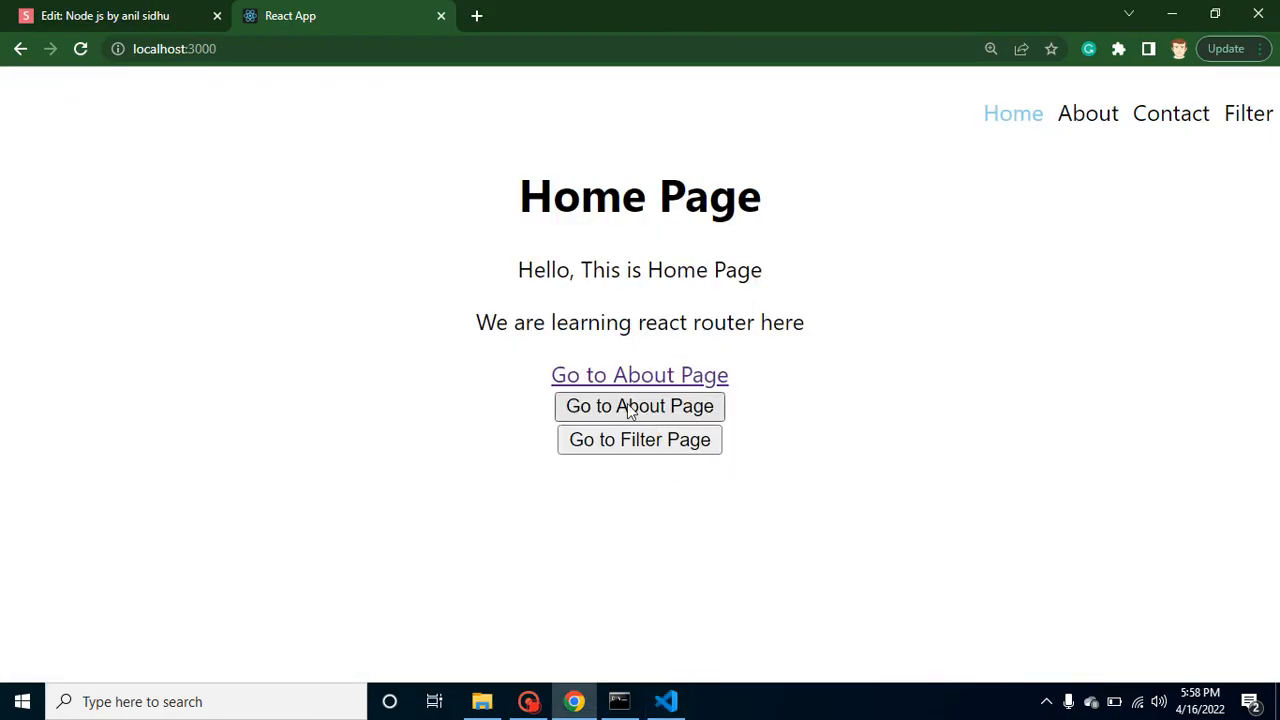
# - Test in Chrome, change x to false, and return to the Home page to retest
pyautogui.click(640, 404)
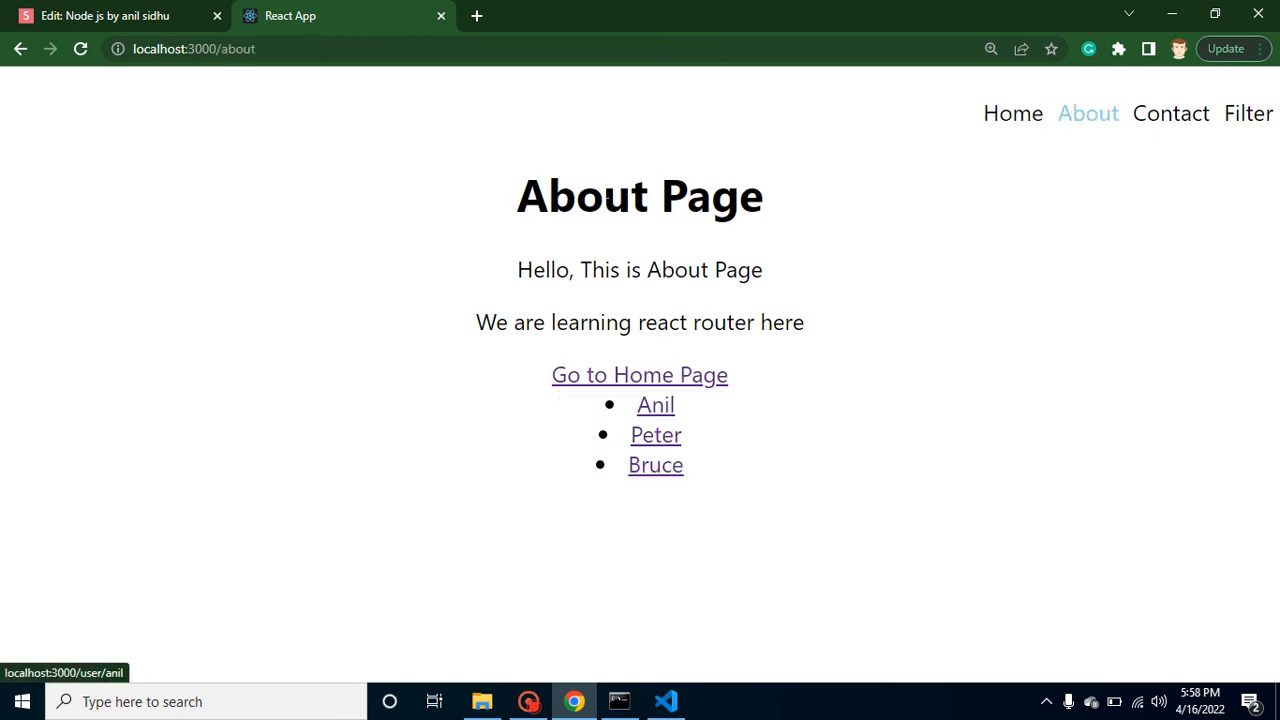
pyautogui.click(664, 700)
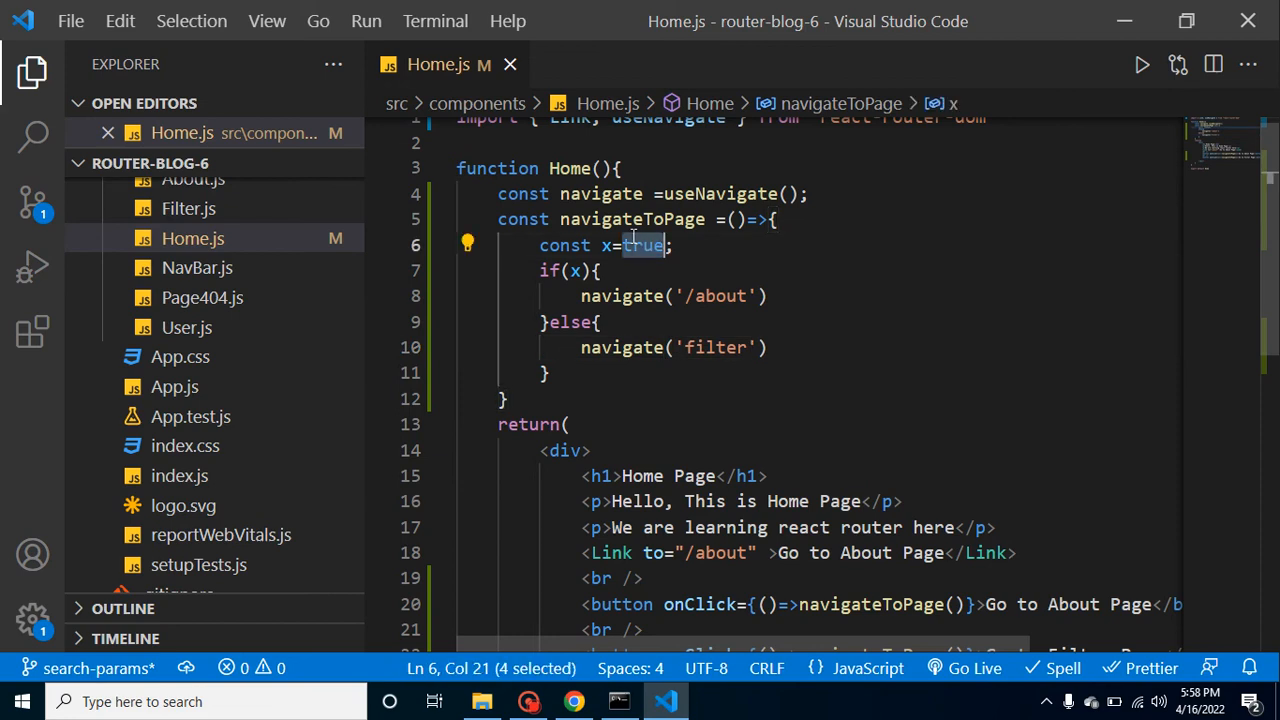
pyautogui.write('false')
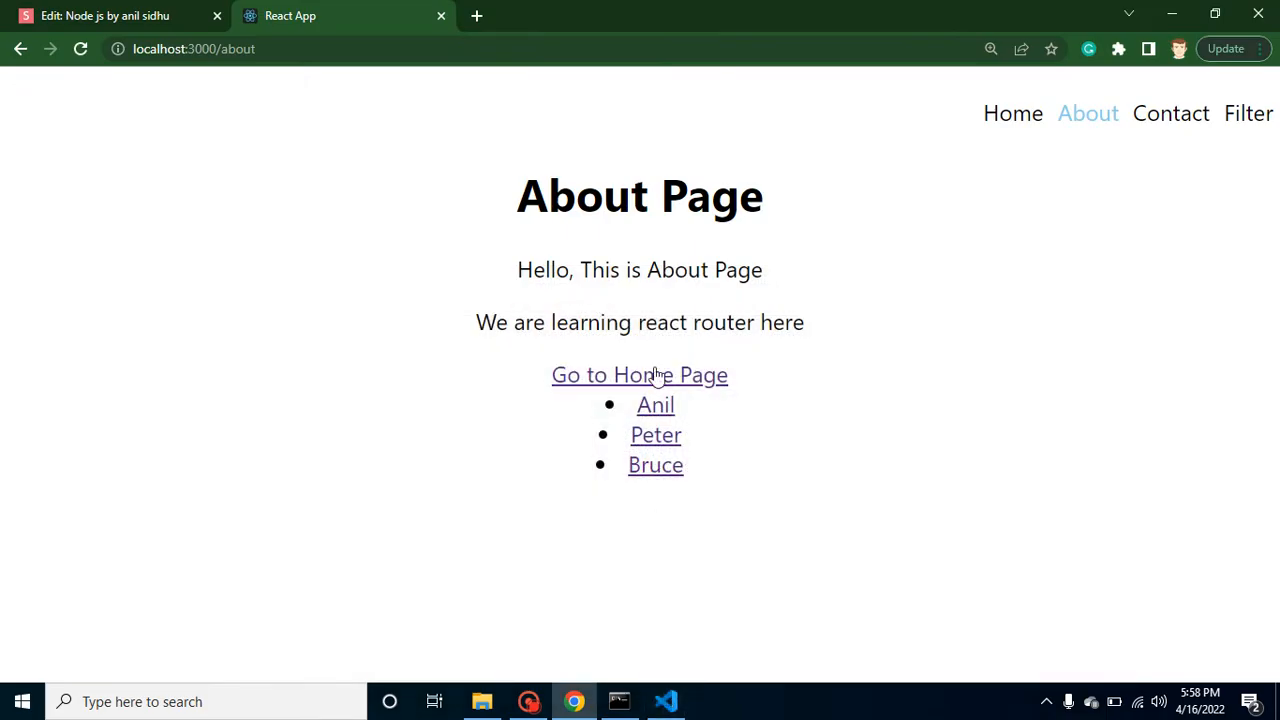
pyautogui.moveTo(1012, 112)
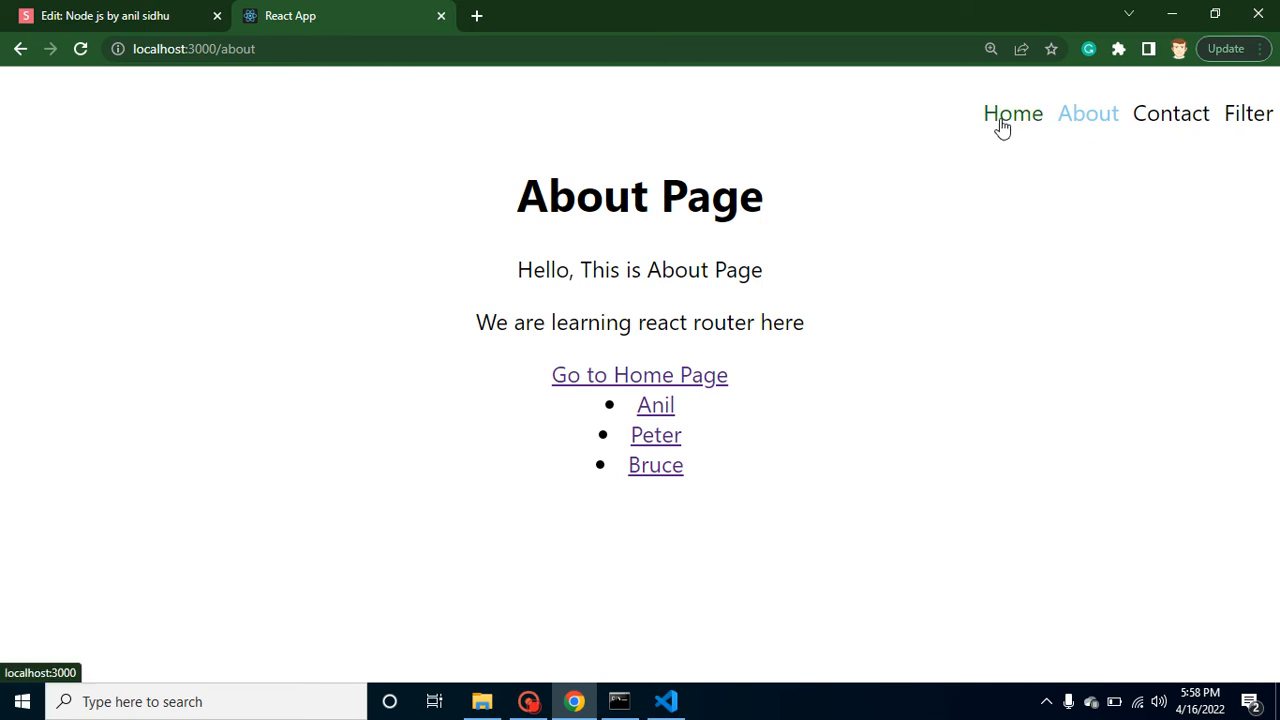
pyautogui.click(1248, 112)
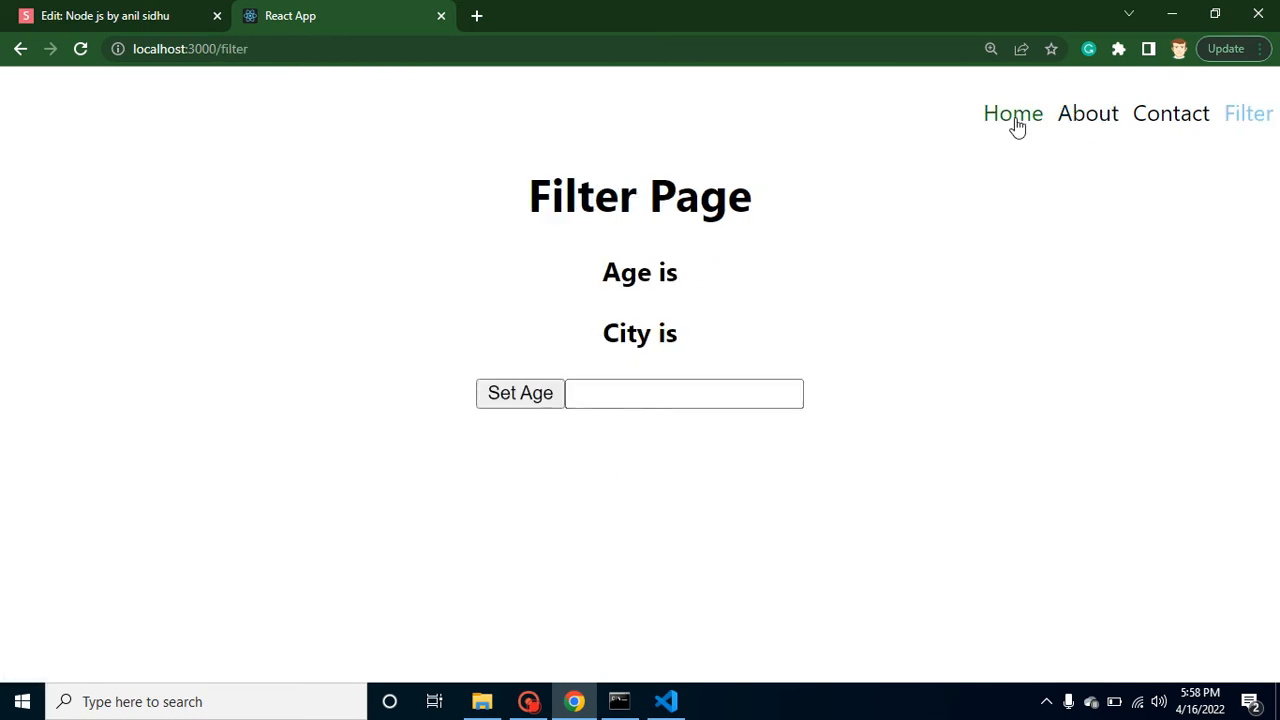
pyautogui.moveTo(686, 442)
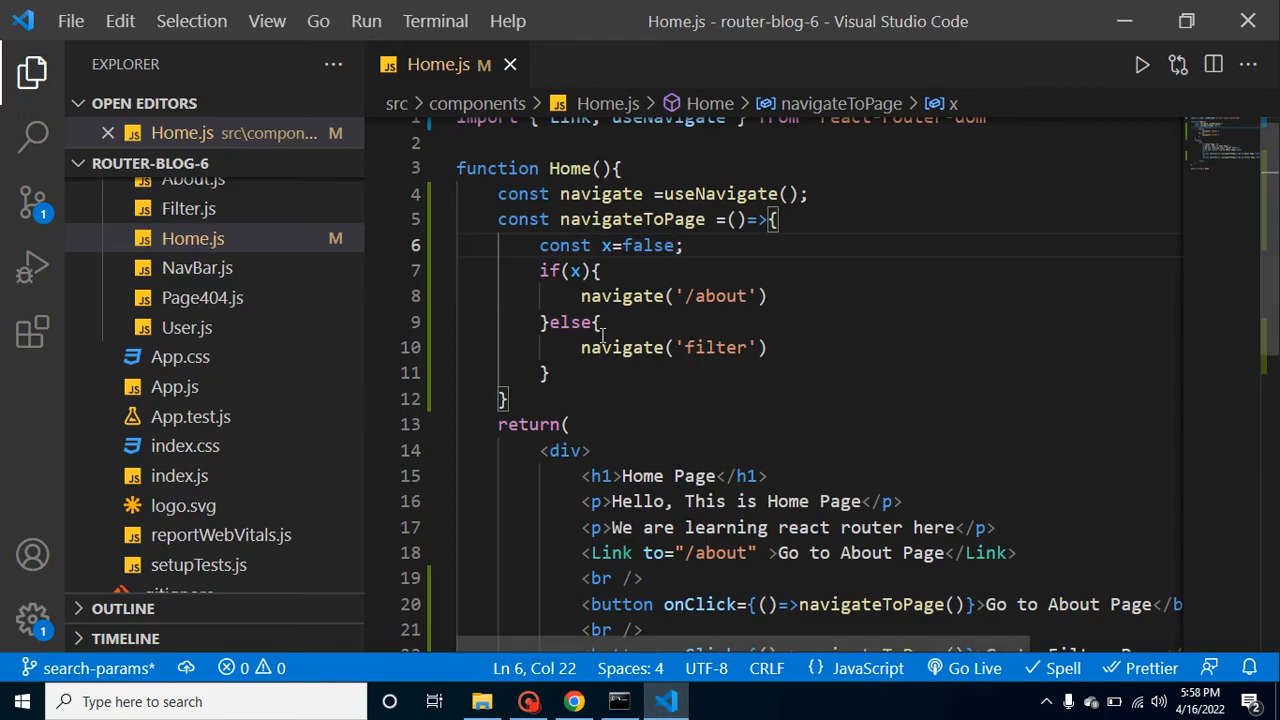
# - Remove the x conditional; make navigateToPage(url) call navigate(url), passing '/about' and '/filter'
pyautogui.doubleClick(648, 244)
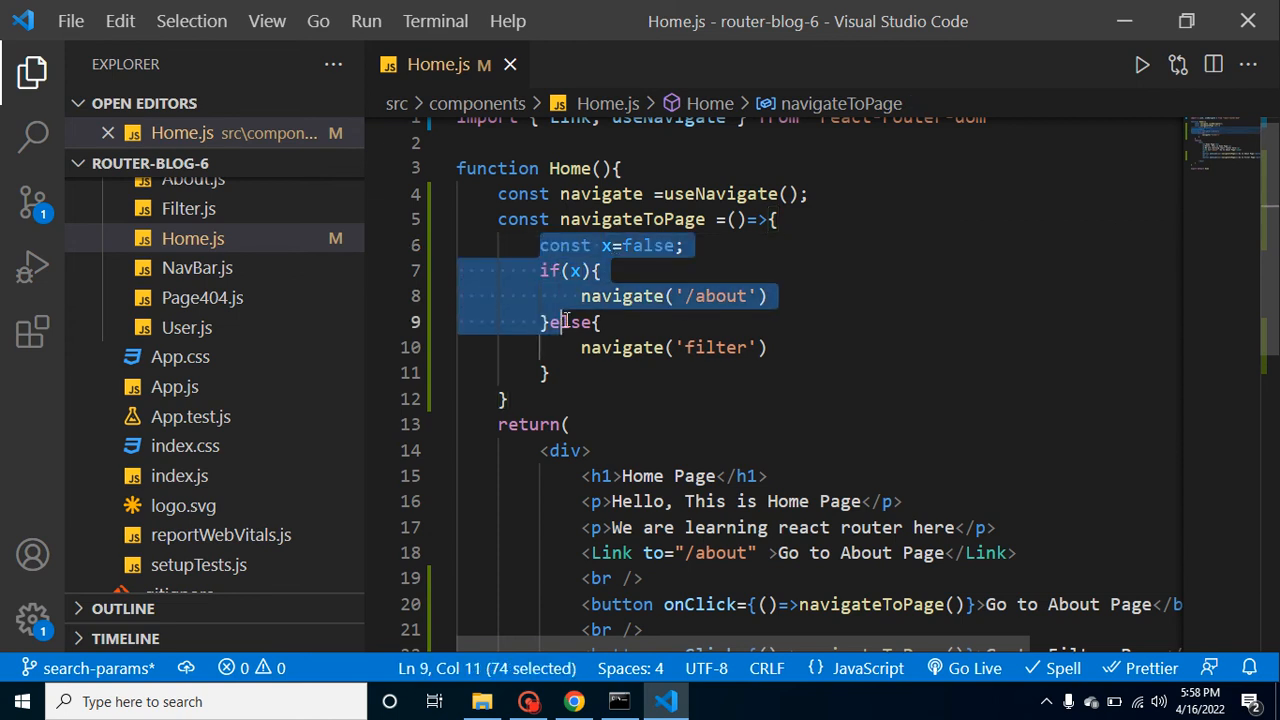
pyautogui.press('Delete')
pyautogui.write('ur')
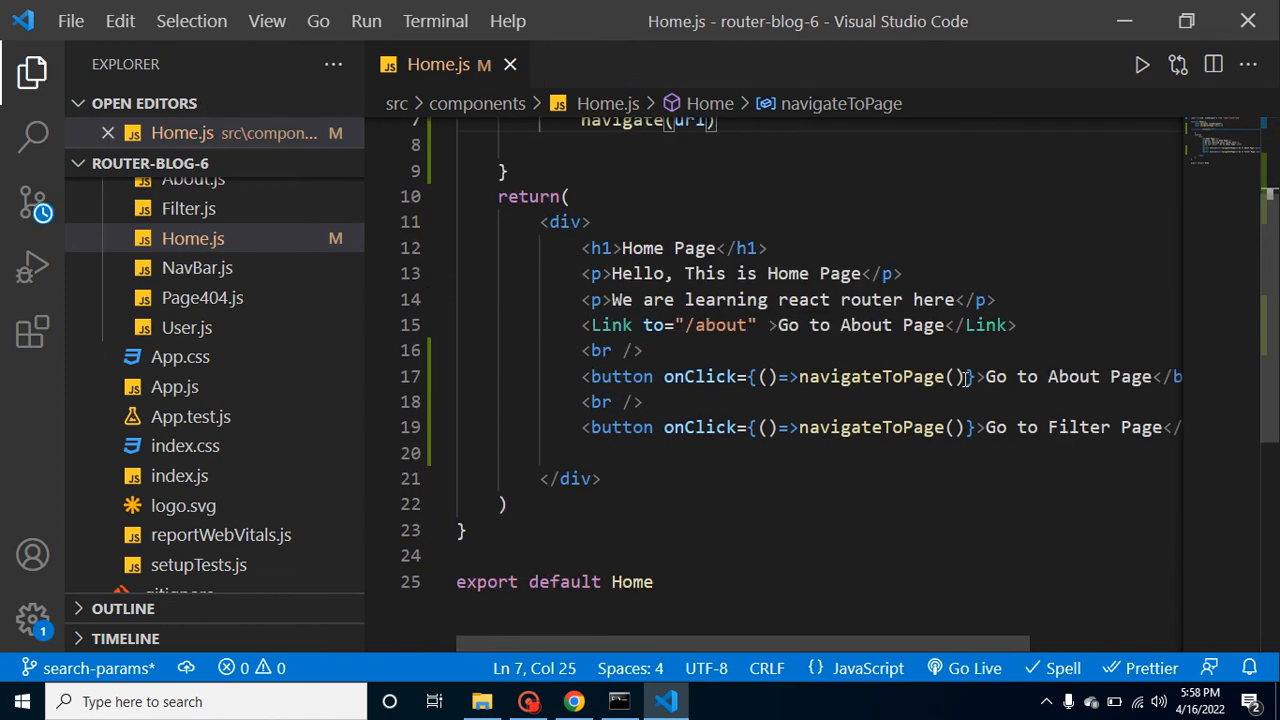
pyautogui.write("''")
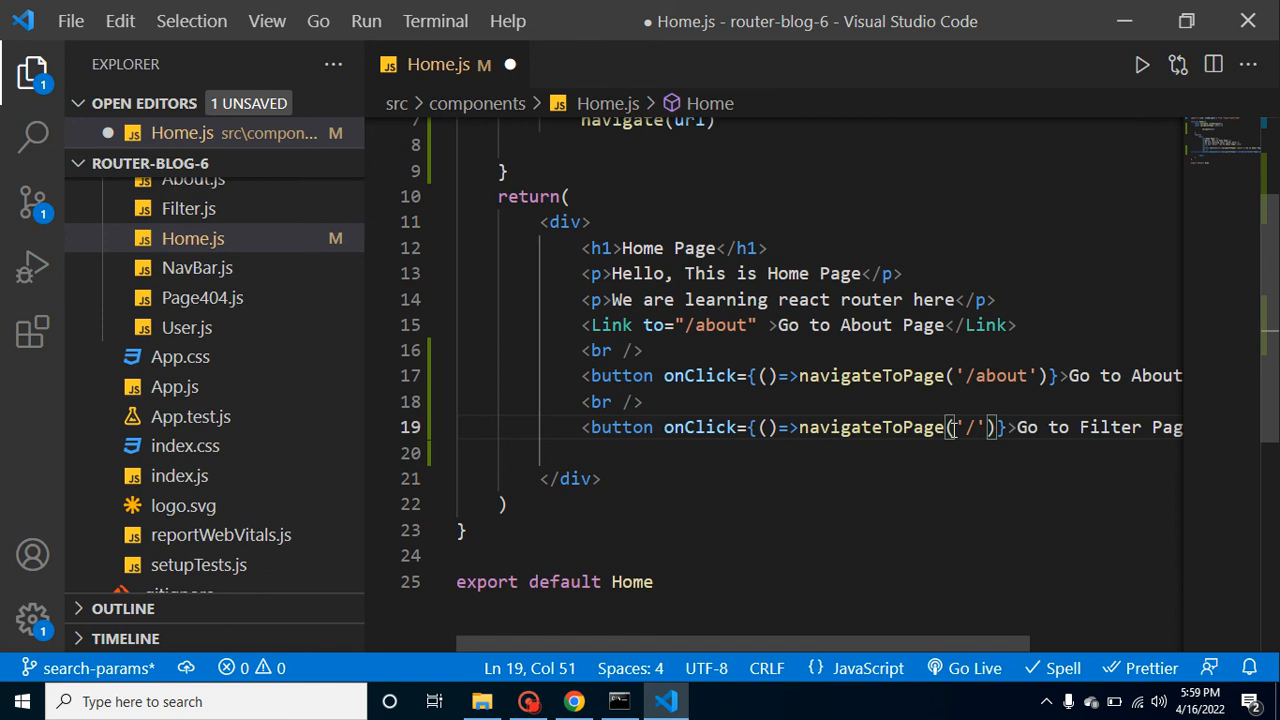
pyautogui.write('filter')
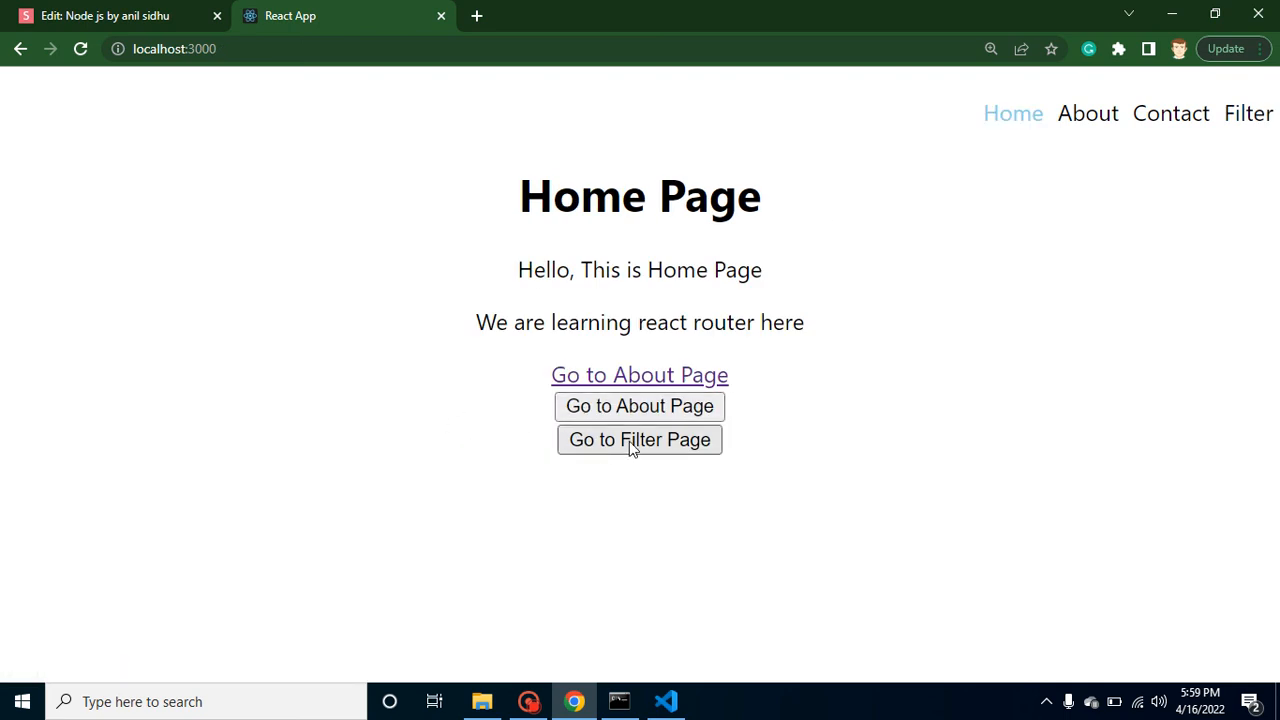
# - Confirm 'Go to Filter Page' opens the Filter page, then return Home
pyautogui.click(640, 440)
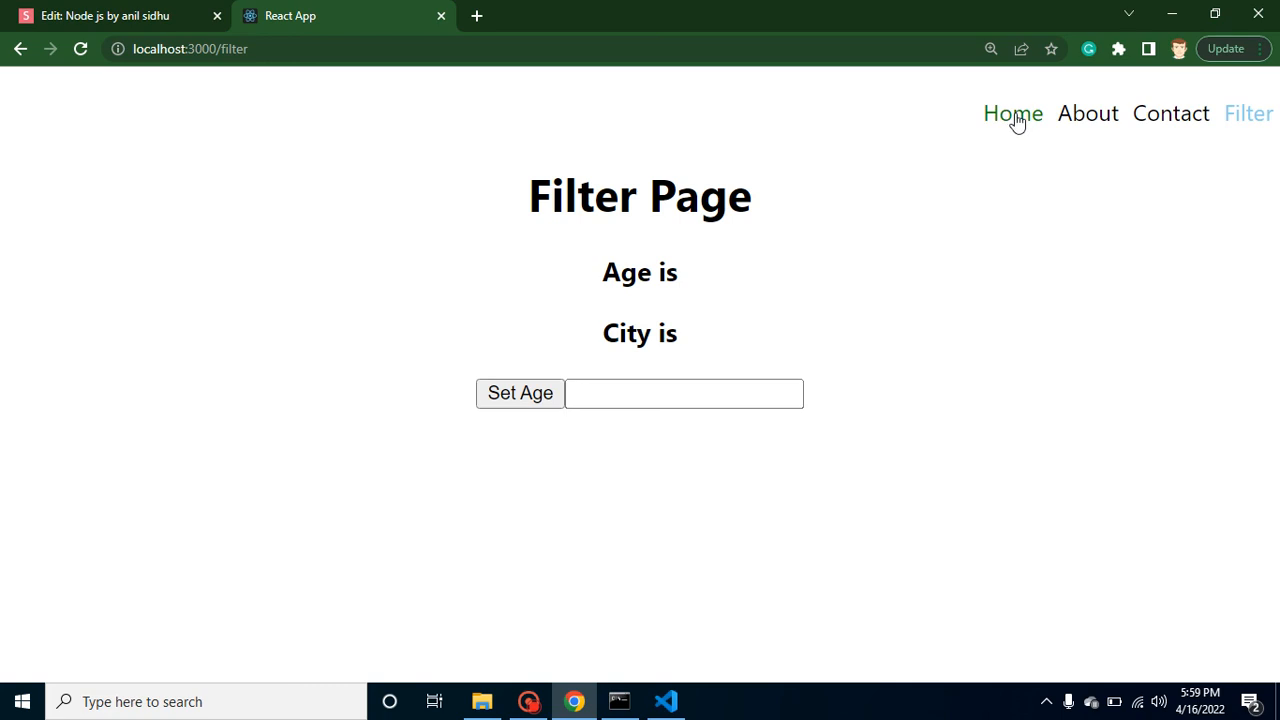
pyautogui.click(1088, 112)
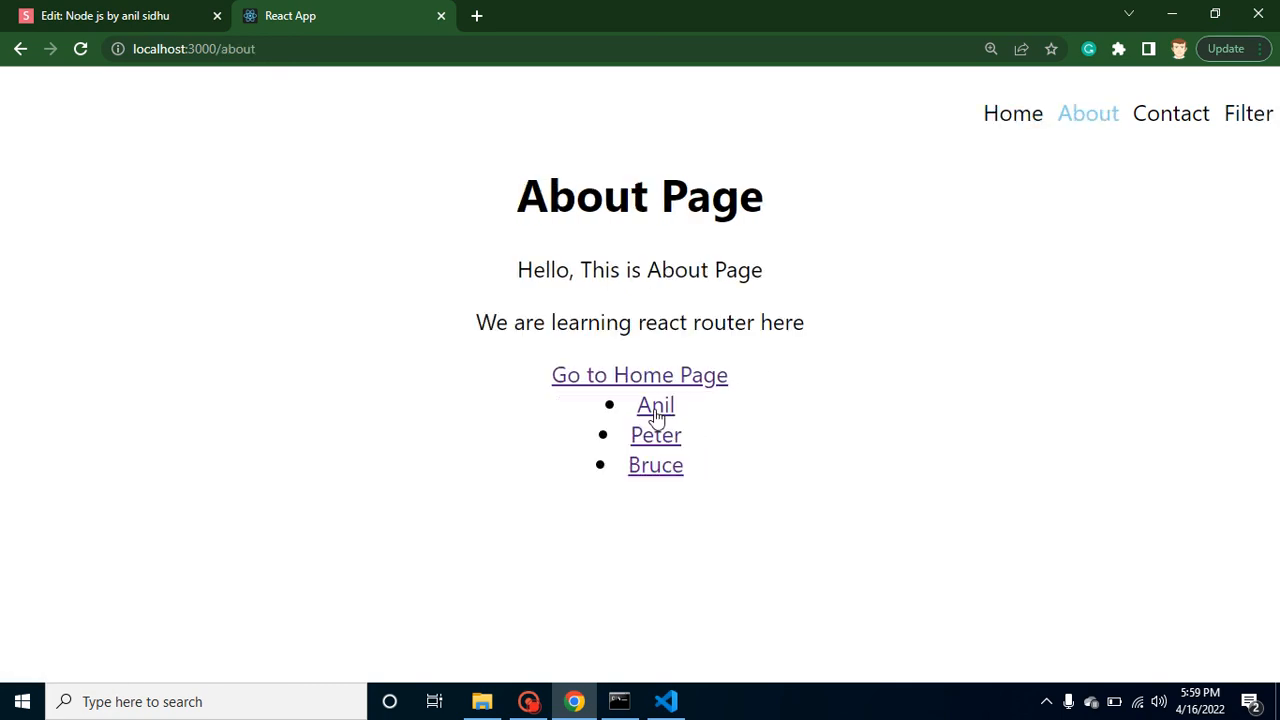